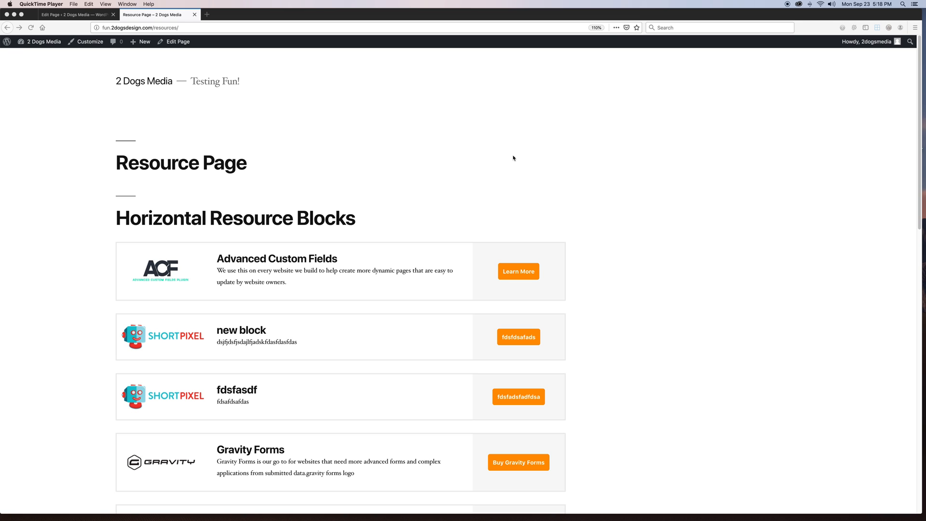
# - Scroll through the page, then go to the Plugins list showing Lazy Blocks active
pyautogui.scroll(-3)
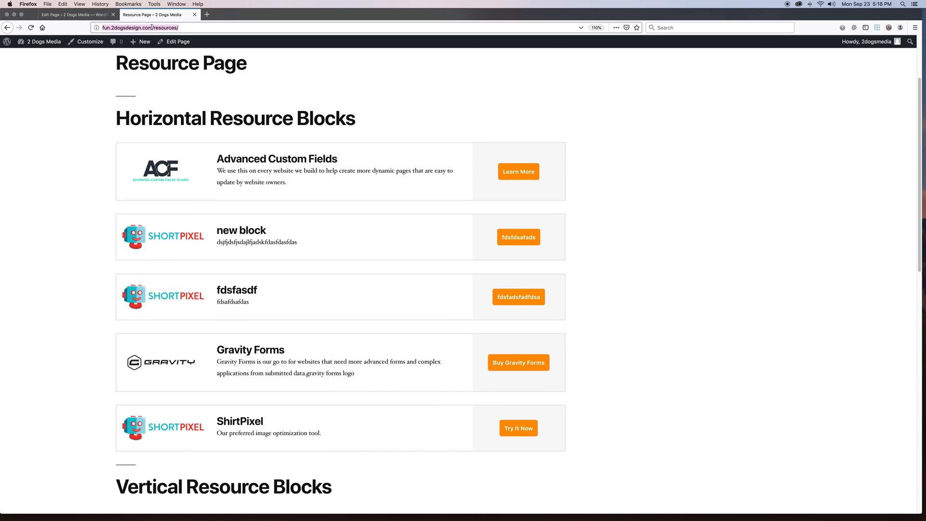
pyautogui.moveTo(46, 134)
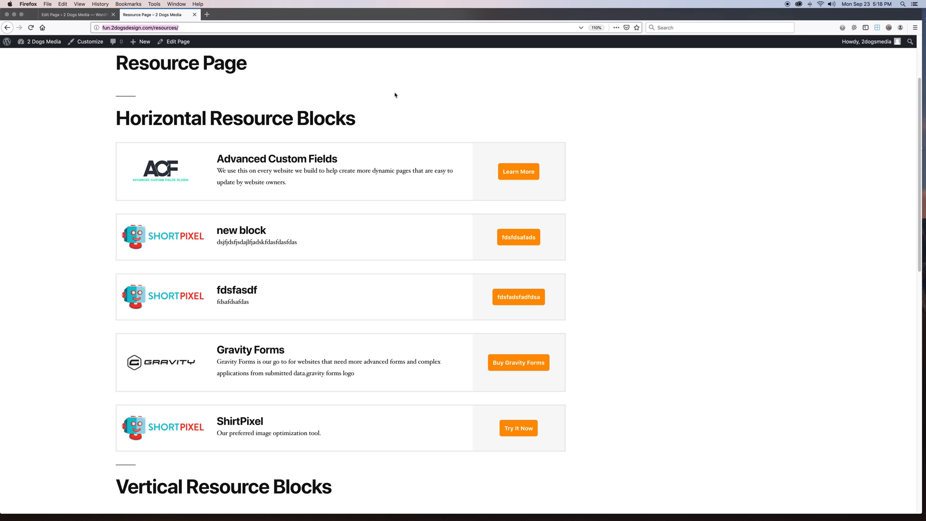
pyautogui.scroll(-3)
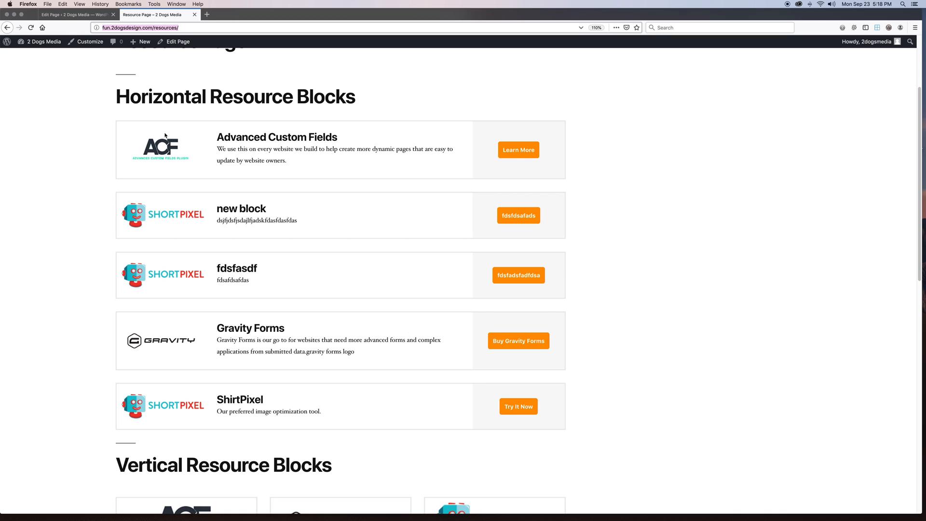
pyautogui.moveTo(152, 141)
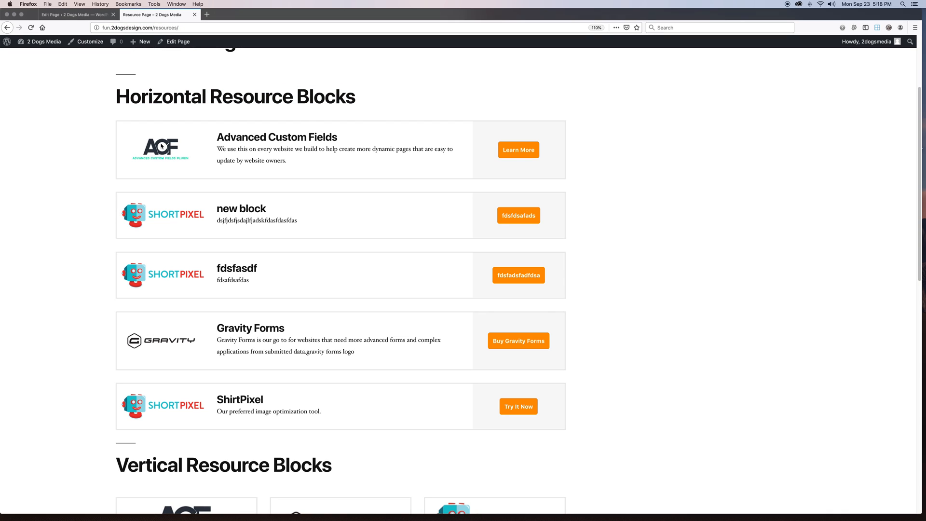
pyautogui.moveTo(160, 148)
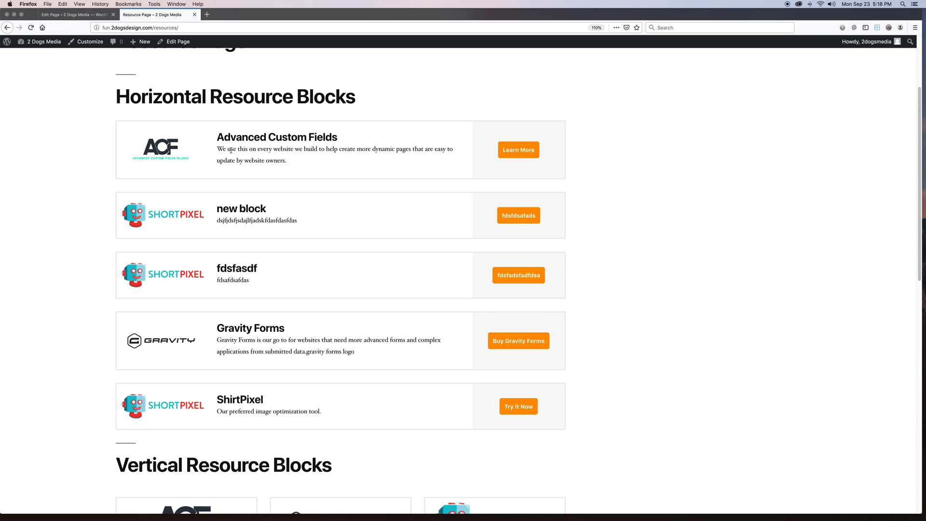
pyautogui.moveTo(528, 155)
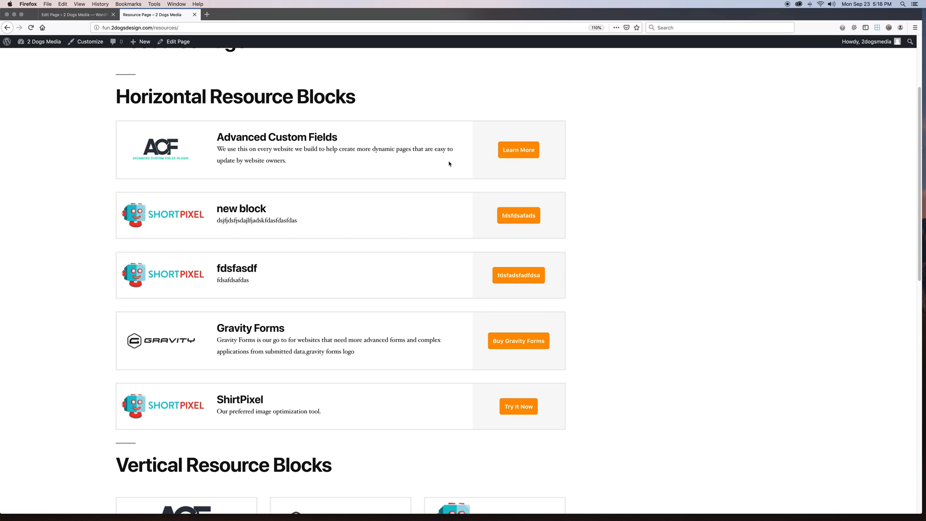
pyautogui.moveTo(206, 368)
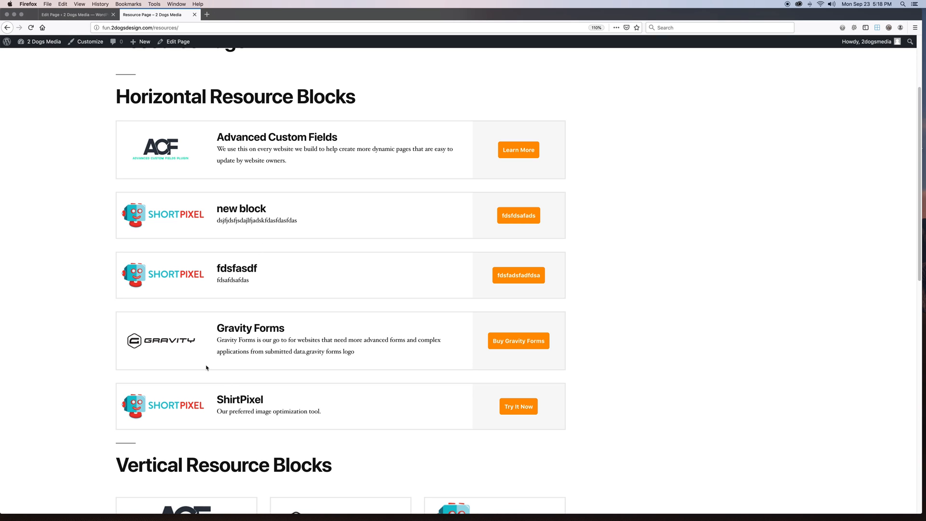
pyautogui.scroll(-3)
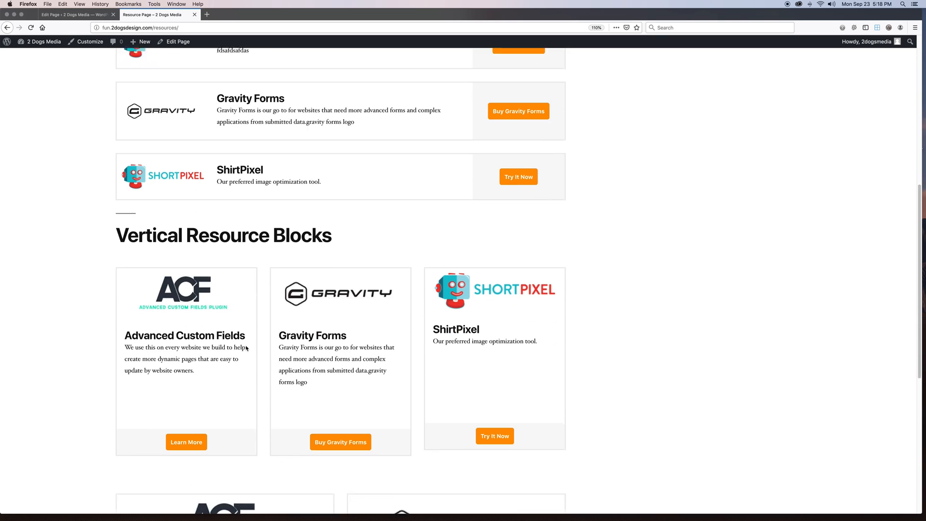
pyautogui.scroll(-3)
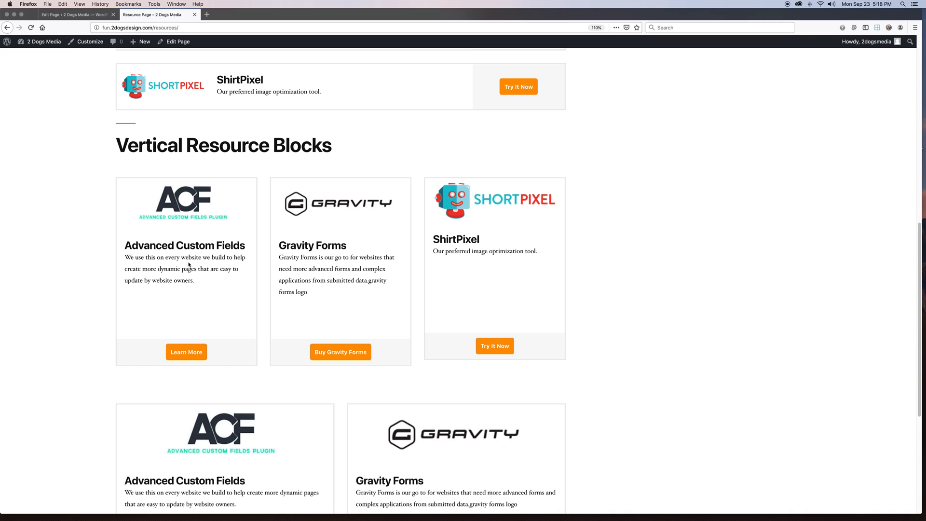
pyautogui.moveTo(182, 137)
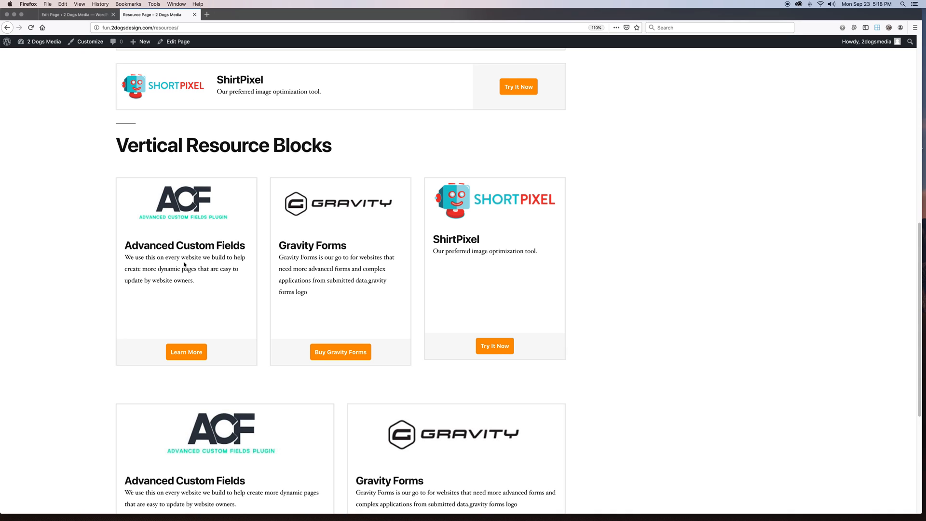
pyautogui.moveTo(508, 260)
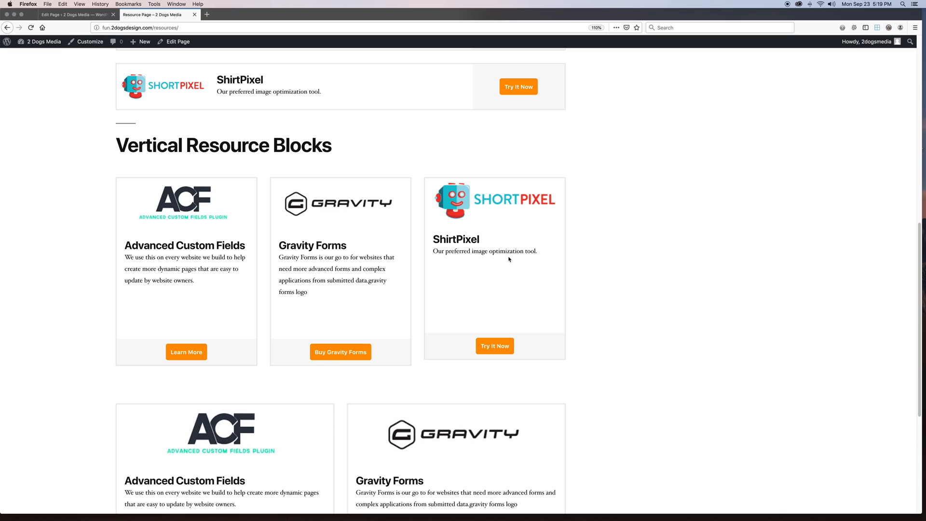
pyautogui.moveTo(263, 200)
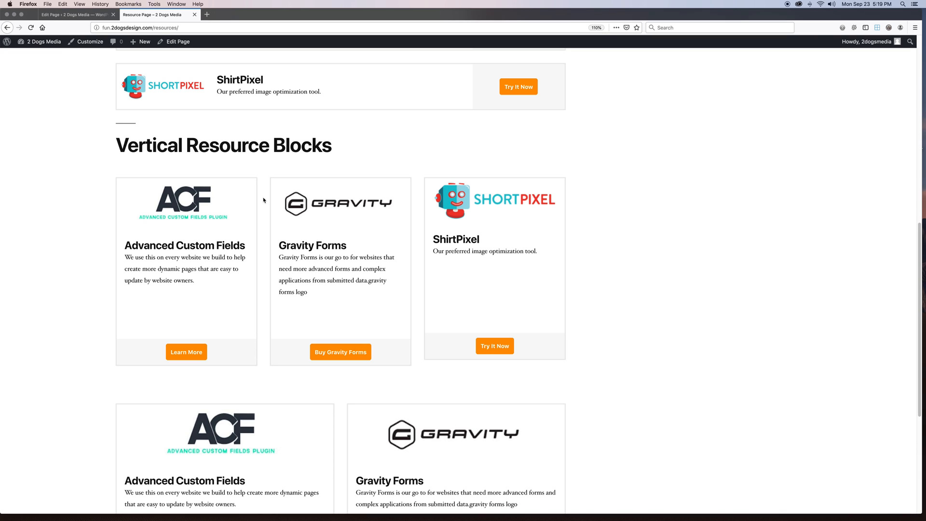
pyautogui.scroll(-3)
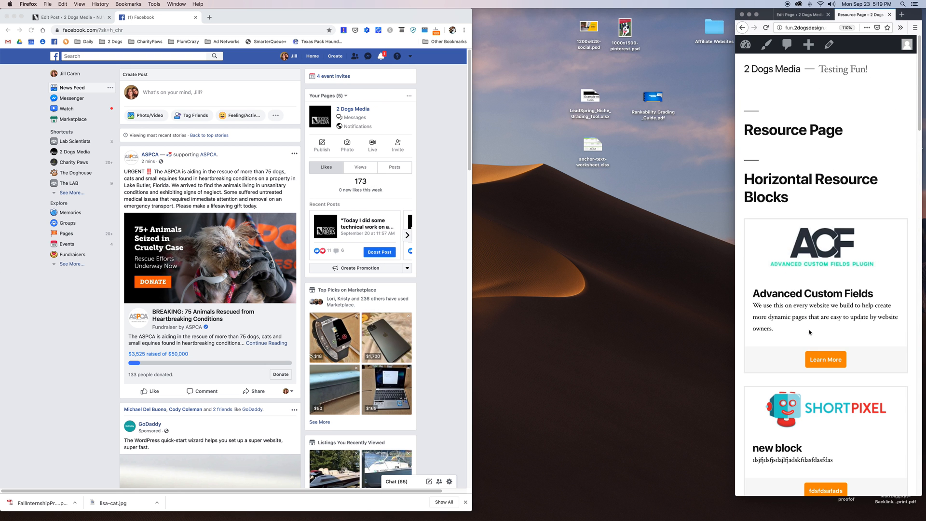
pyautogui.scroll(-3)
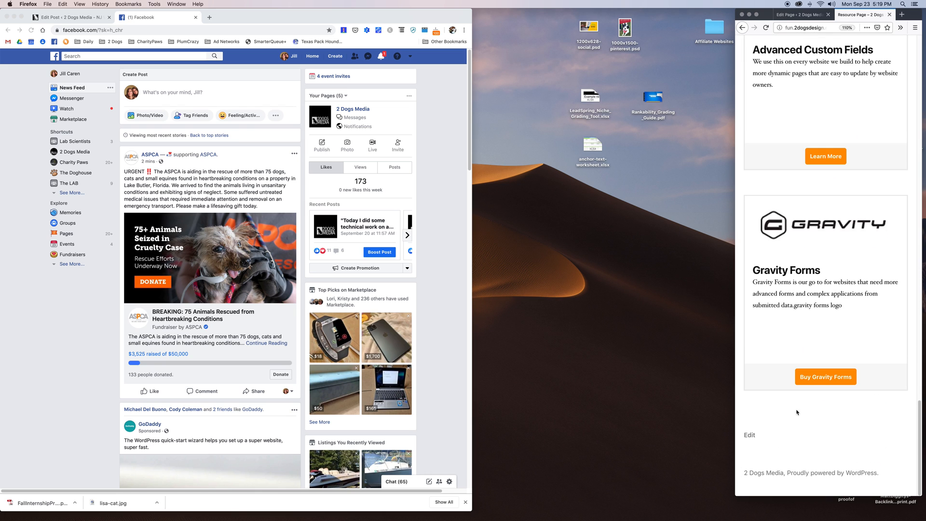
pyautogui.scroll(-3)
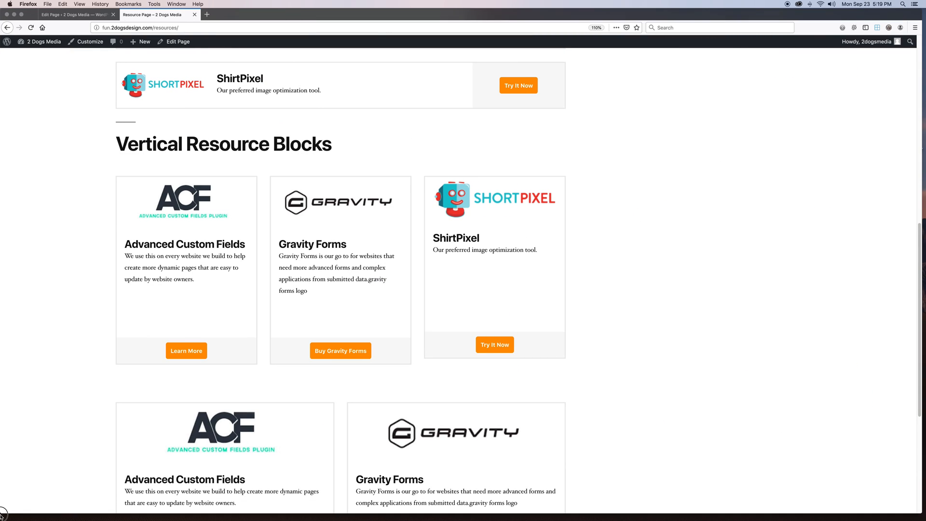
pyautogui.click(74, 14)
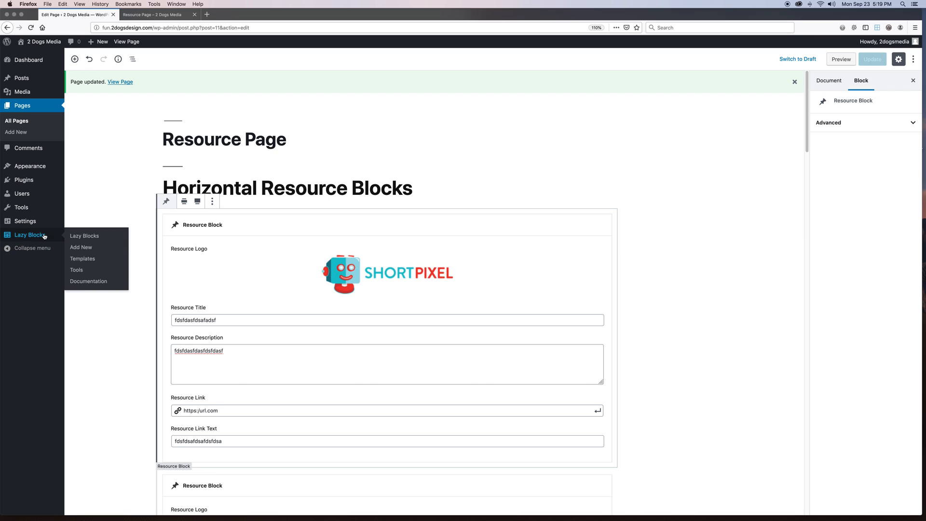
pyautogui.click(84, 236)
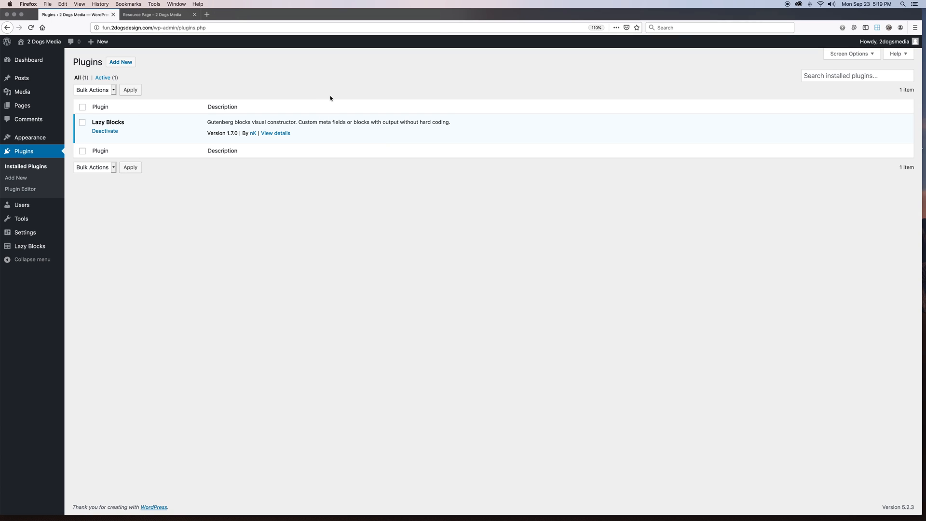
pyautogui.moveTo(143, 316)
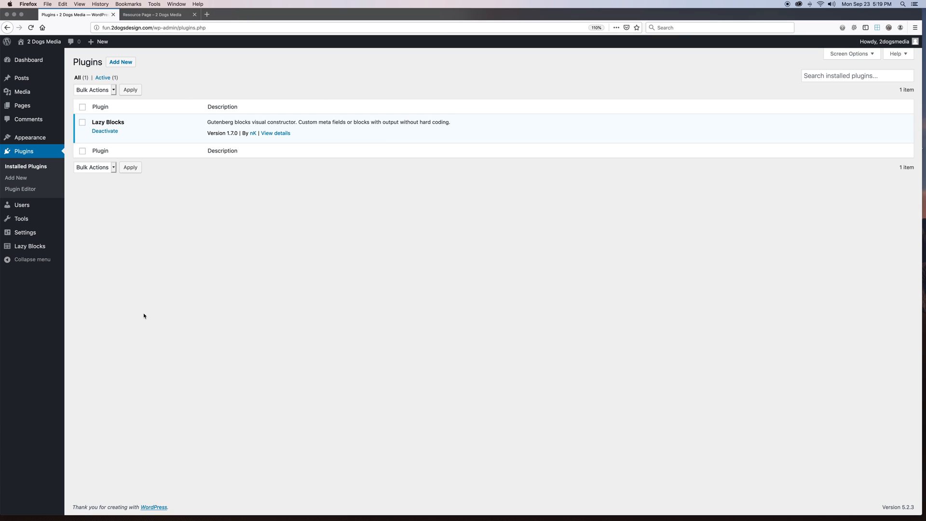
pyautogui.moveTo(59, 259)
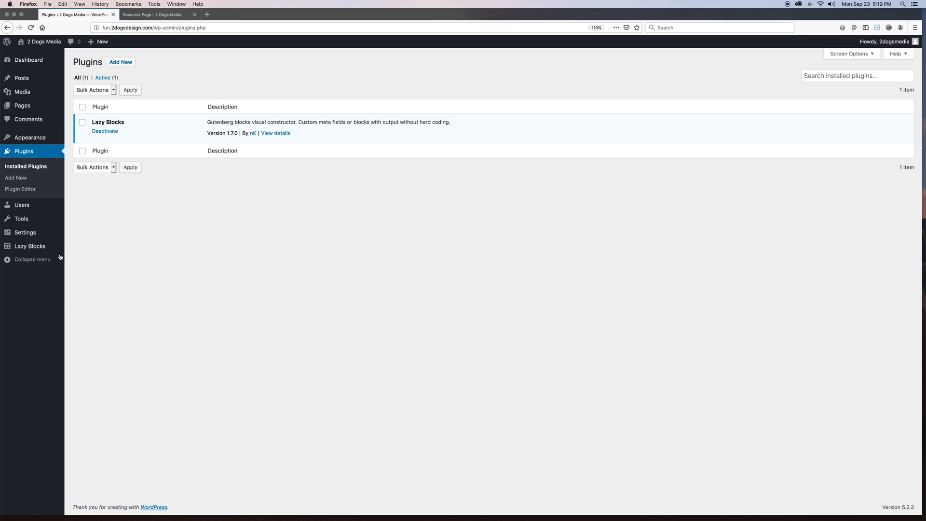
pyautogui.moveTo(29, 245)
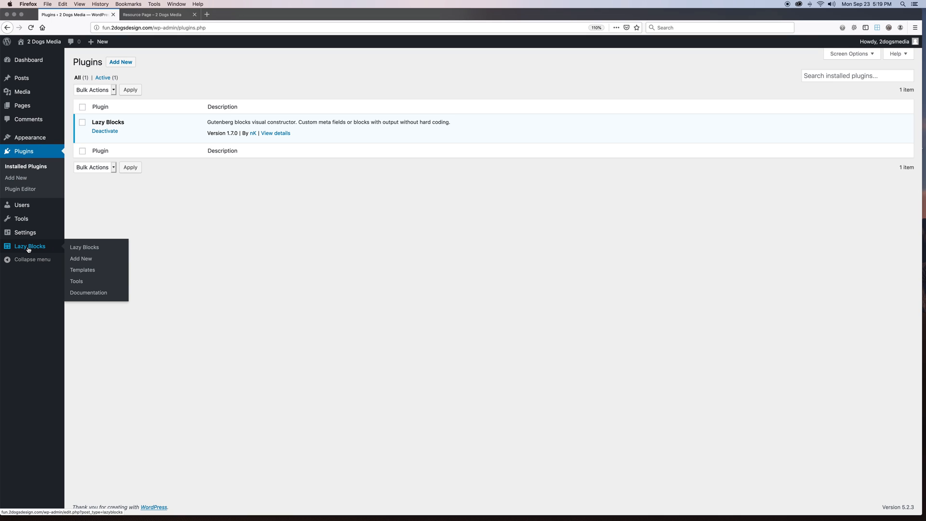
pyautogui.moveTo(32, 260)
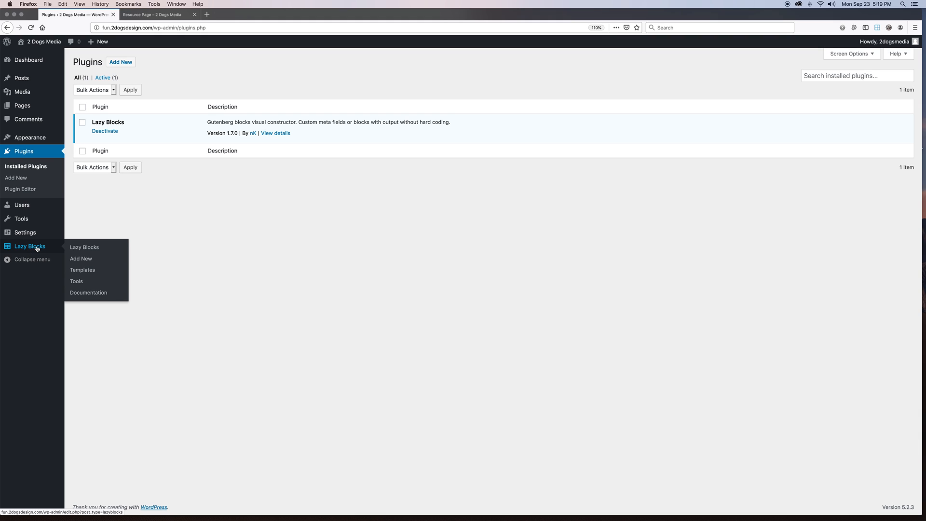
pyautogui.moveTo(37, 250)
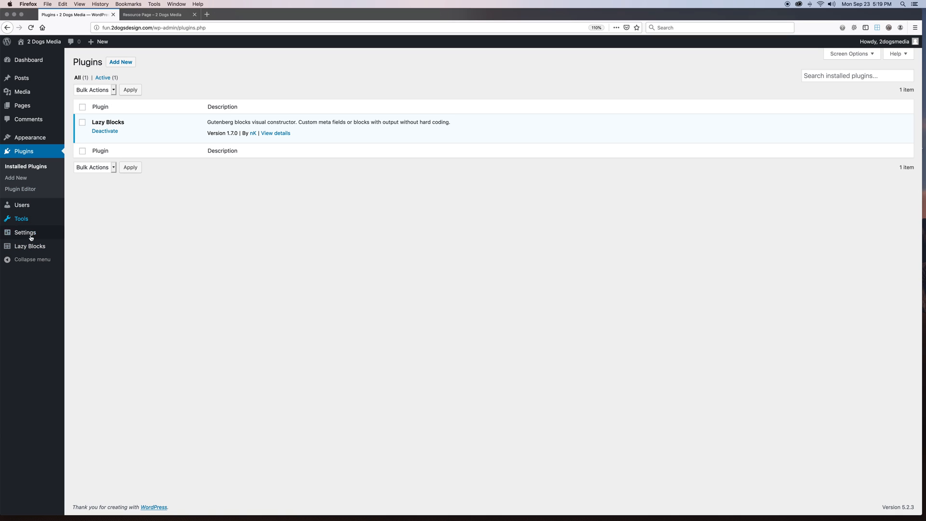
pyautogui.moveTo(29, 245)
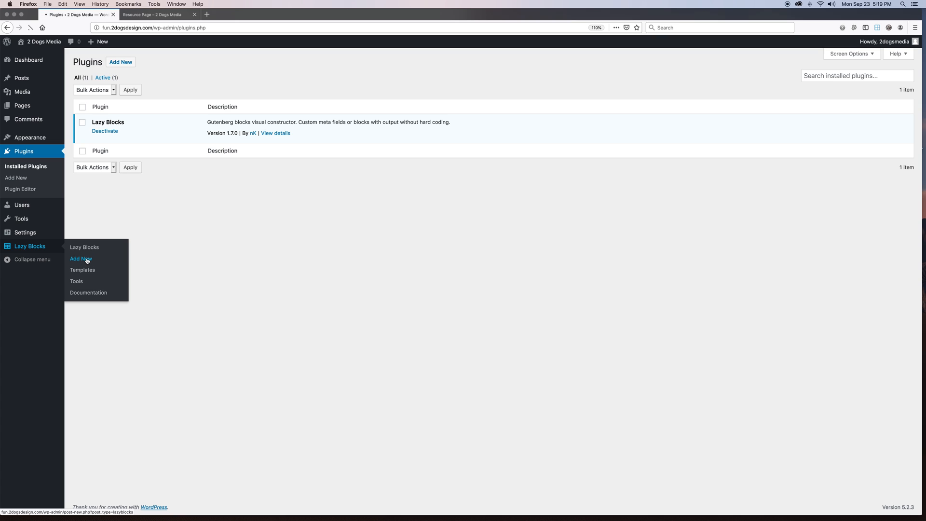
# - Start a new Lazy Blocks block via Add New and dismiss the welcome tip
pyautogui.click(82, 259)
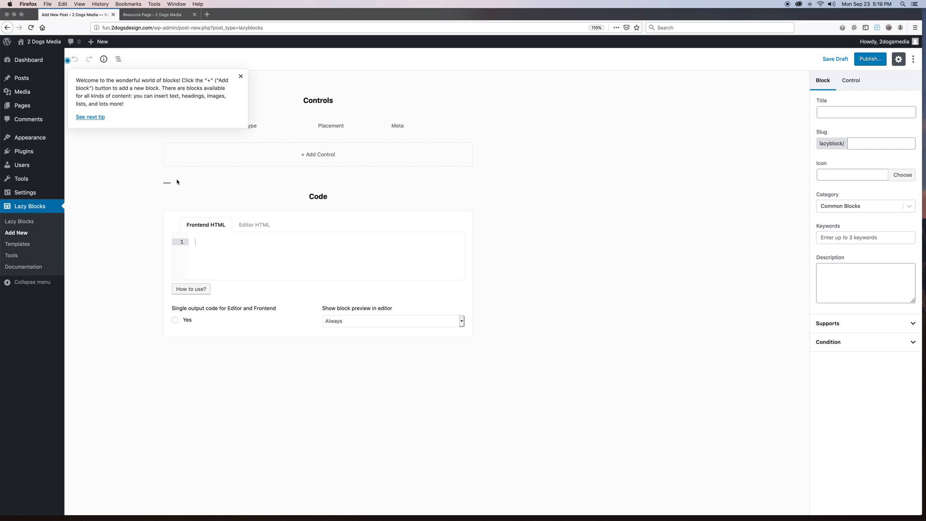
pyautogui.click(241, 77)
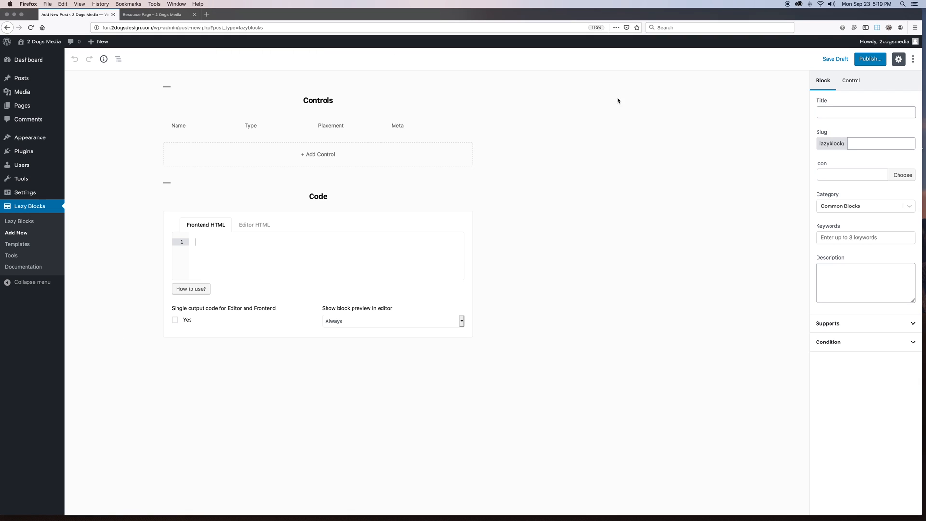
pyautogui.moveTo(521, 210)
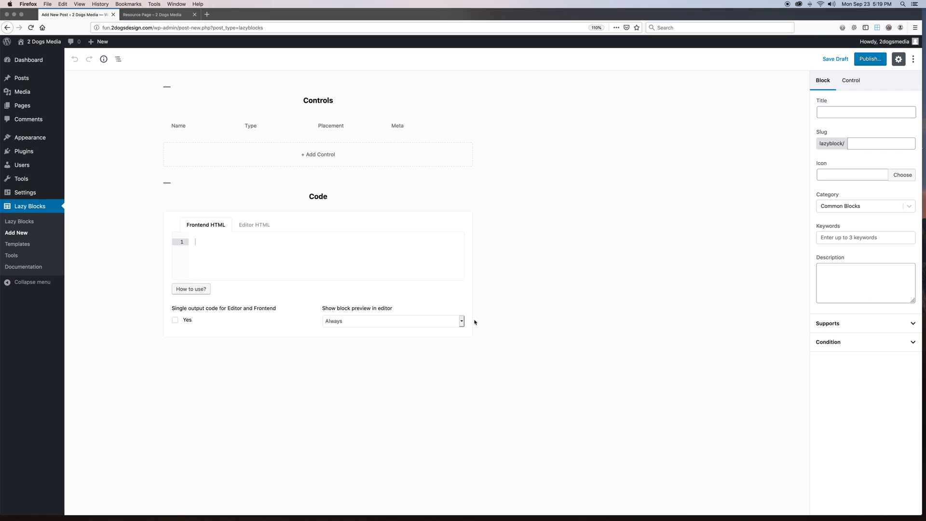
pyautogui.moveTo(567, 298)
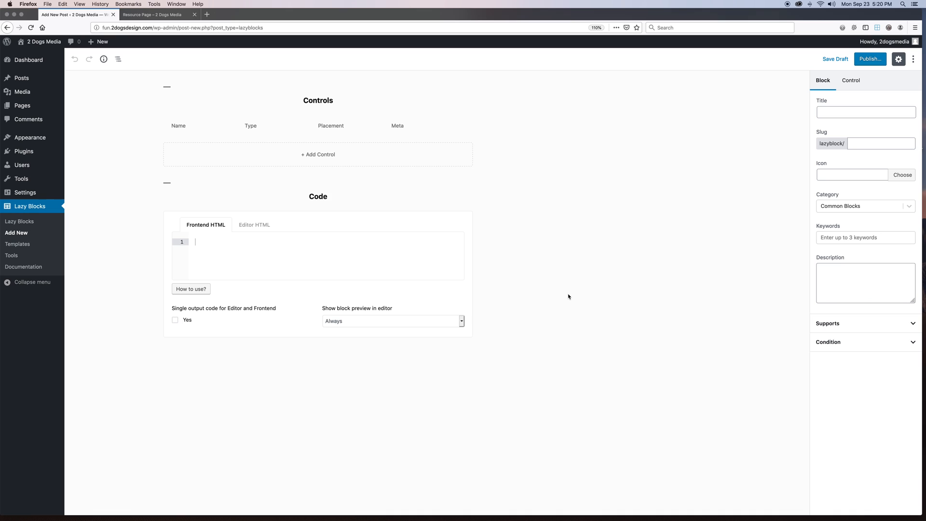
pyautogui.moveTo(606, 311)
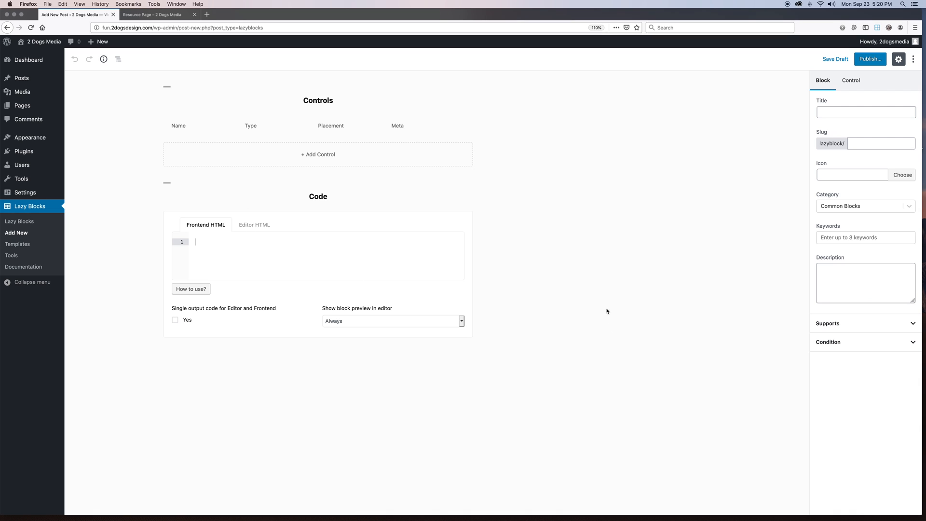
pyautogui.moveTo(589, 64)
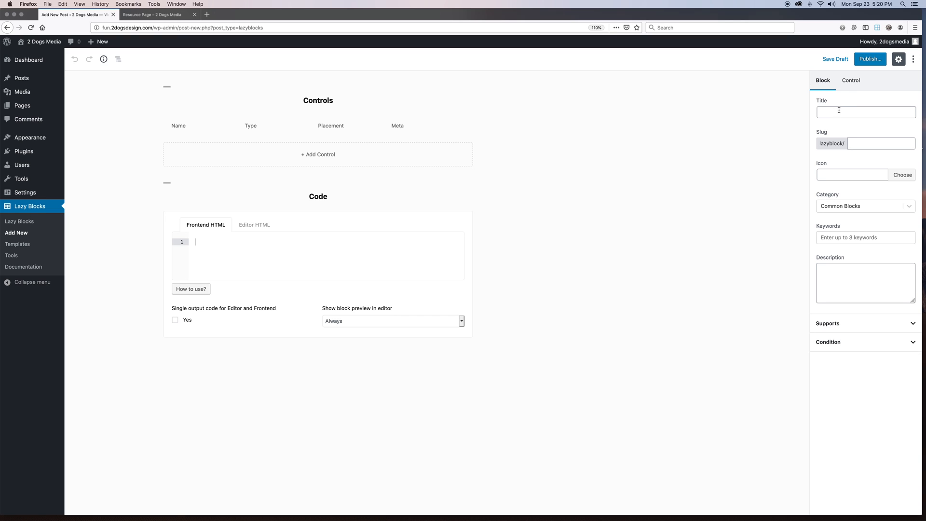
# - Title the new block 'Resource Block' with slug resource-block
pyautogui.click(865, 111)
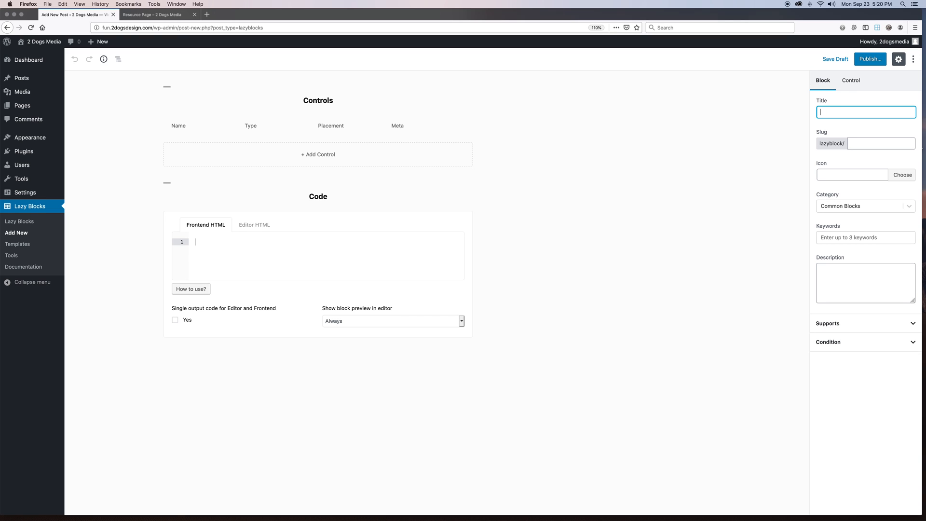
pyautogui.write('Resource')
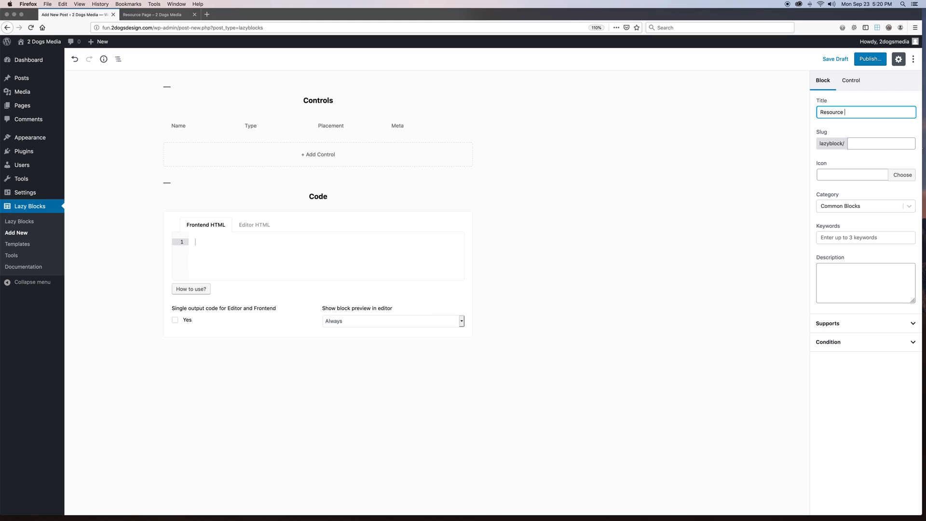
pyautogui.write('Block')
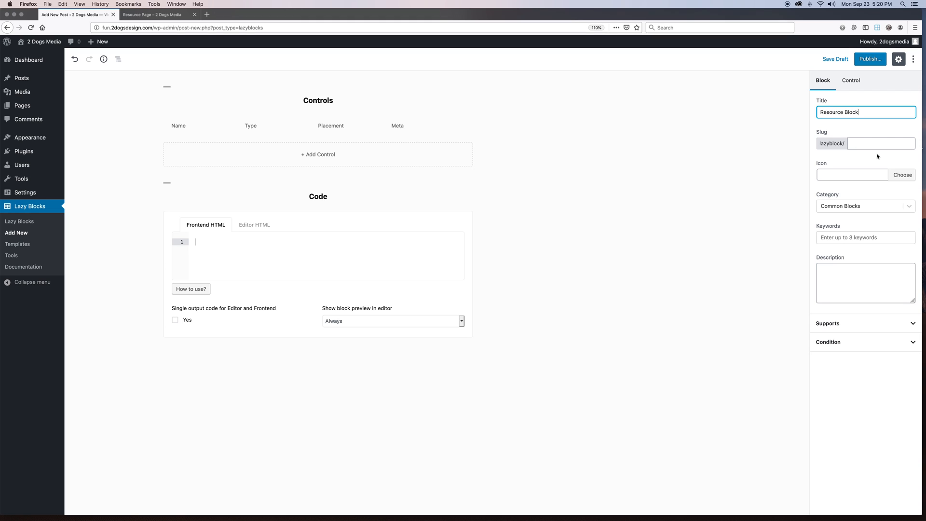
pyautogui.write('resource-block')
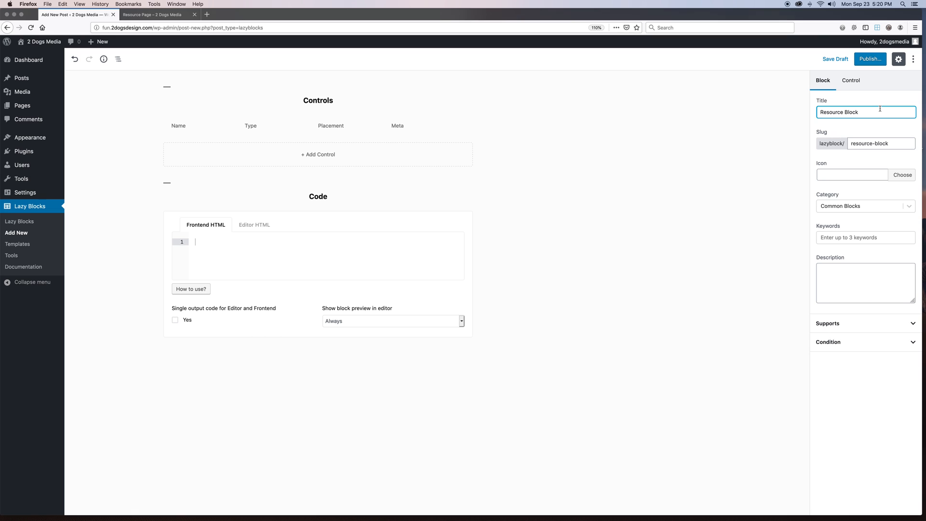
# - Give the block the links icon and the Common Blocks category
pyautogui.click(902, 175)
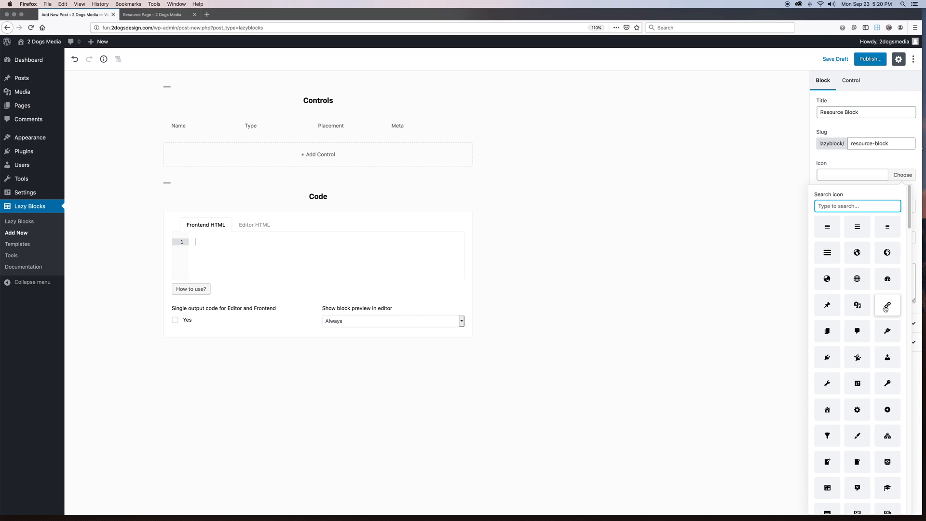
pyautogui.click(886, 305)
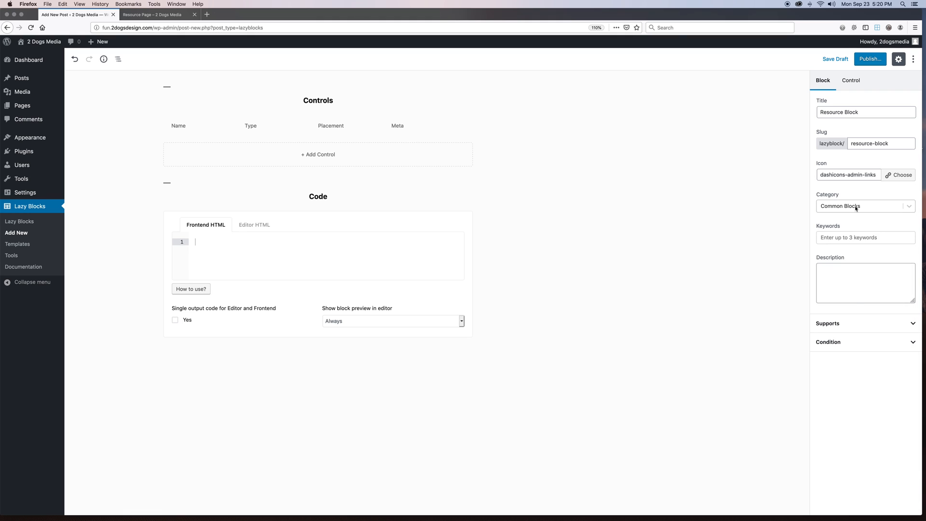
pyautogui.click(864, 206)
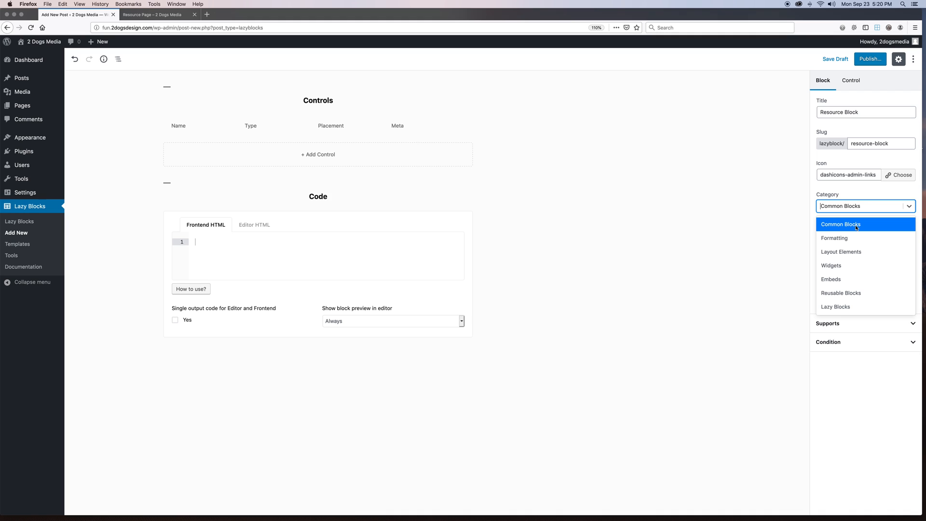
pyautogui.click(839, 224)
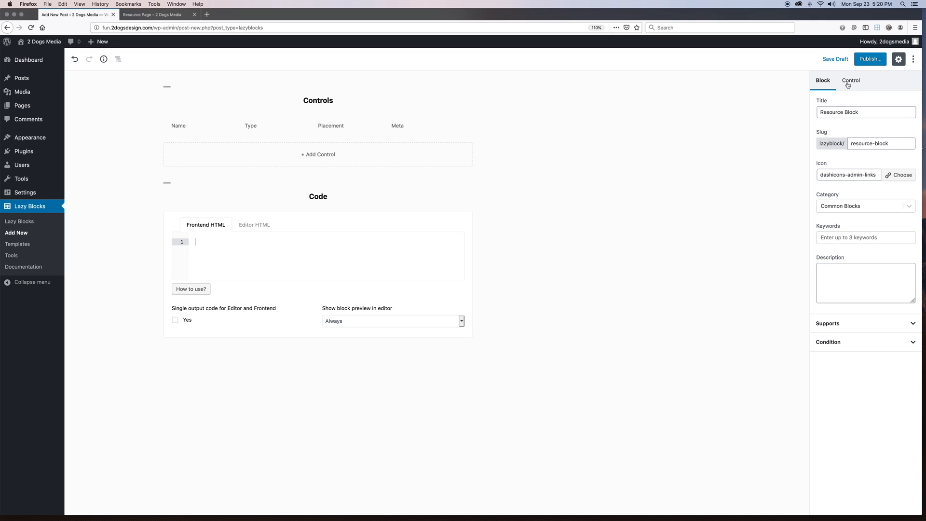
# - Add an Image control labeled Resource Logo with name resource_logo
pyautogui.click(851, 81)
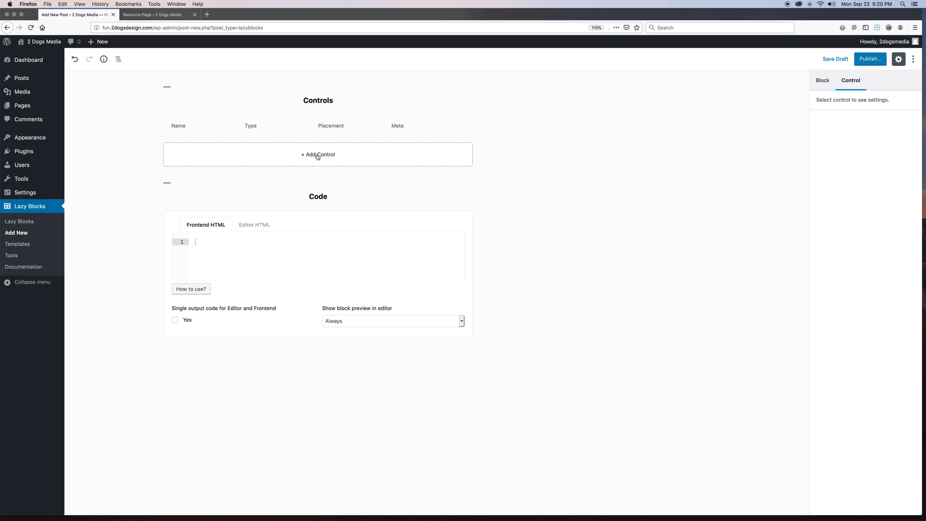
pyautogui.click(318, 154)
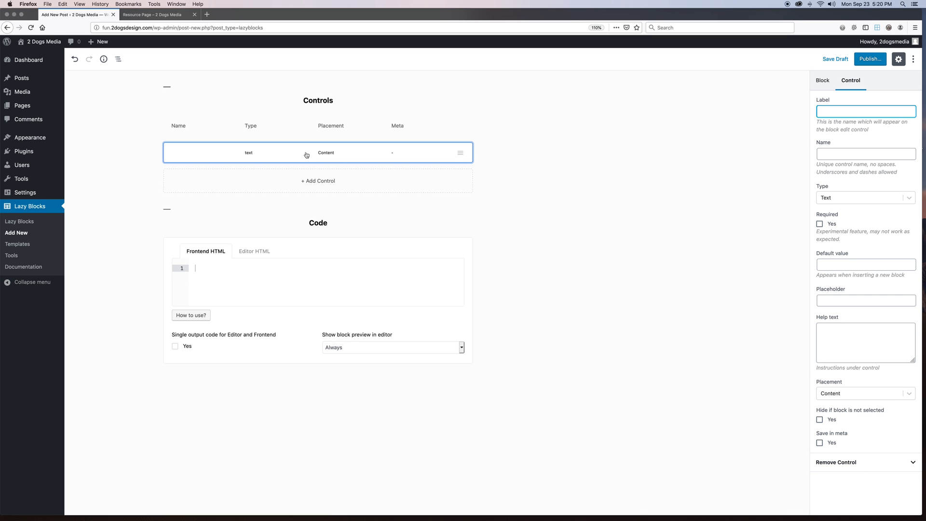
pyautogui.moveTo(410, 193)
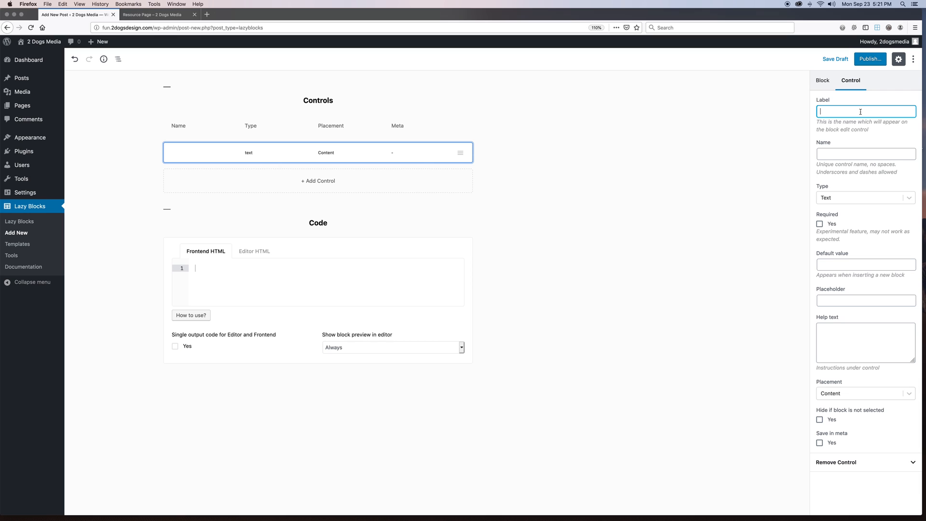
pyautogui.write('Resource Logo')
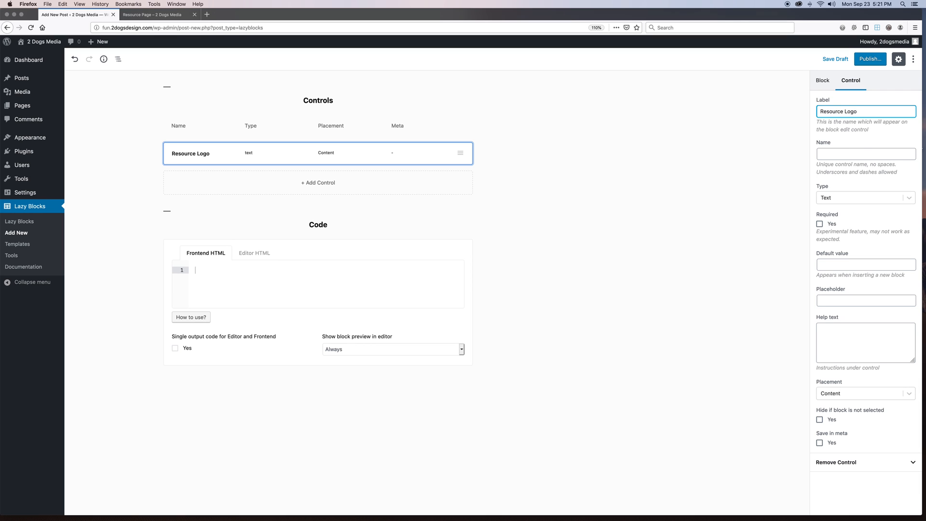
pyautogui.write('resource_logo')
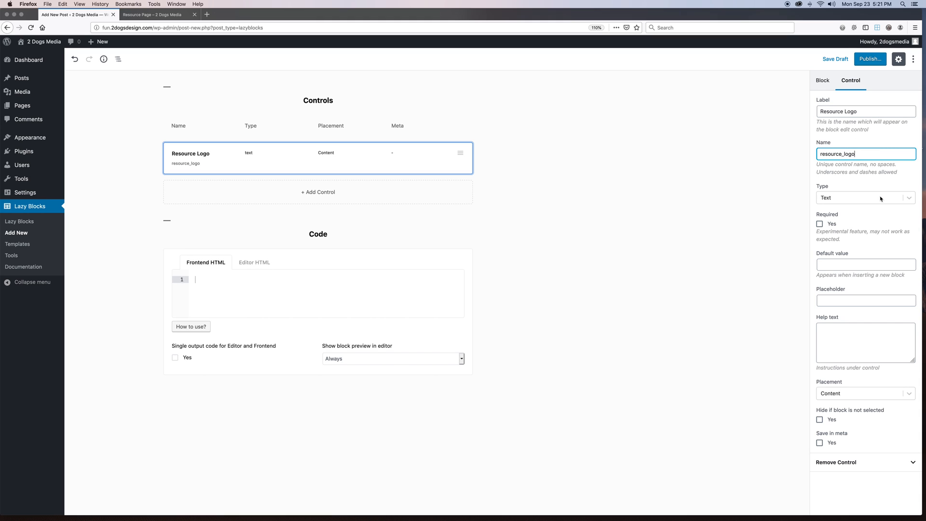
pyautogui.click(864, 197)
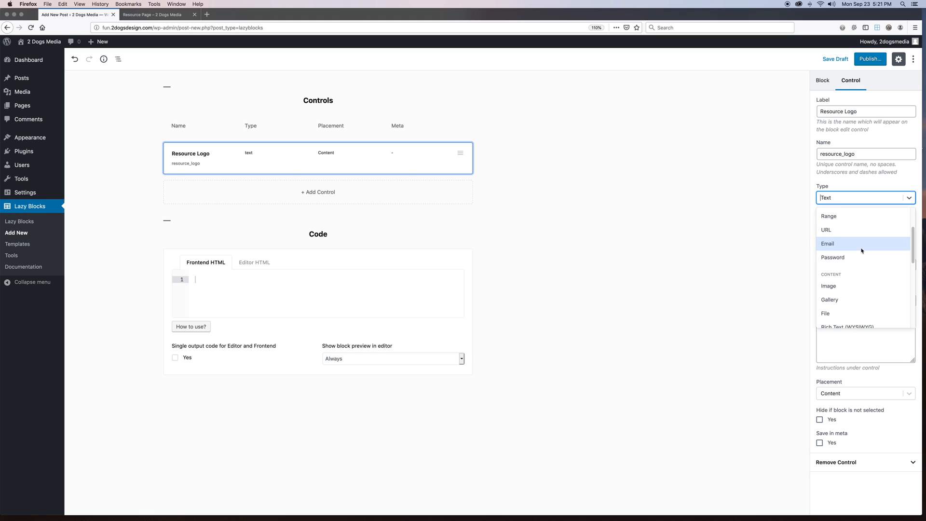
pyautogui.click(828, 286)
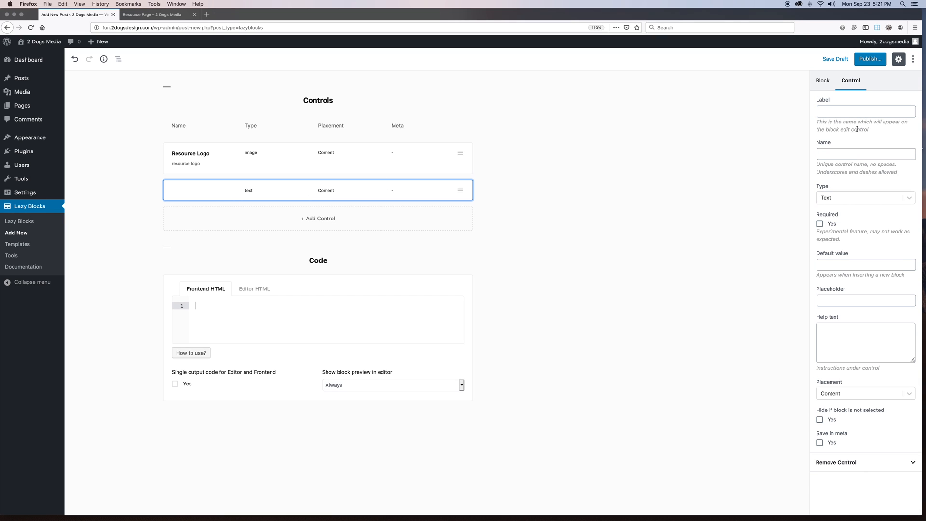
# - Label the second control Resource Title, named resource_title, keeping the Text type
pyautogui.write('Resource Title')
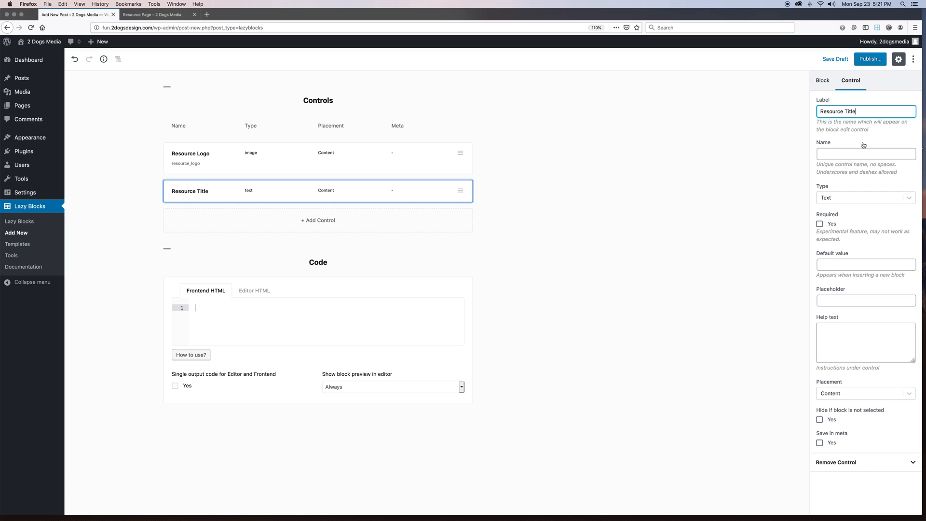
pyautogui.write('resource_title')
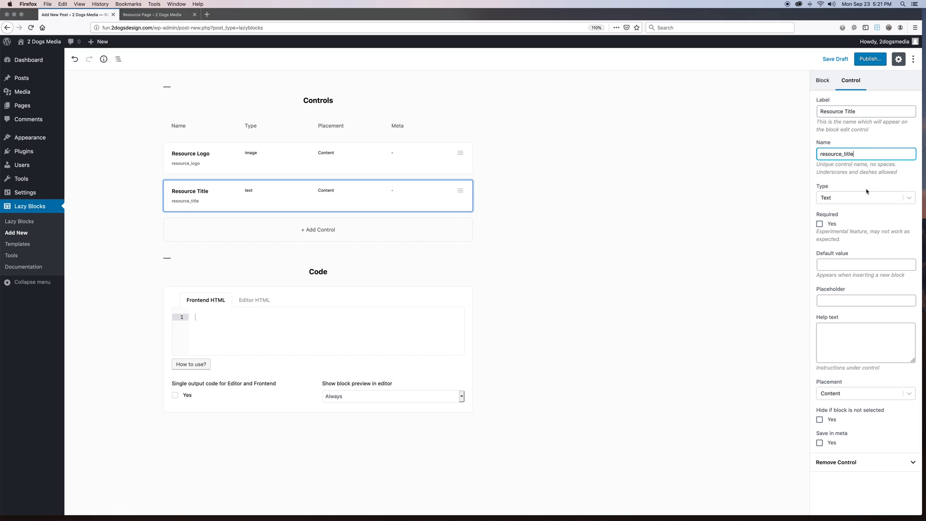
pyautogui.moveTo(855, 198)
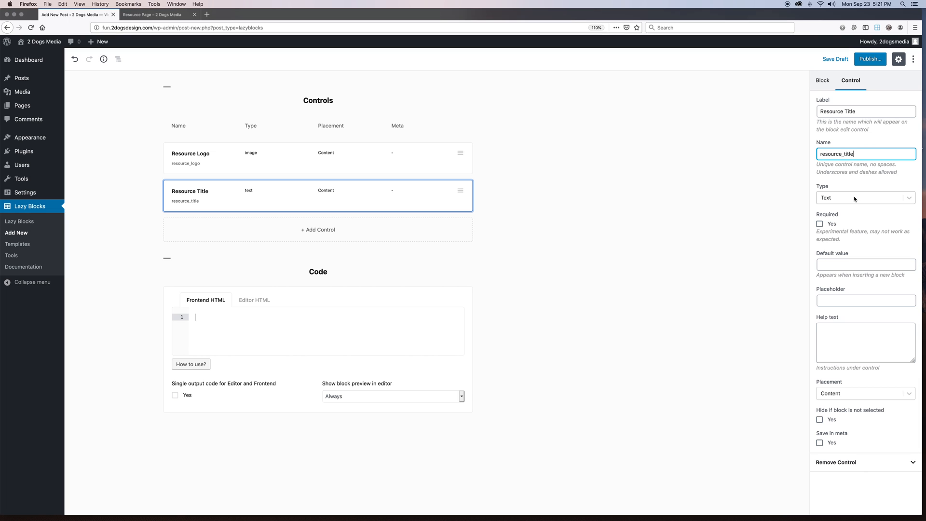
pyautogui.click(864, 197)
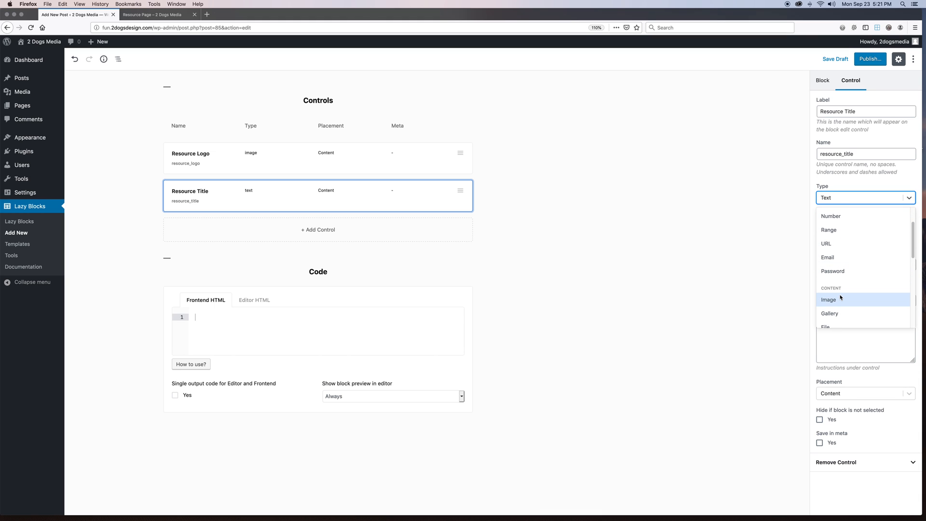
pyautogui.moveTo(523, 256)
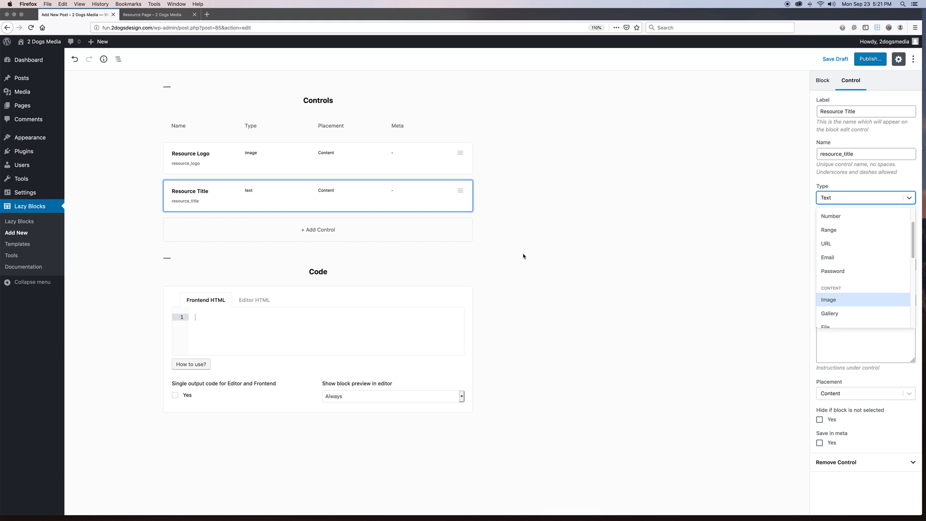
pyautogui.moveTo(574, 239)
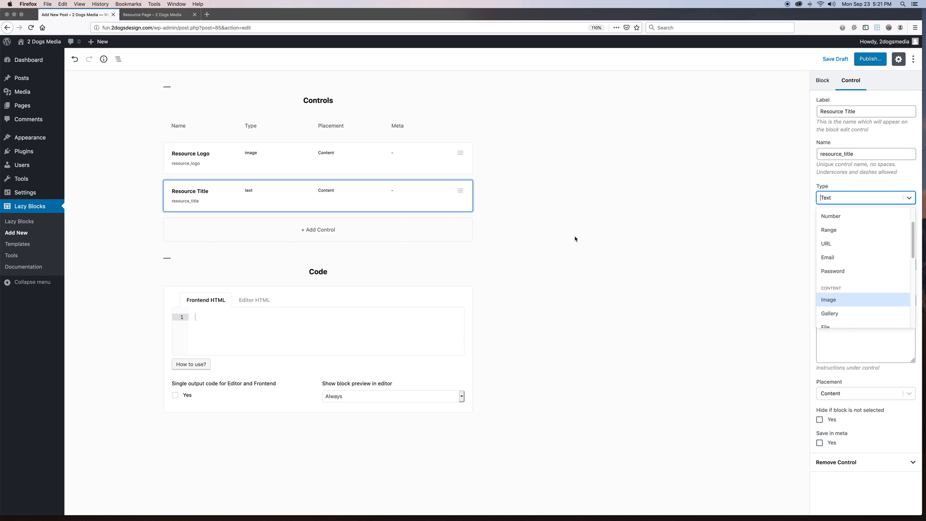
pyautogui.moveTo(524, 283)
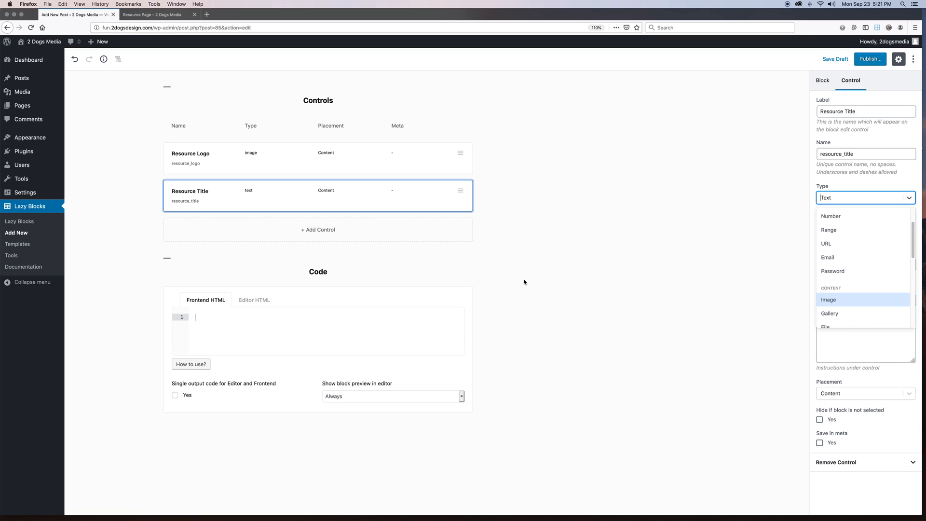
pyautogui.moveTo(637, 256)
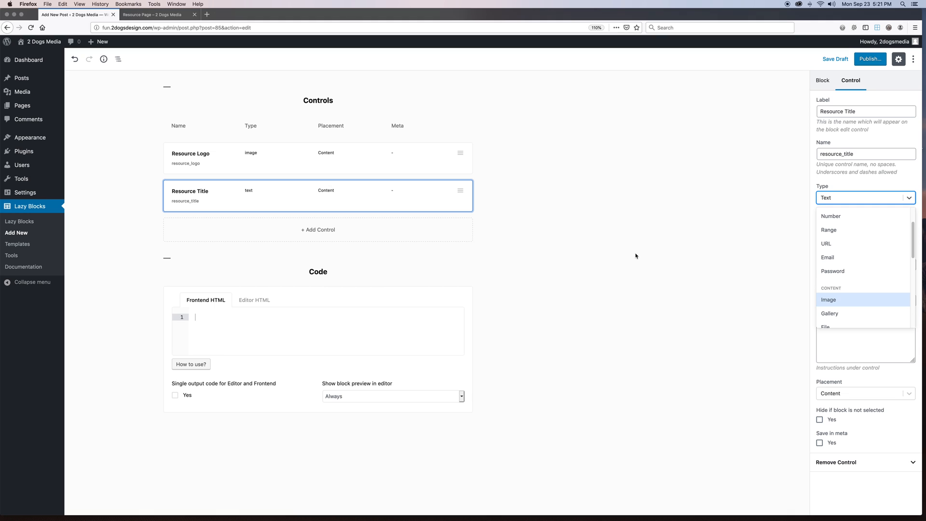
pyautogui.moveTo(688, 307)
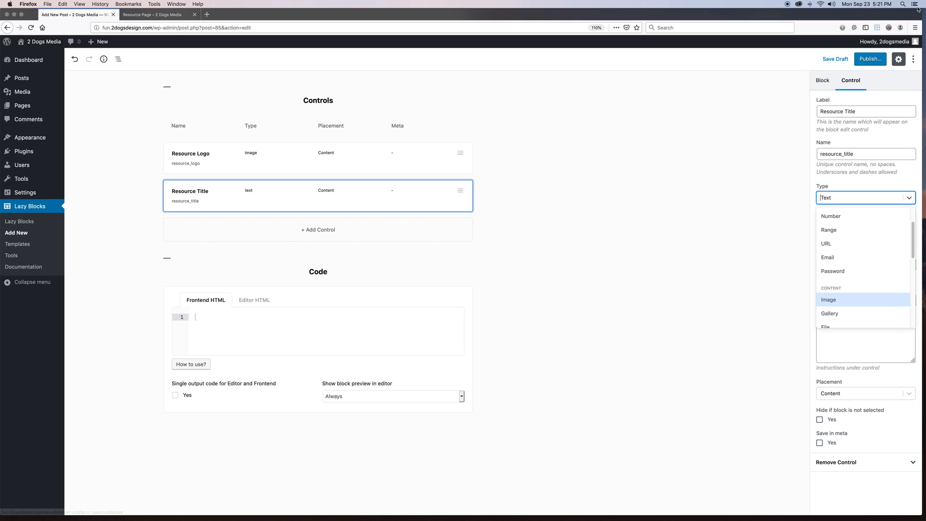
pyautogui.moveTo(34, 222)
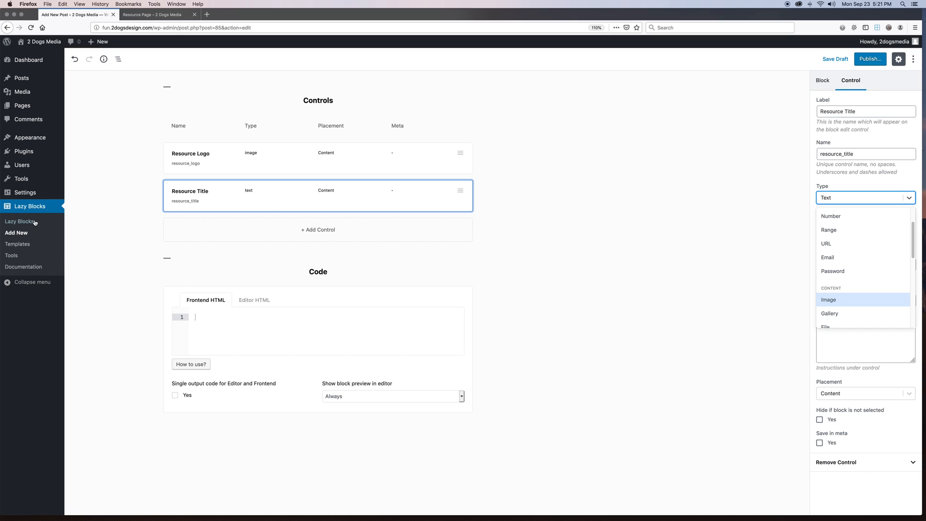
pyautogui.moveTo(274, 343)
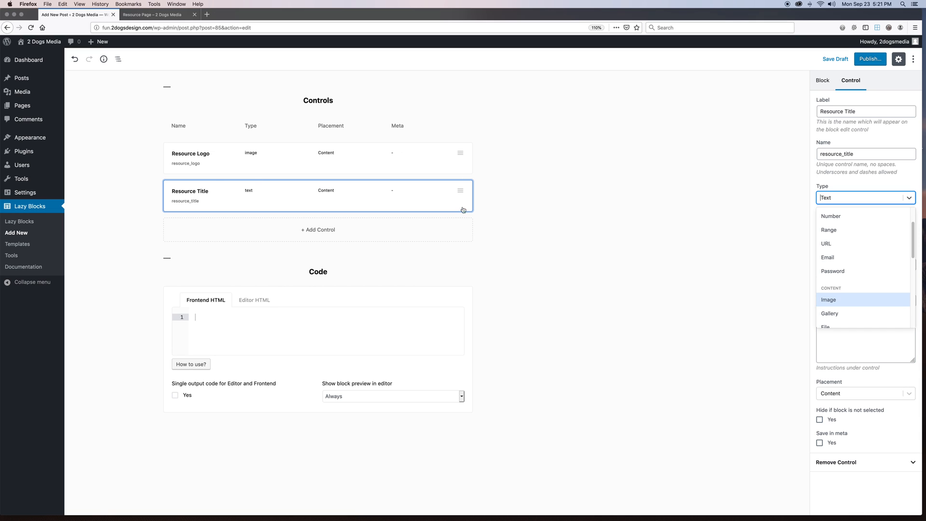
pyautogui.moveTo(424, 183)
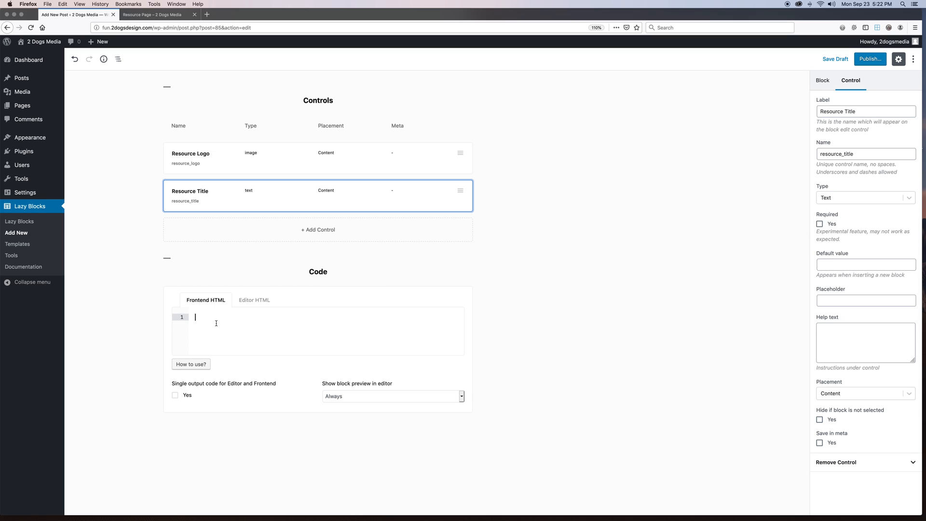
pyautogui.moveTo(230, 323)
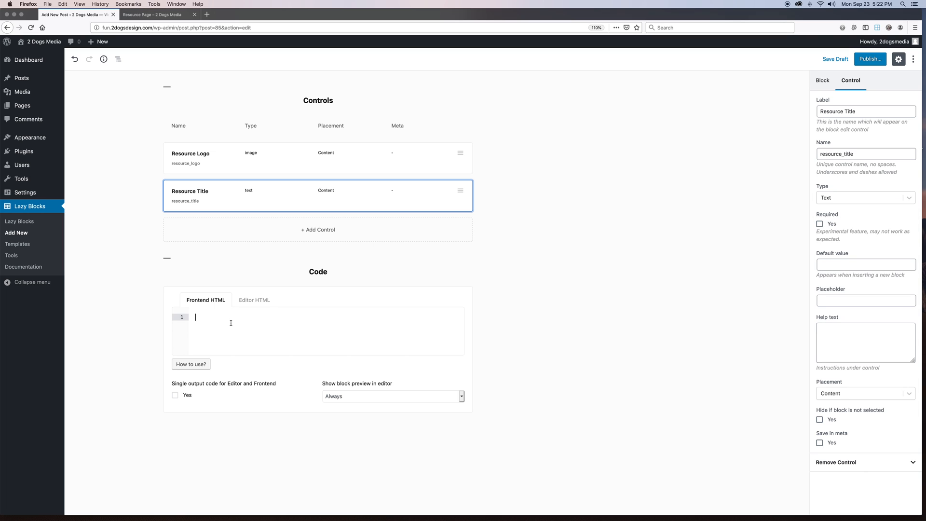
pyautogui.moveTo(208, 319)
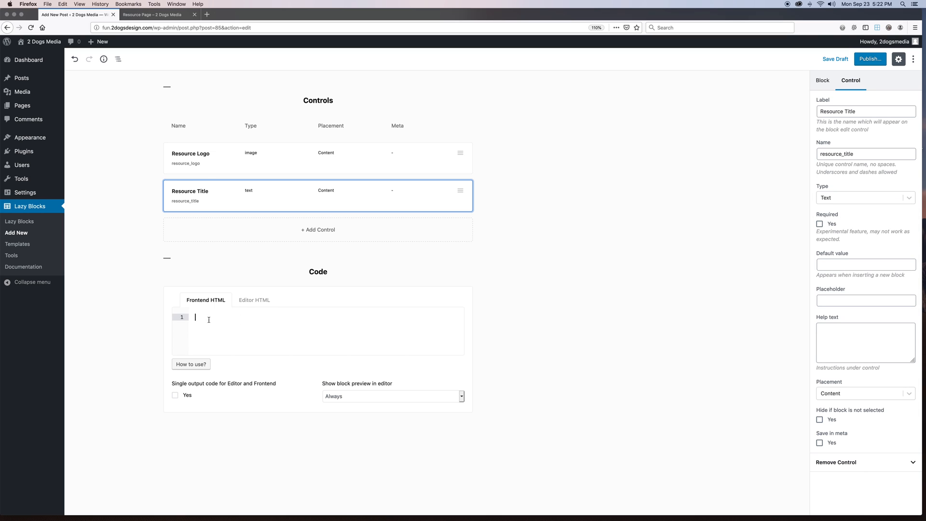
pyautogui.moveTo(243, 341)
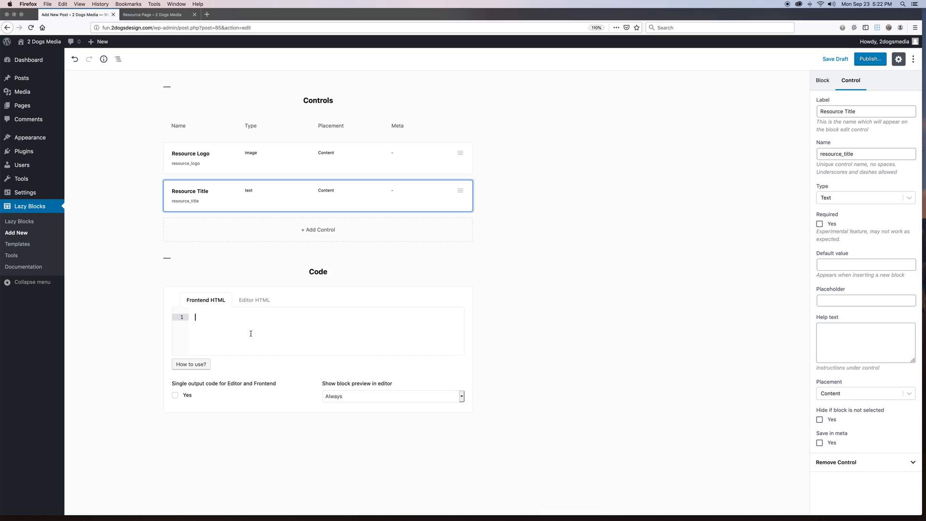
# - Leave the unsaved block editor for the Lazy Blocks list, raising the leave-page warning
pyautogui.click(822, 81)
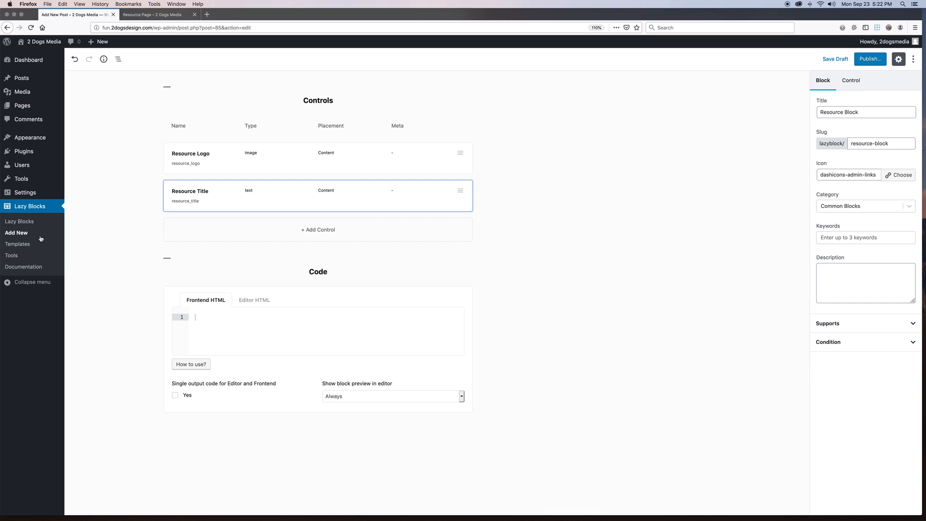
pyautogui.click(19, 221)
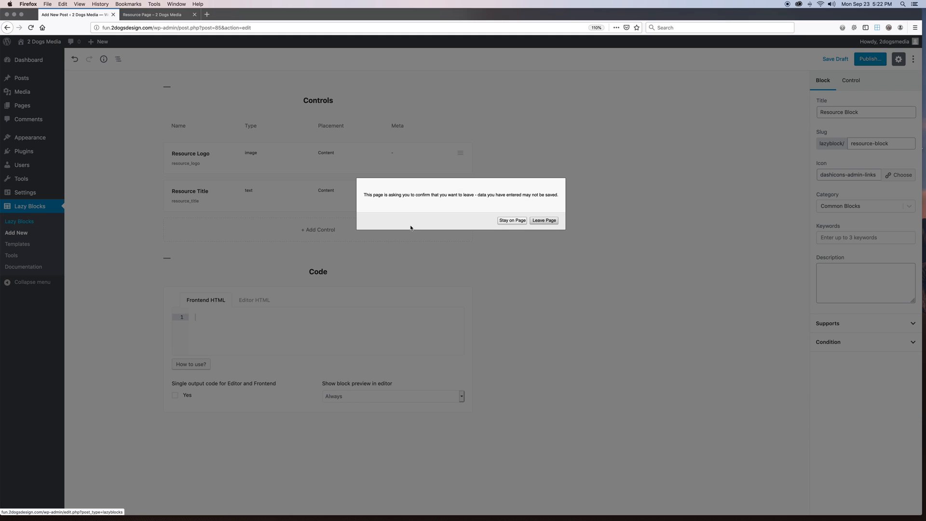
# - Confirm leaving, open the Resource Block dated 2019/09/22, and switch to its editor tab
pyautogui.click(543, 220)
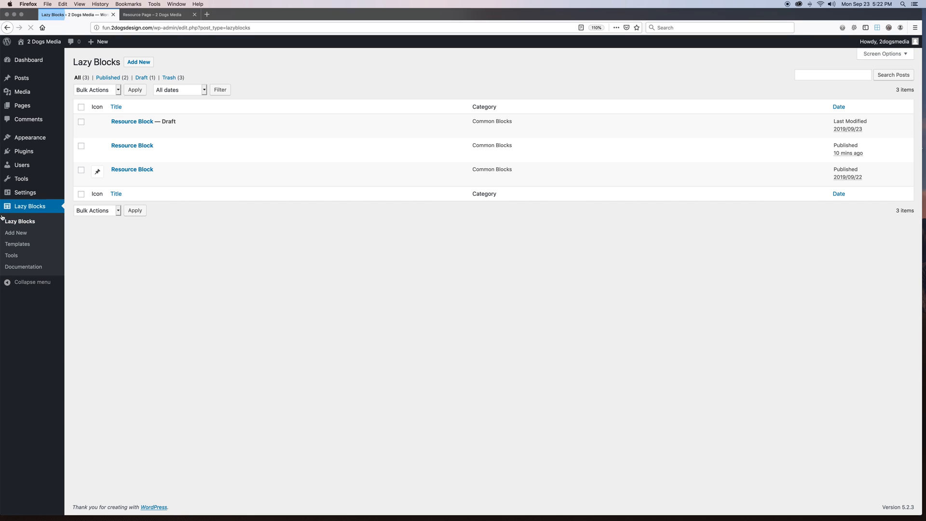
pyautogui.moveTo(132, 169)
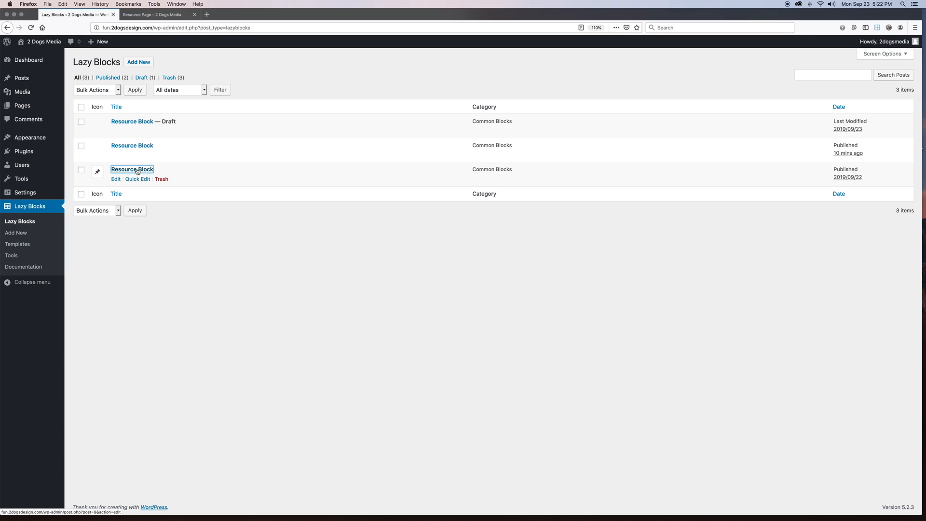
pyautogui.click(132, 169)
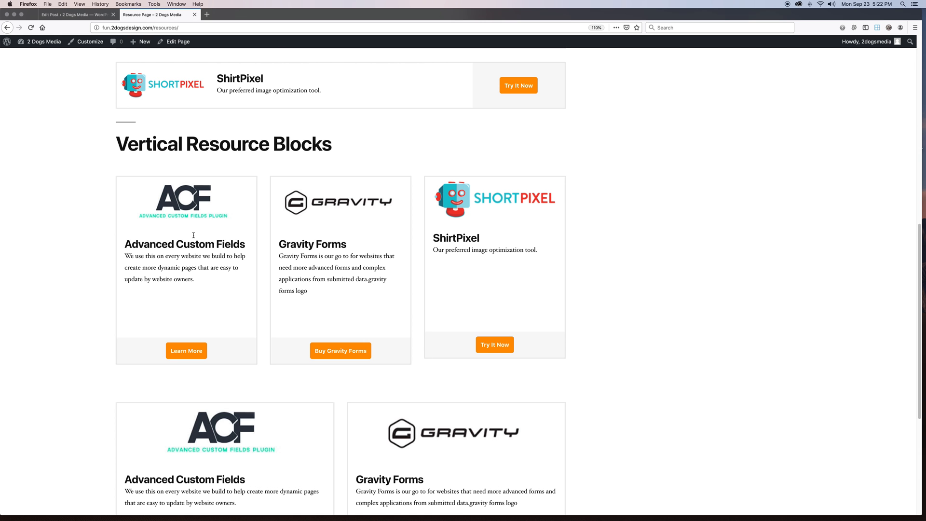
pyautogui.click(76, 14)
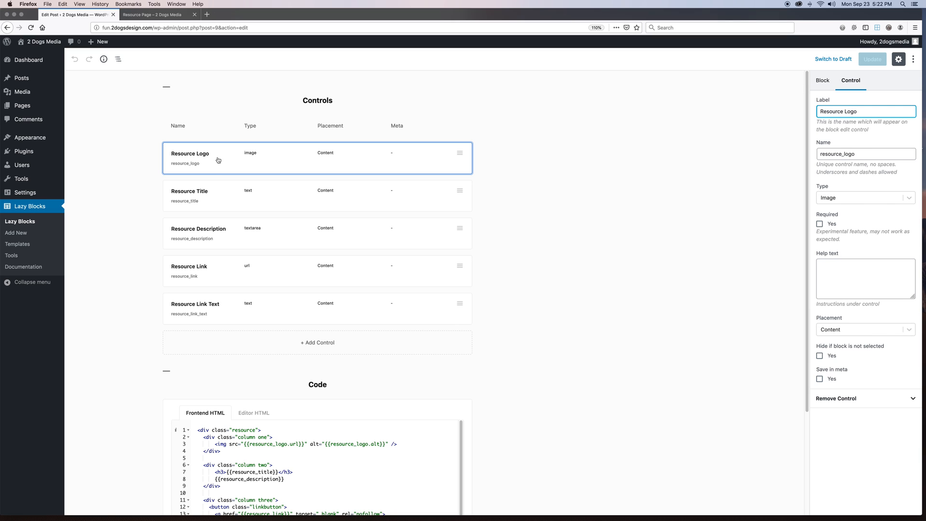
pyautogui.moveTo(894, 394)
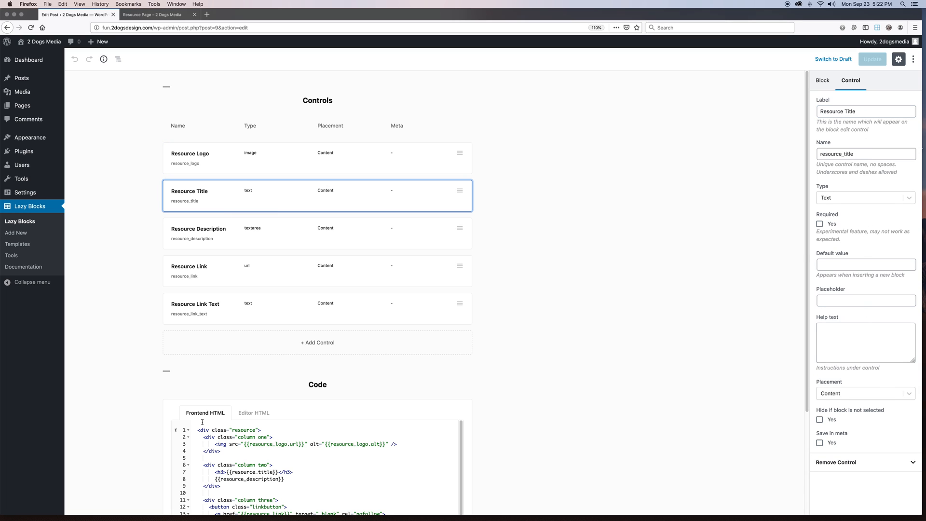
pyautogui.moveTo(250, 191)
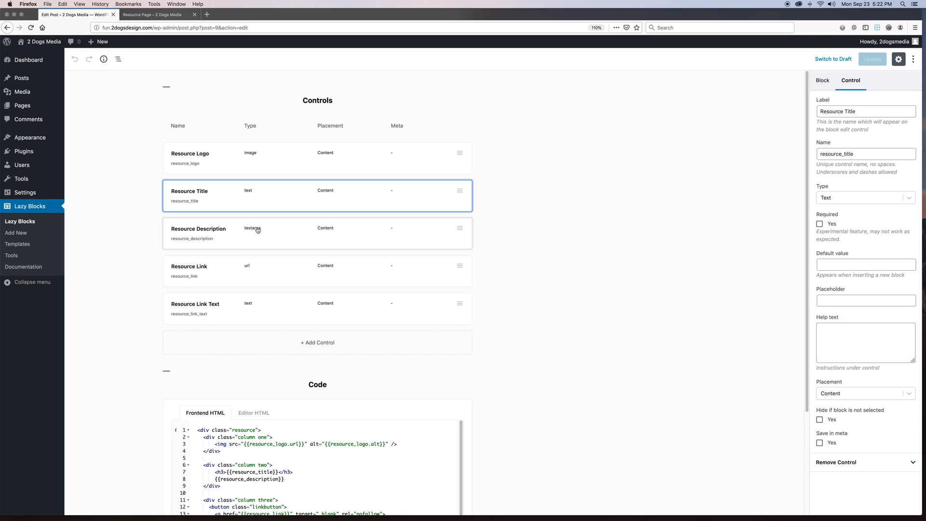
pyautogui.scroll(-3)
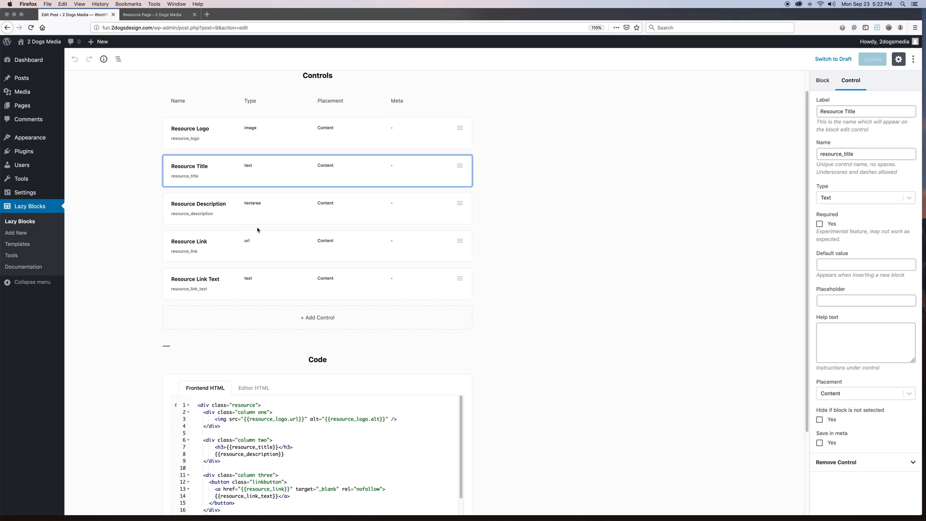
pyautogui.scroll(-3)
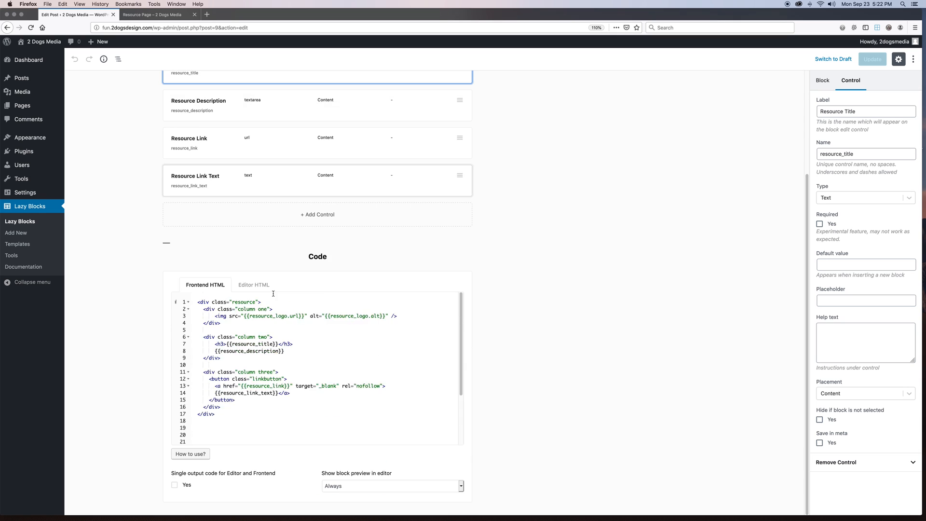
pyautogui.moveTo(290, 306)
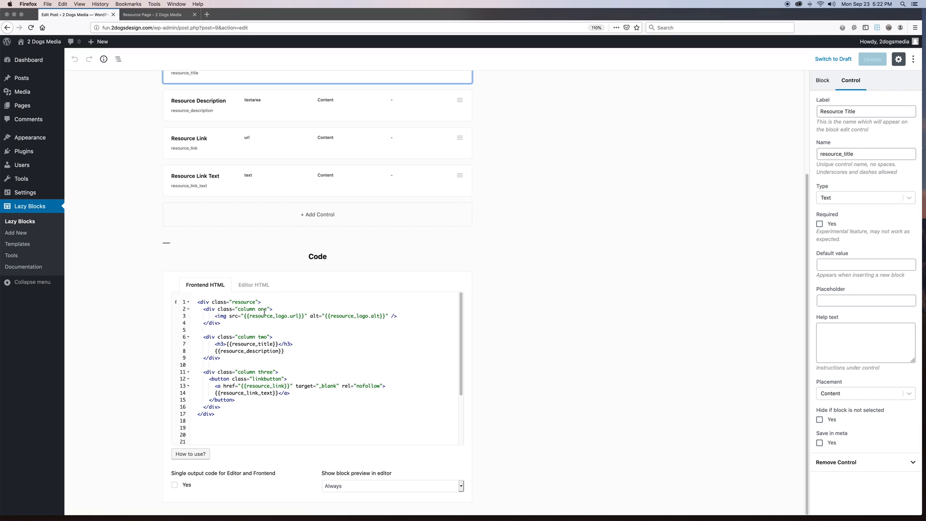
pyautogui.click(233, 344)
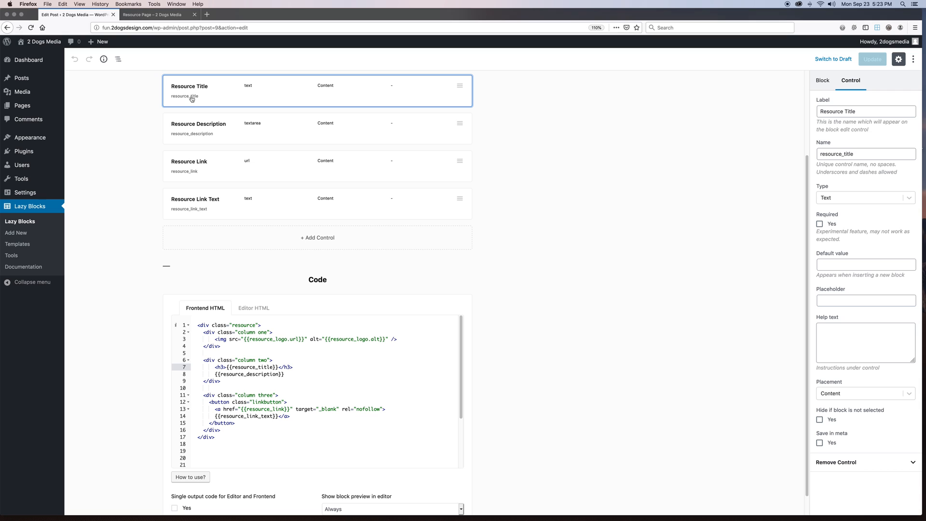
pyautogui.scroll(-3)
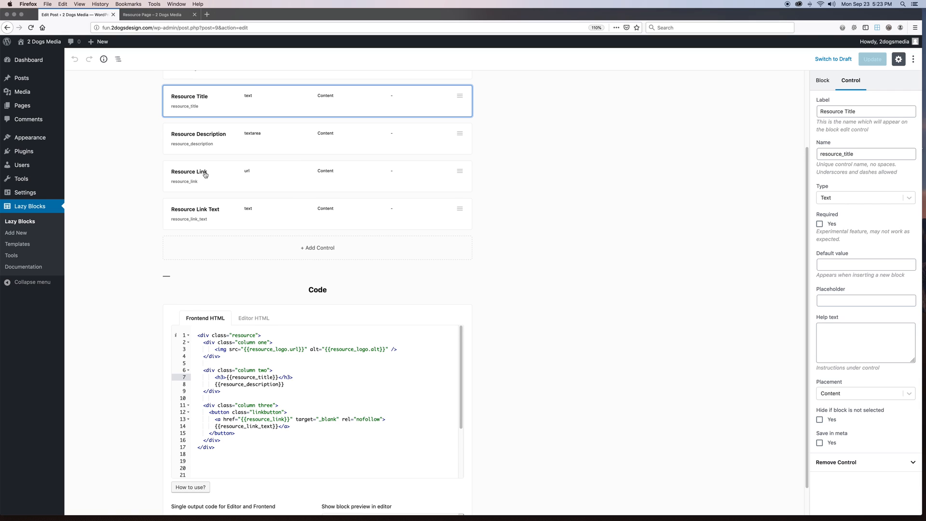
pyautogui.doubleClick(248, 376)
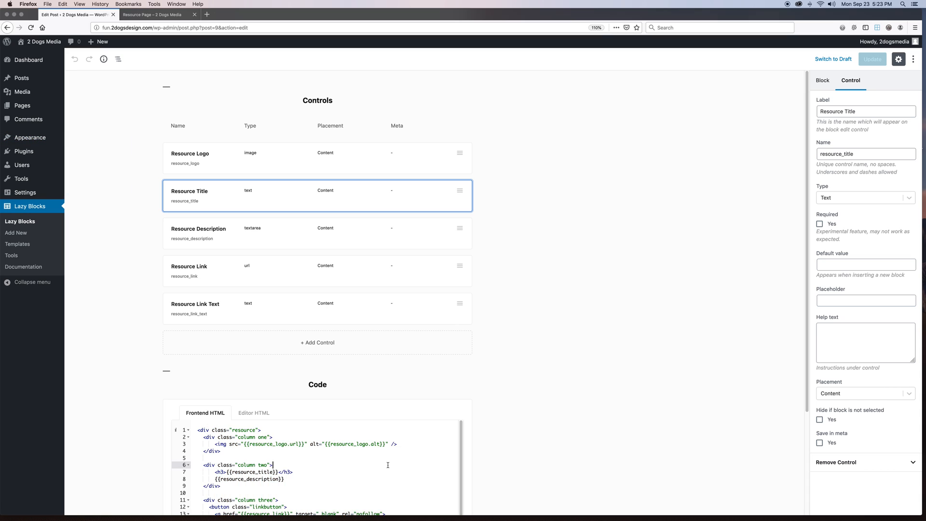
pyautogui.moveTo(22, 165)
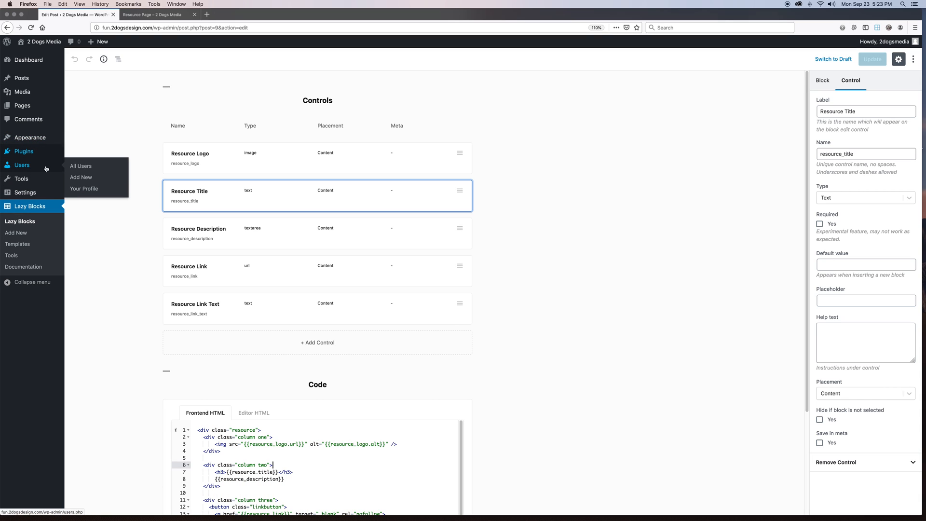
pyautogui.moveTo(29, 137)
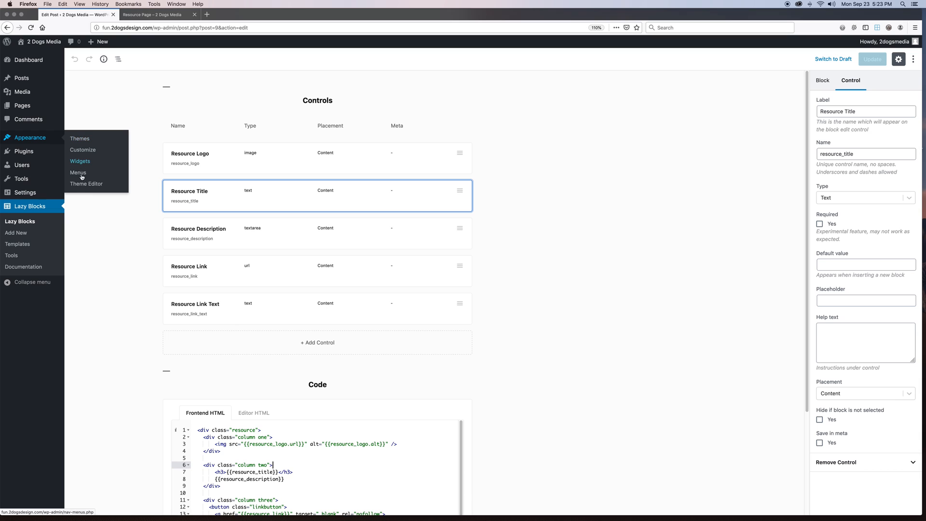
pyautogui.moveTo(86, 184)
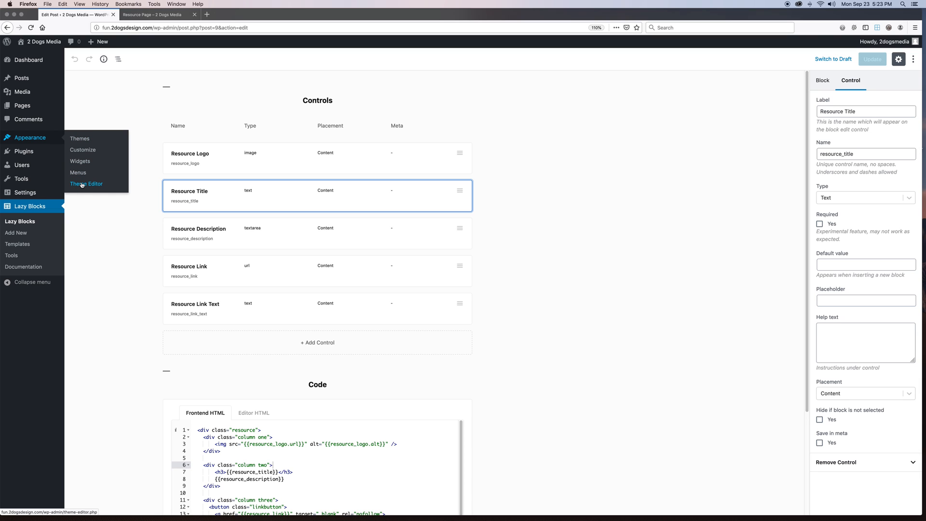
# - Open the Theme Editor on the Twenty Nineteen style.css
pyautogui.click(87, 184)
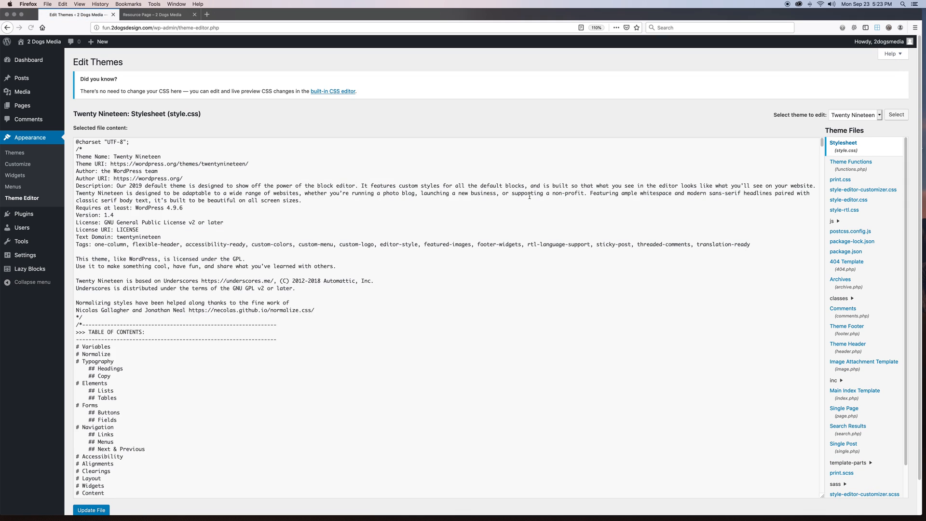
# - Select the Resource Block CSS at the end of style.css, then go to Pages
pyautogui.scroll(-3)
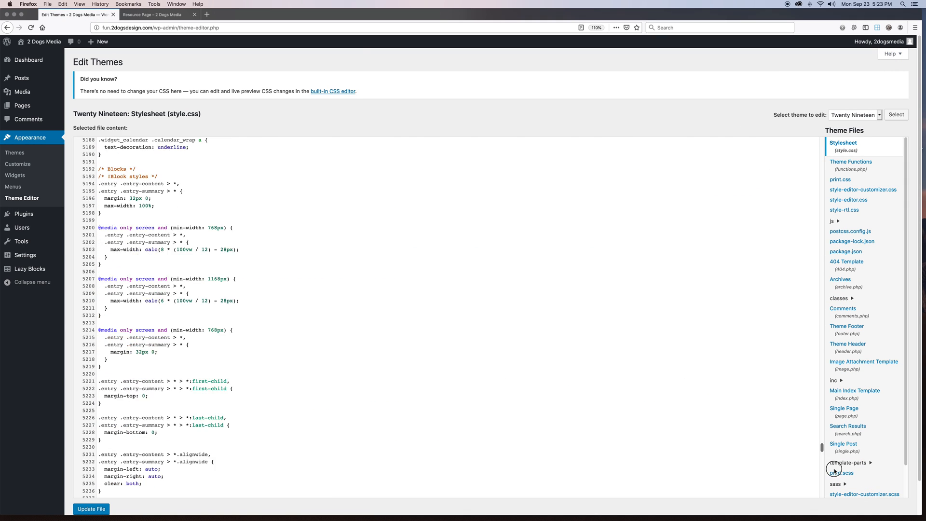
pyautogui.scroll(-3)
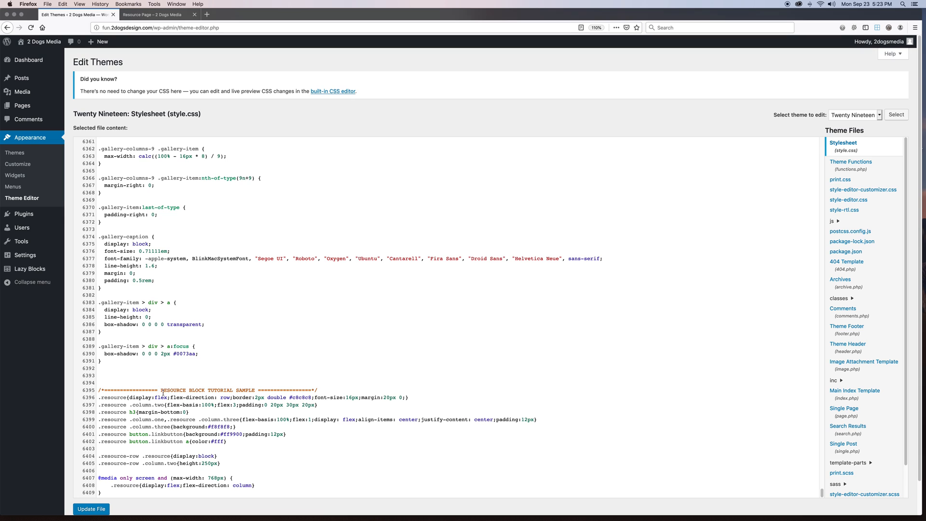
pyautogui.doubleClick(207, 390)
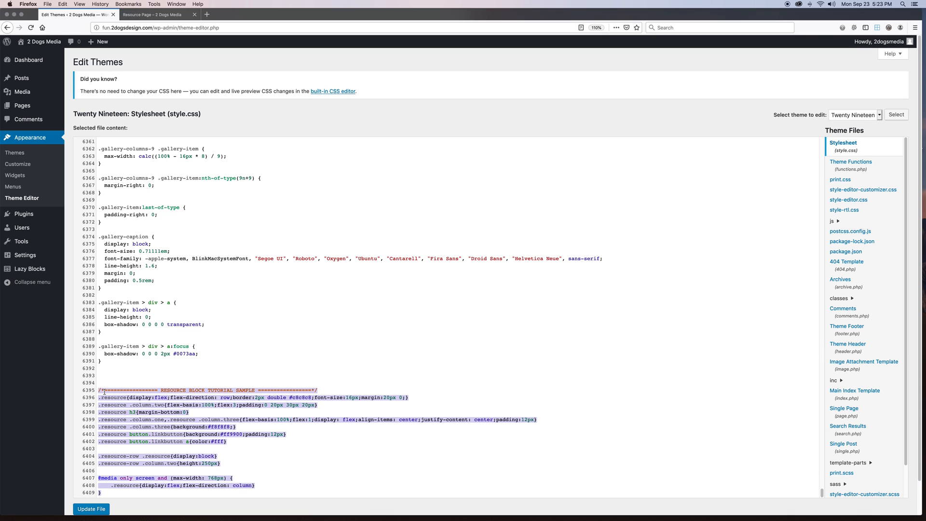
pyautogui.moveTo(337, 428)
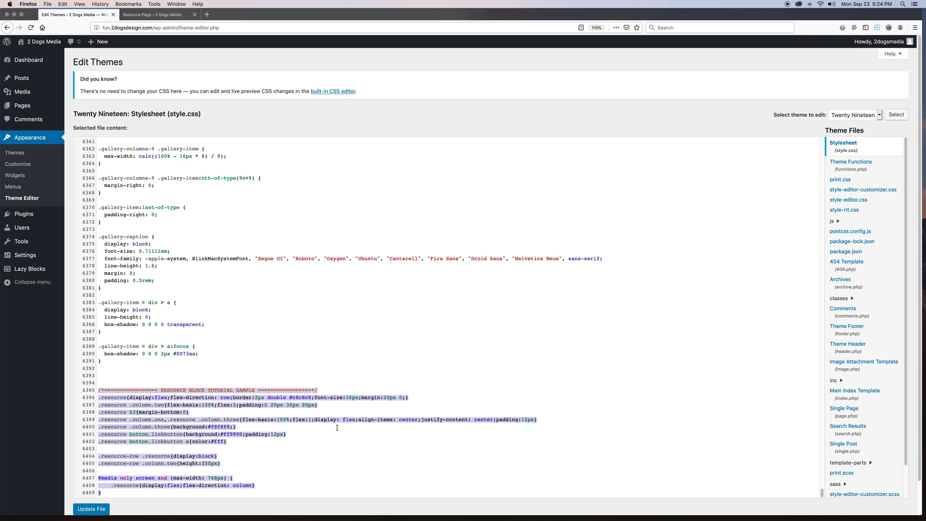
pyautogui.click(151, 14)
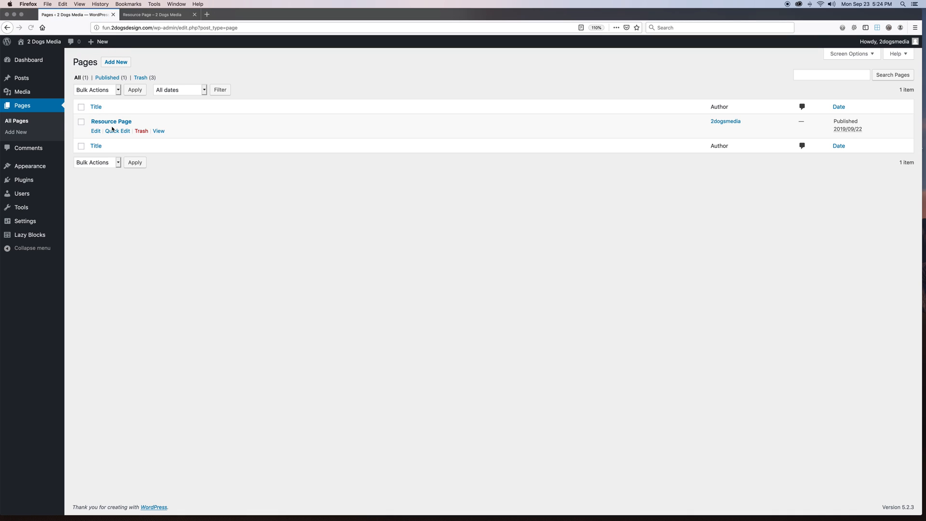
# - Add a Resource Block below Horizontal Resource Blocks using the Gravity Forms logo
pyautogui.click(95, 131)
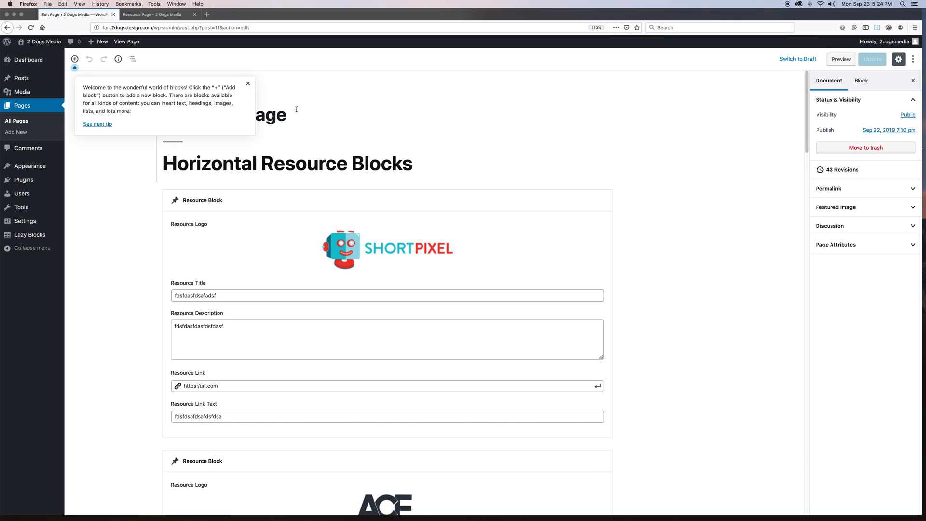
pyautogui.click(247, 84)
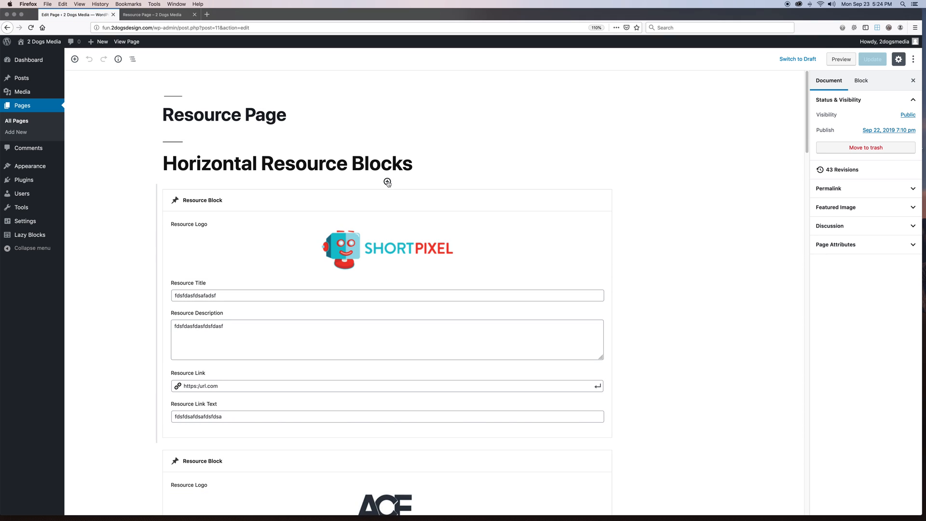
pyautogui.click(387, 182)
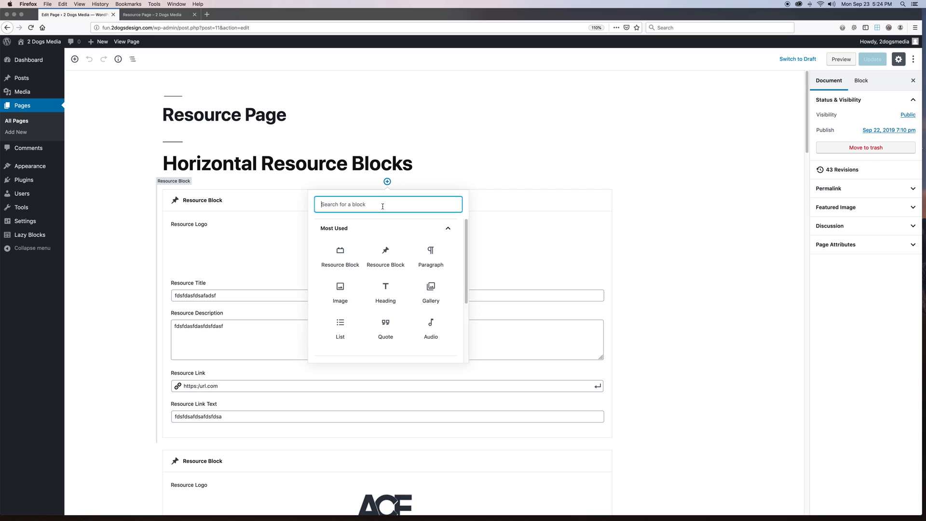
pyautogui.write('resource')
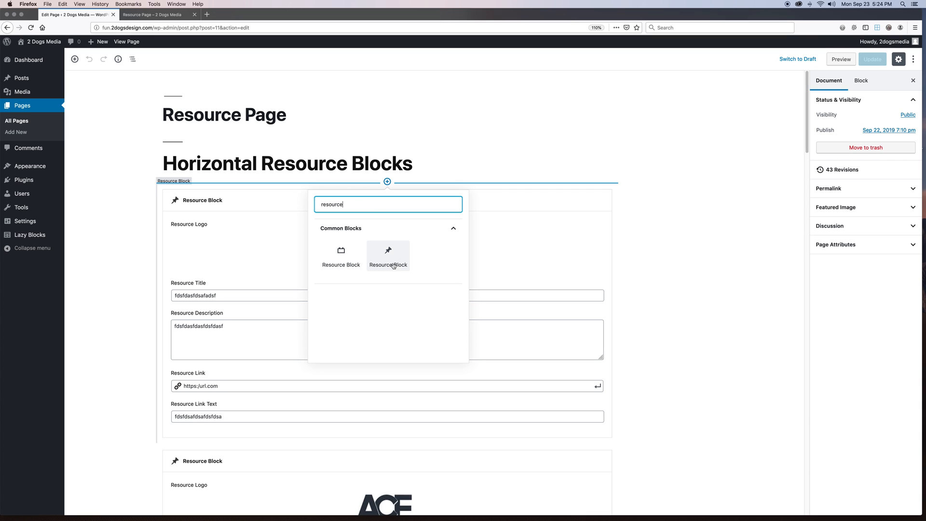
pyautogui.click(388, 254)
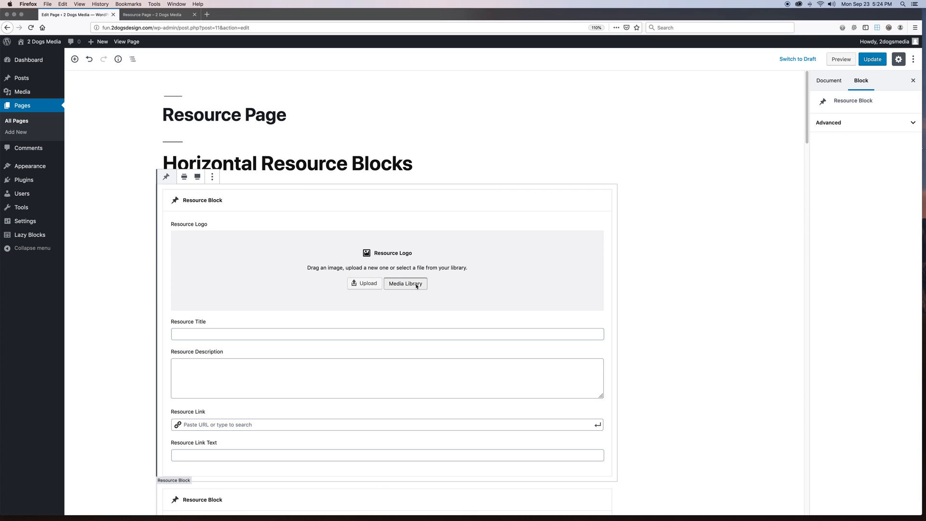
pyautogui.click(406, 283)
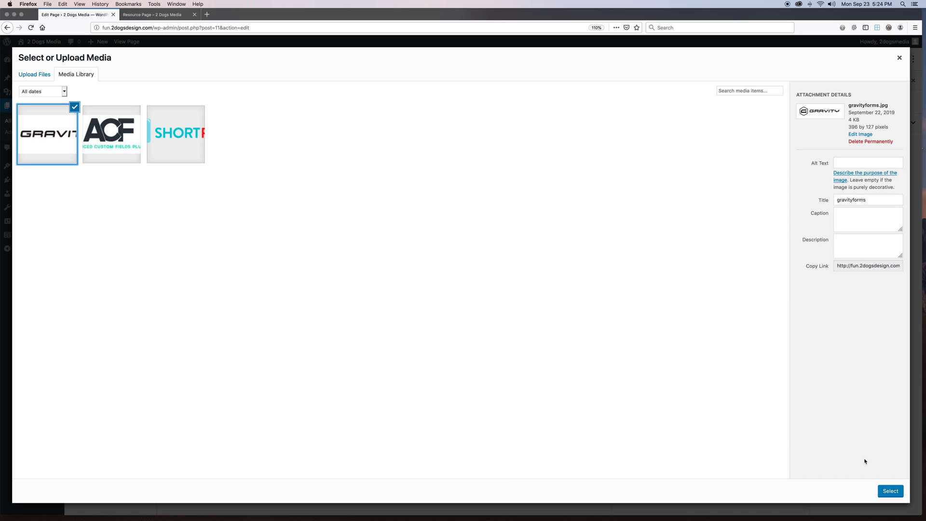
pyautogui.click(890, 491)
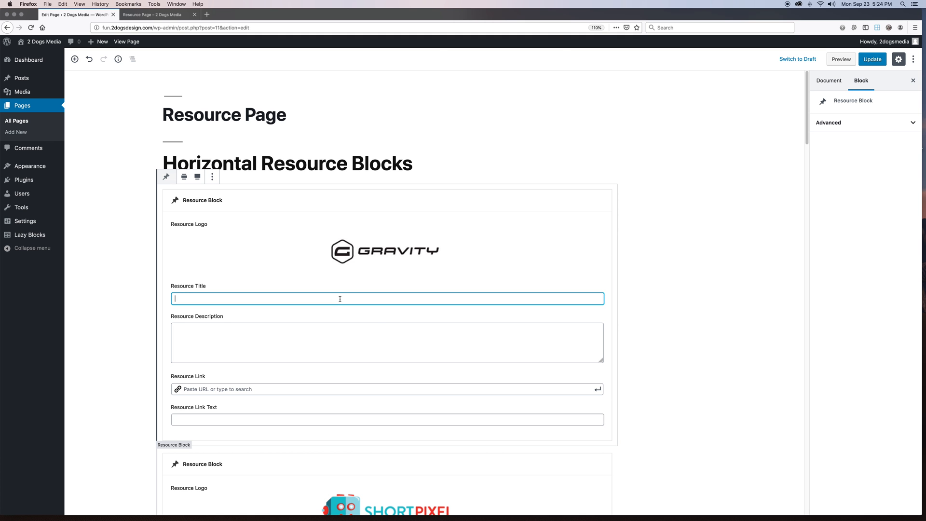
pyautogui.write('Pick AI')
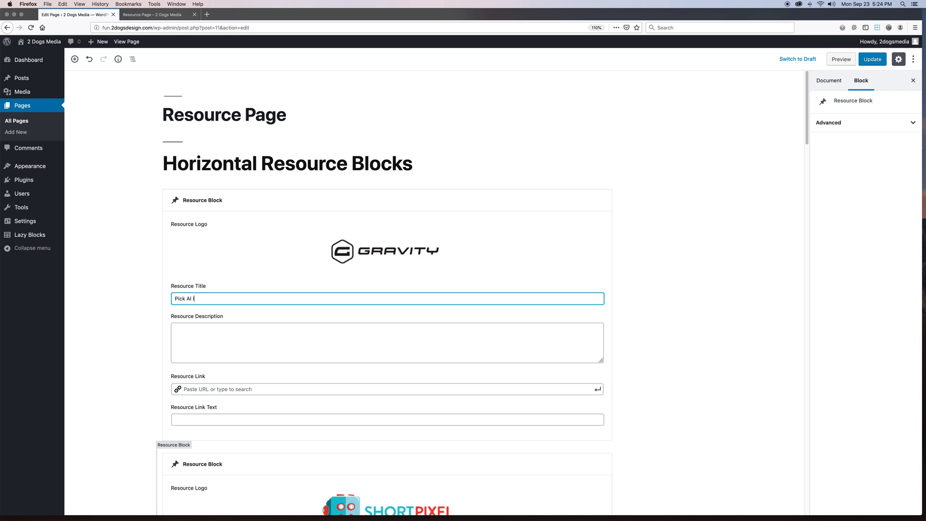
pyautogui.click(387, 343)
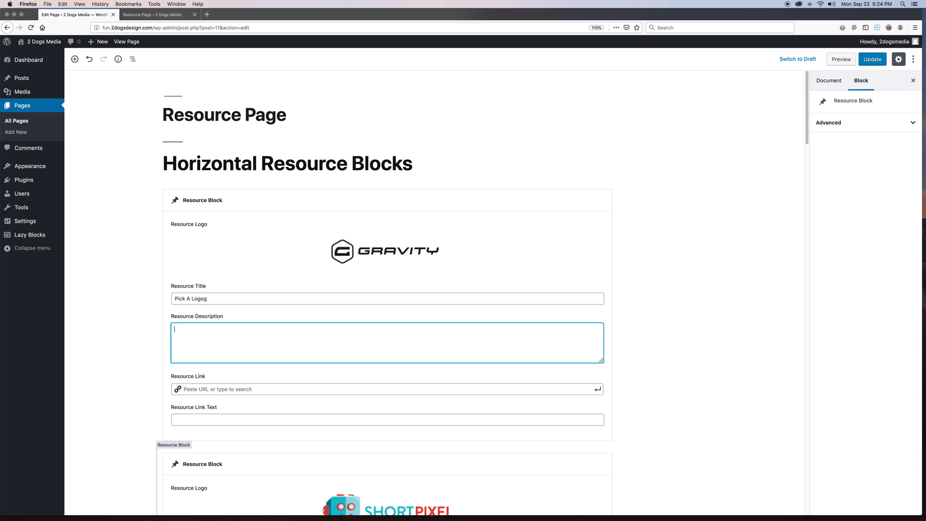
pyautogui.write('this is')
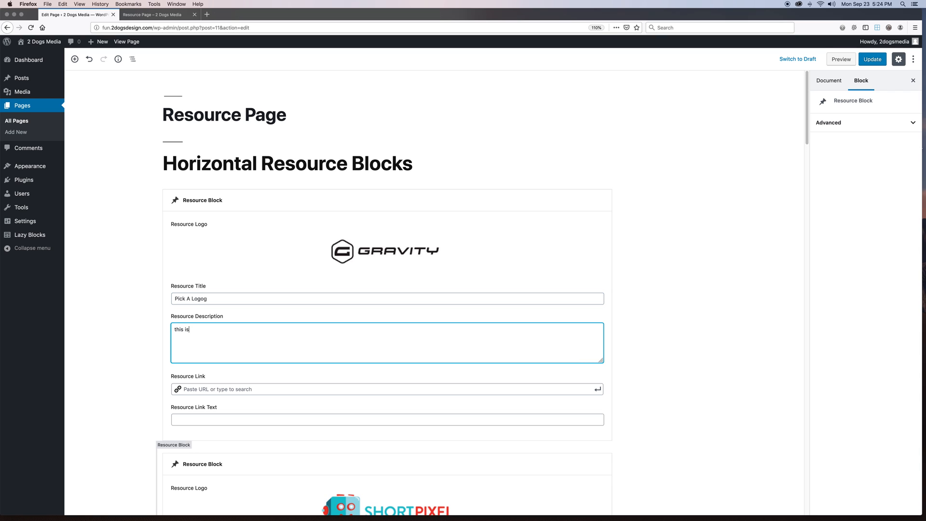
pyautogui.write('my description')
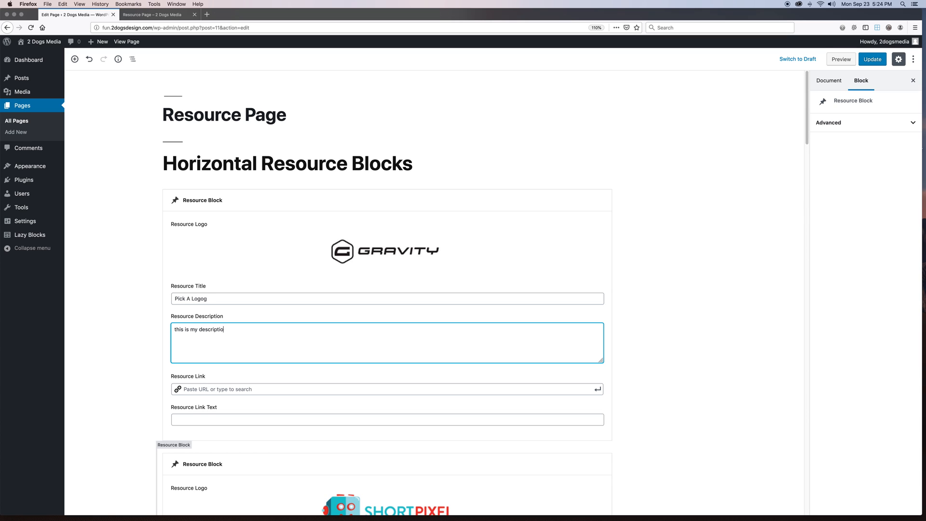
pyautogui.write('https:/url.com')
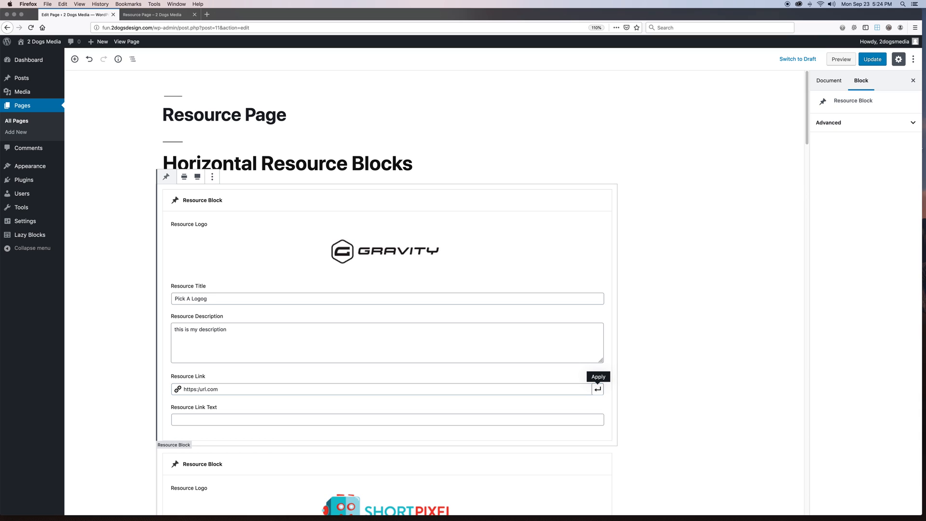
pyautogui.write('Learn m')
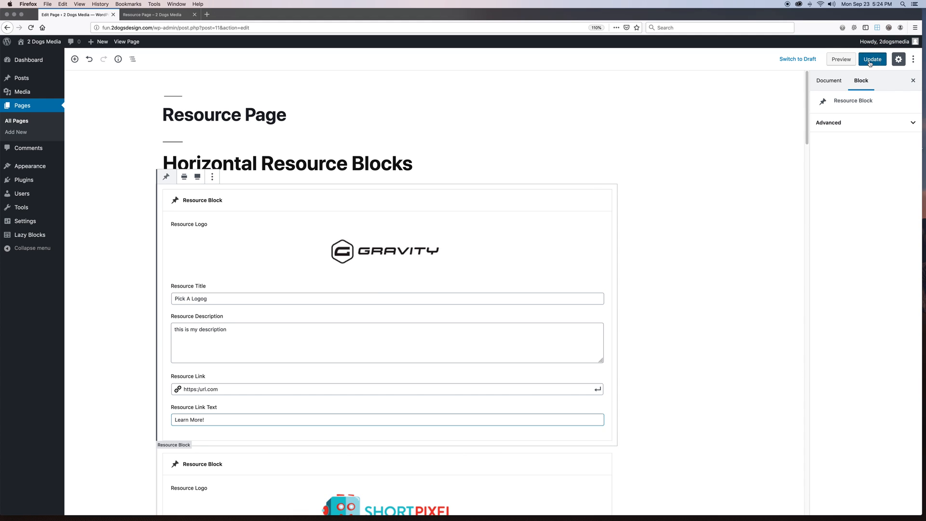
pyautogui.click(873, 59)
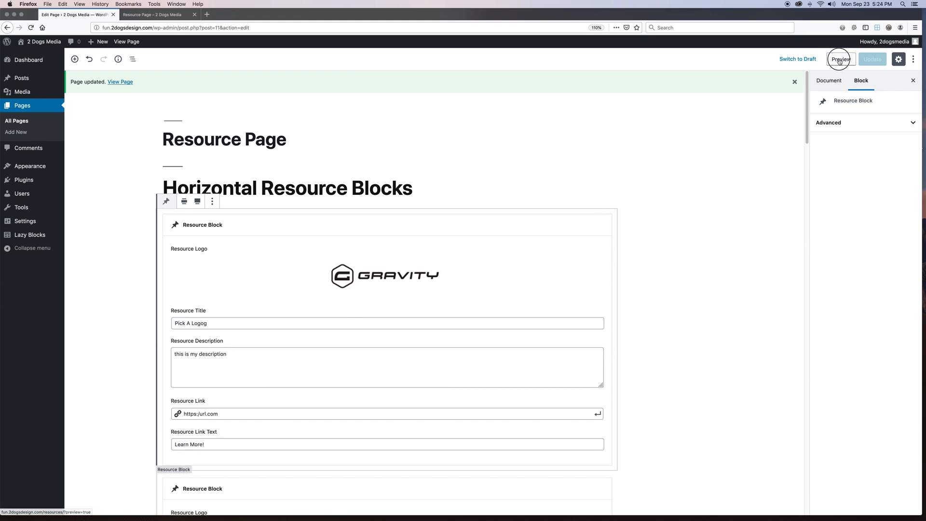
pyautogui.click(840, 59)
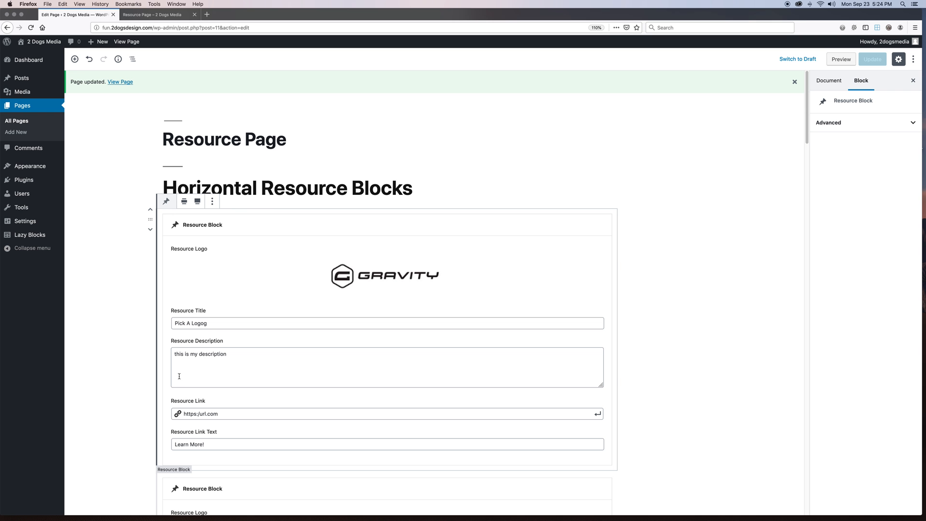
pyautogui.scroll(-3)
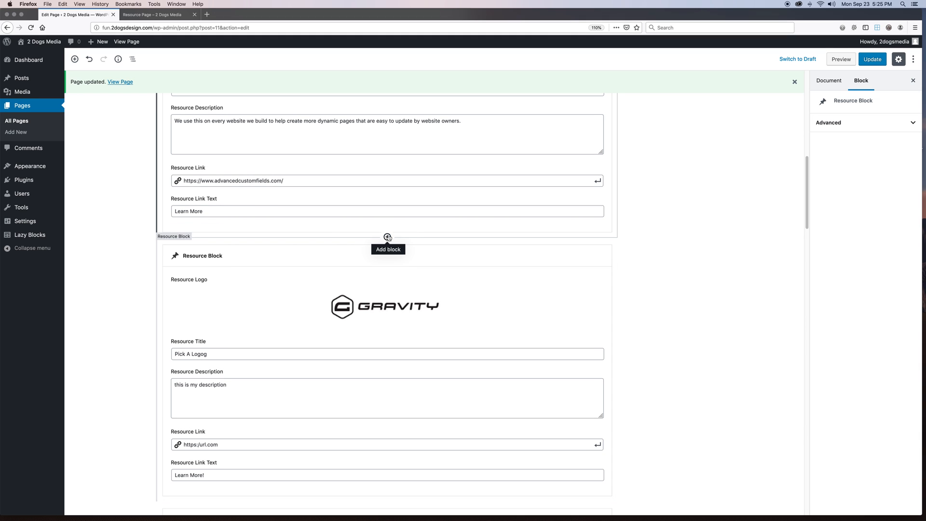
# - Insert a 'Testing Category' heading between the Advanced Custom Fields and Pick A Logog blocks
pyautogui.click(387, 237)
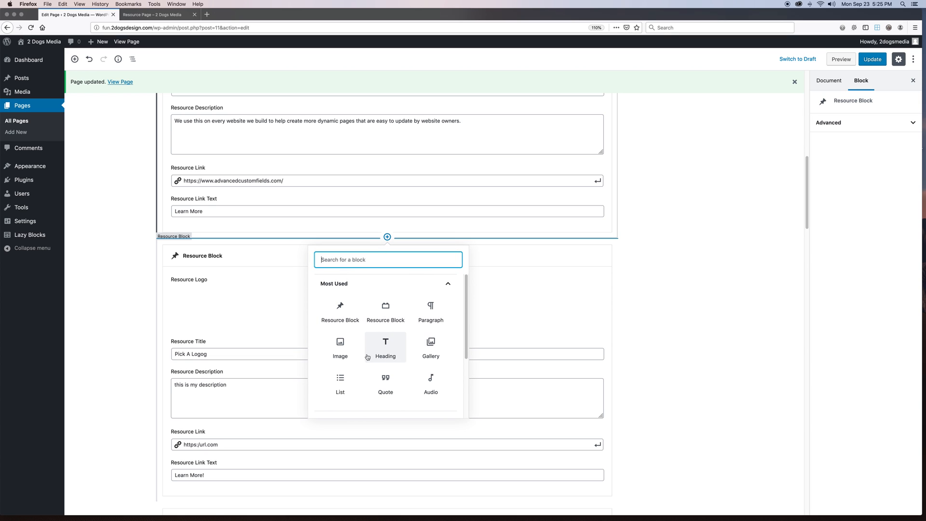
pyautogui.click(385, 347)
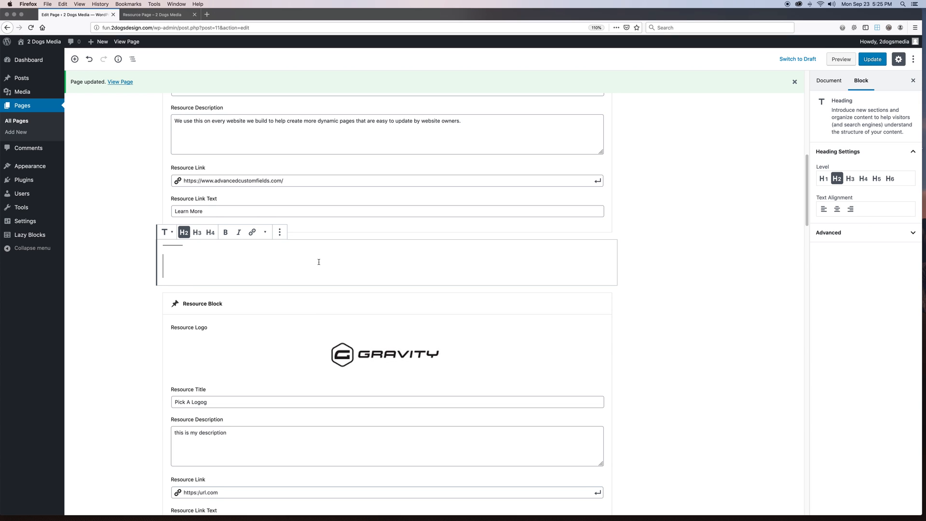
pyautogui.write('Testing Ca')
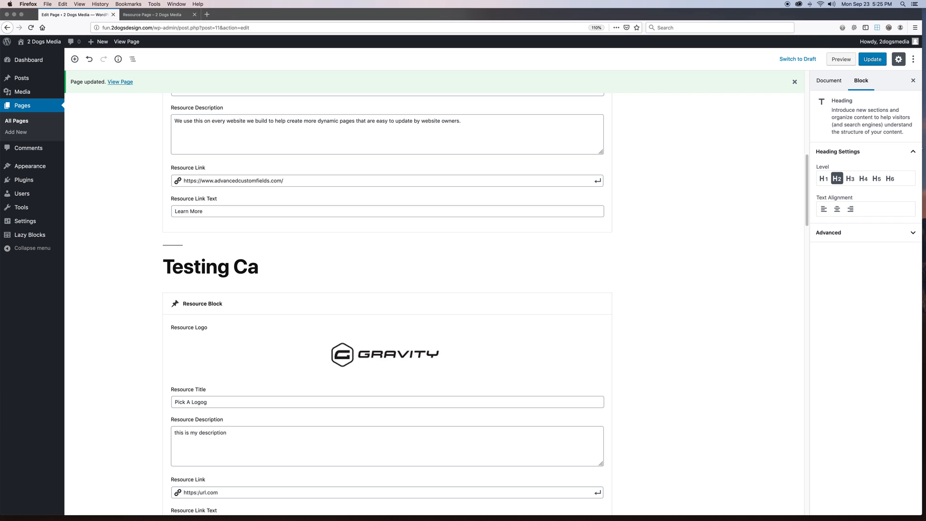
pyautogui.write('tegory')
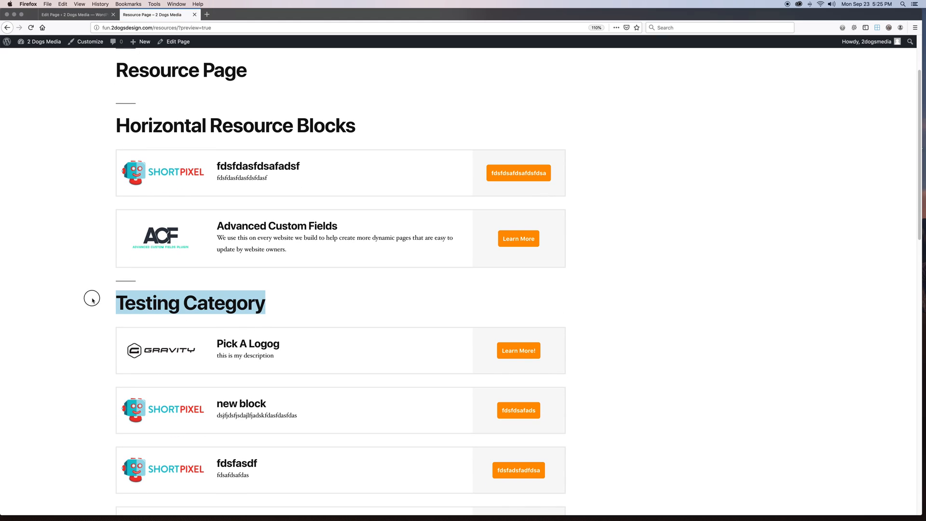
# - Return to the page editor and scroll down to the Vertical Resource Blocks heading
pyautogui.click(73, 14)
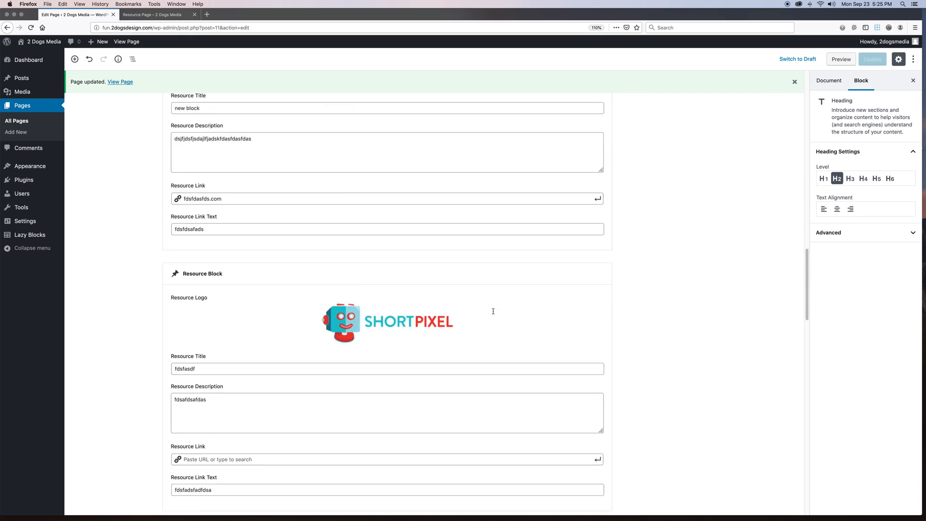
pyautogui.scroll(-3)
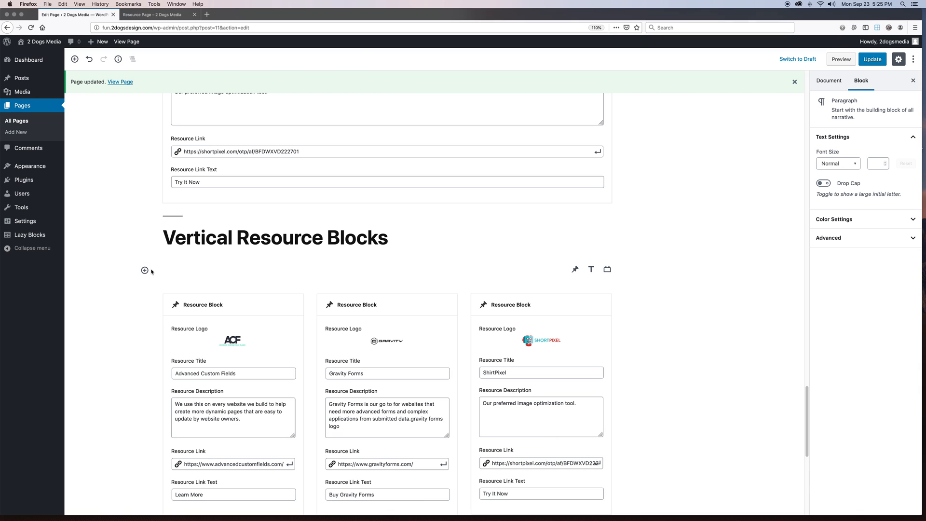
pyautogui.moveTo(144, 271)
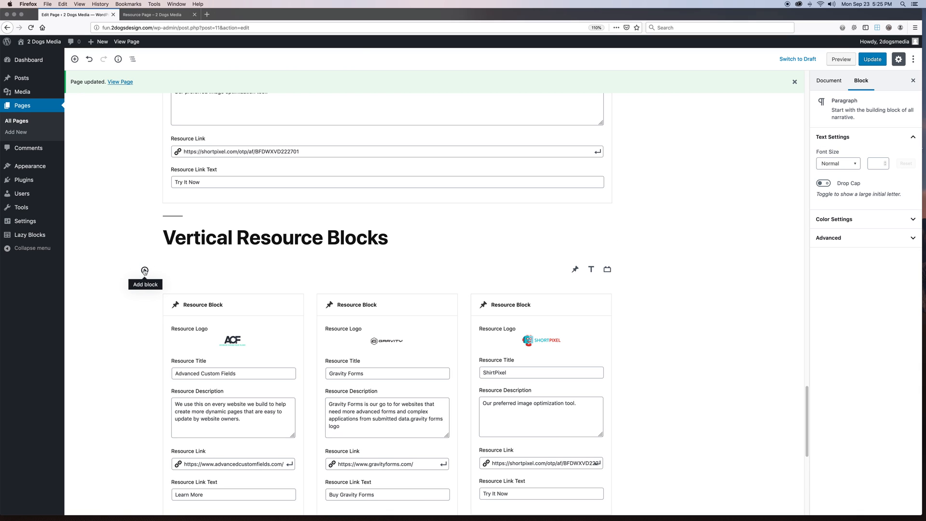
# - Add a Columns block set to 3 columns below the Vertical Resource Blocks heading
pyautogui.click(144, 271)
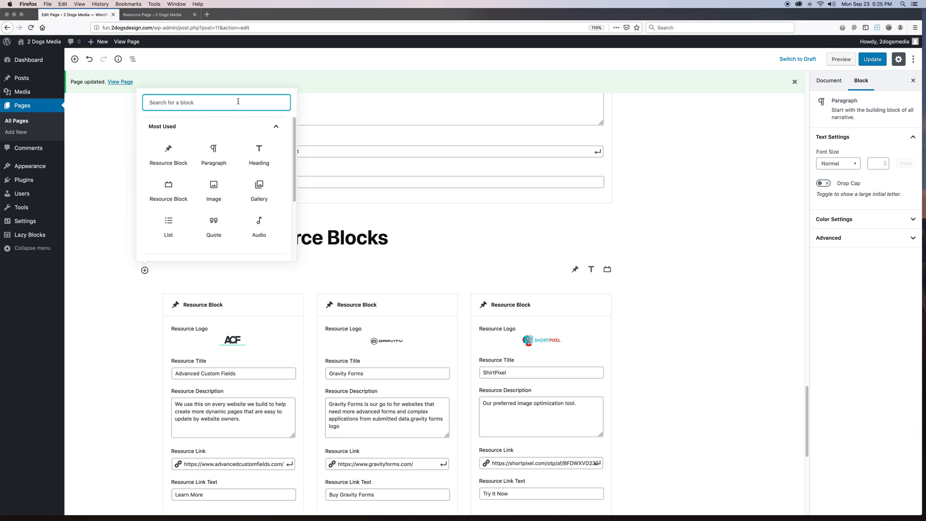
pyautogui.write('column')
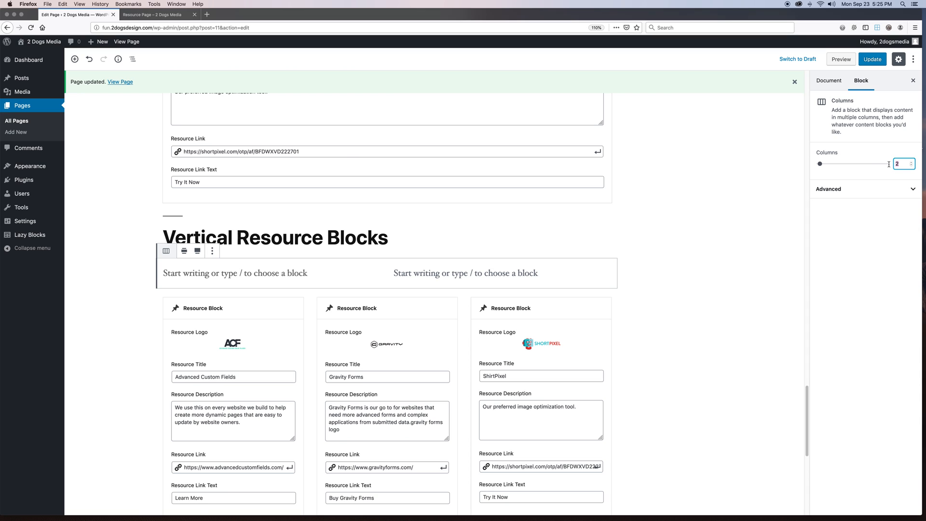
pyautogui.click(913, 161)
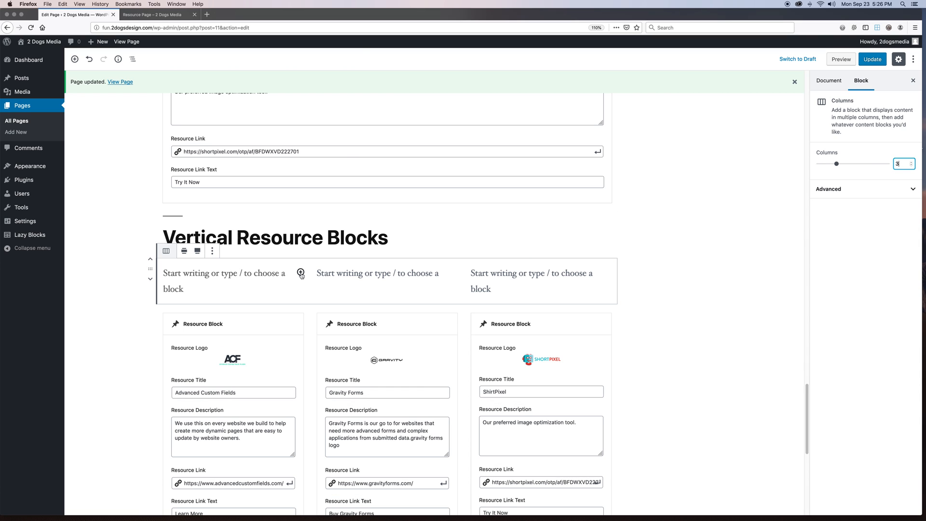
pyautogui.click(300, 273)
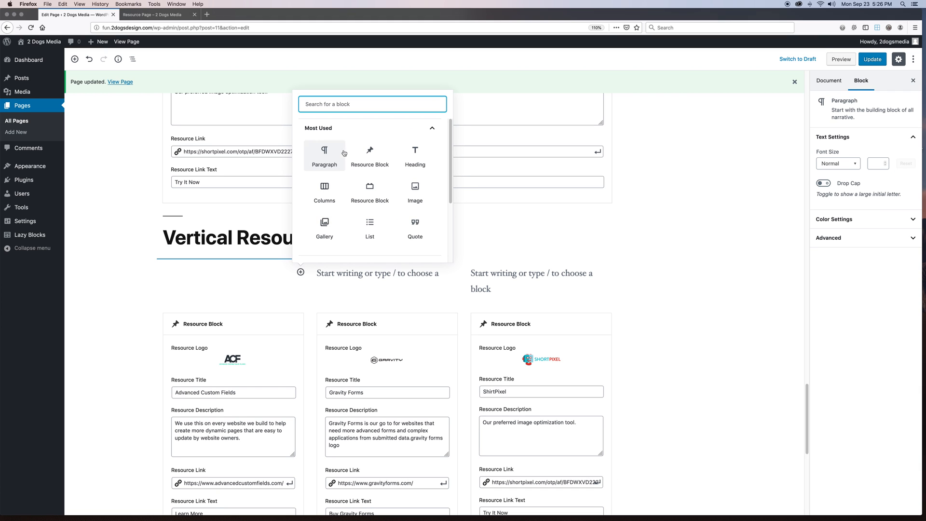
# - Add a resource block with the ShortPixel logo and placeholder text to the first column
pyautogui.click(370, 155)
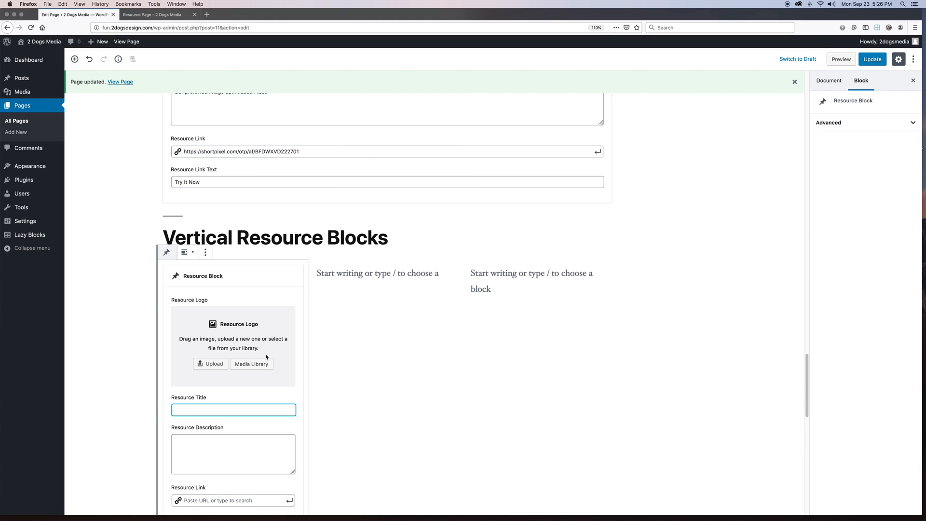
pyautogui.click(252, 364)
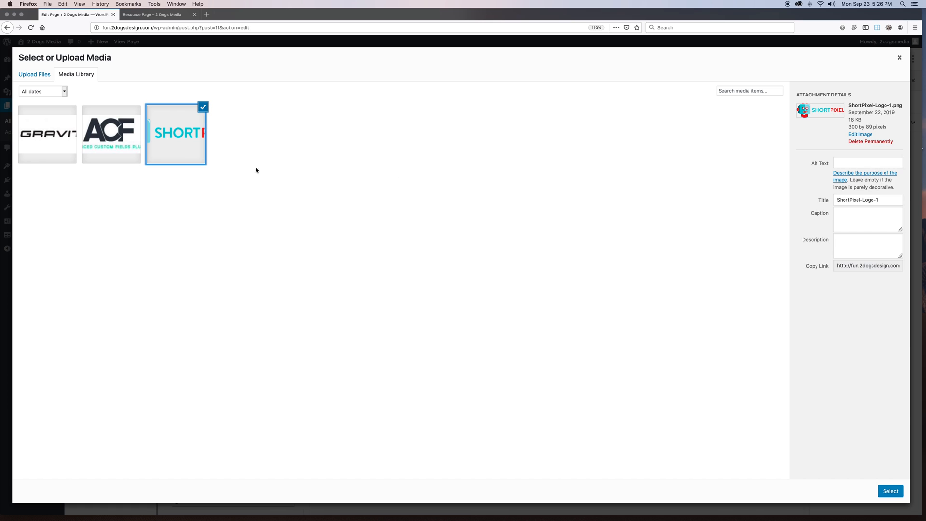
pyautogui.click(890, 491)
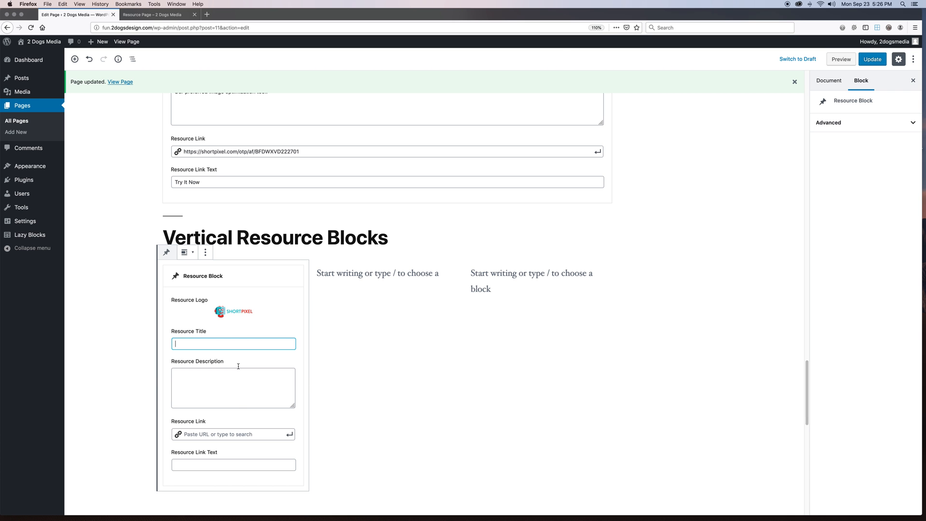
pyautogui.write('fdsafds')
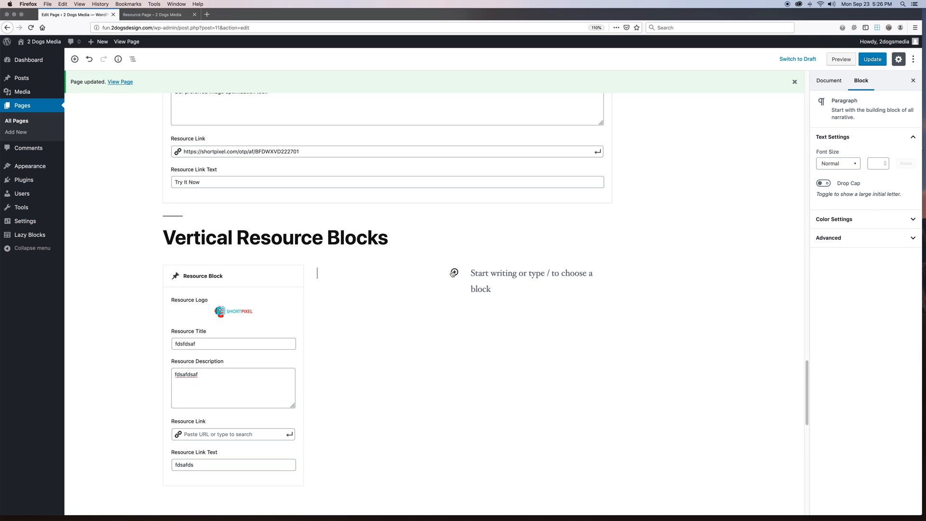
# - Replace the wrong resource block variant in the second column with one using the Gravity logo
pyautogui.click(453, 272)
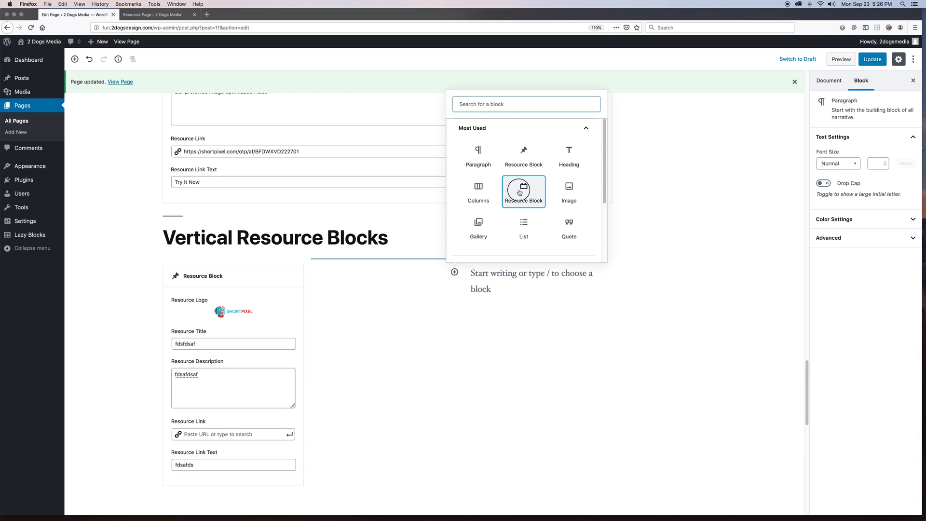
pyautogui.click(523, 191)
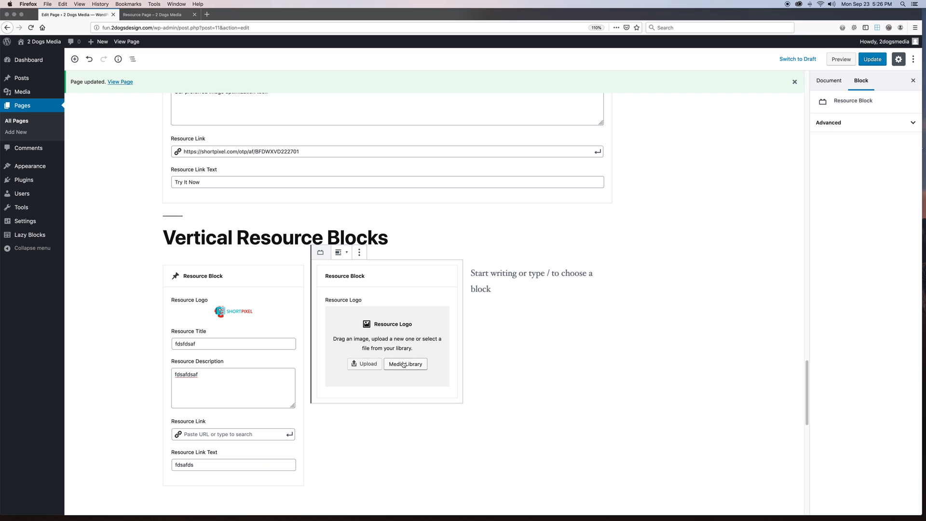
pyautogui.click(359, 253)
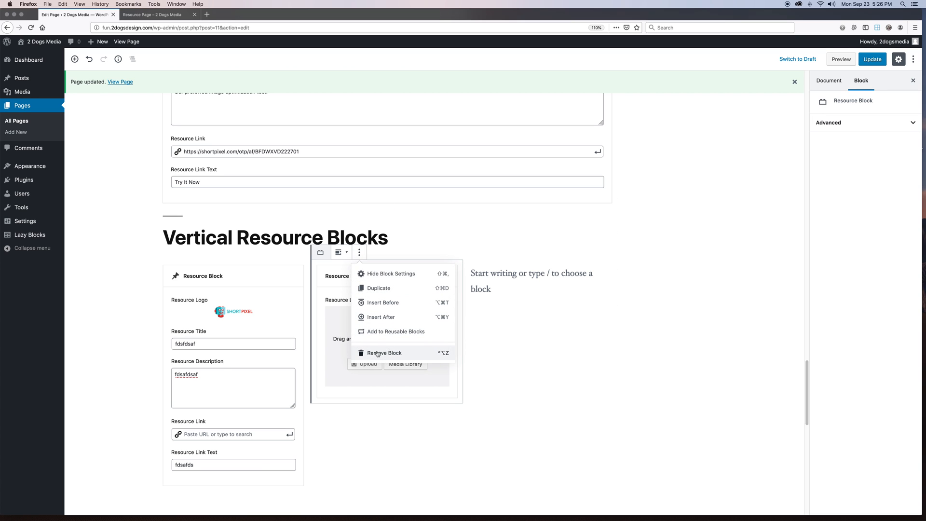
pyautogui.click(385, 353)
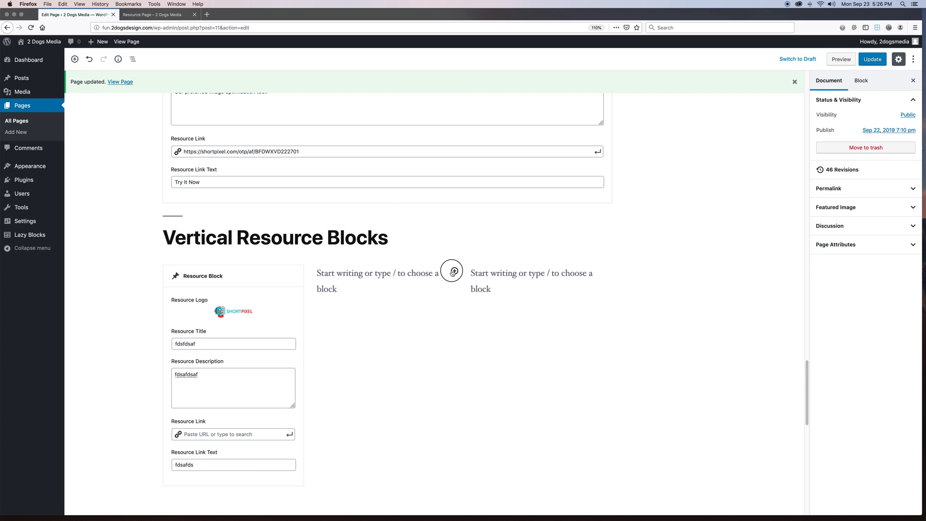
pyautogui.click(450, 271)
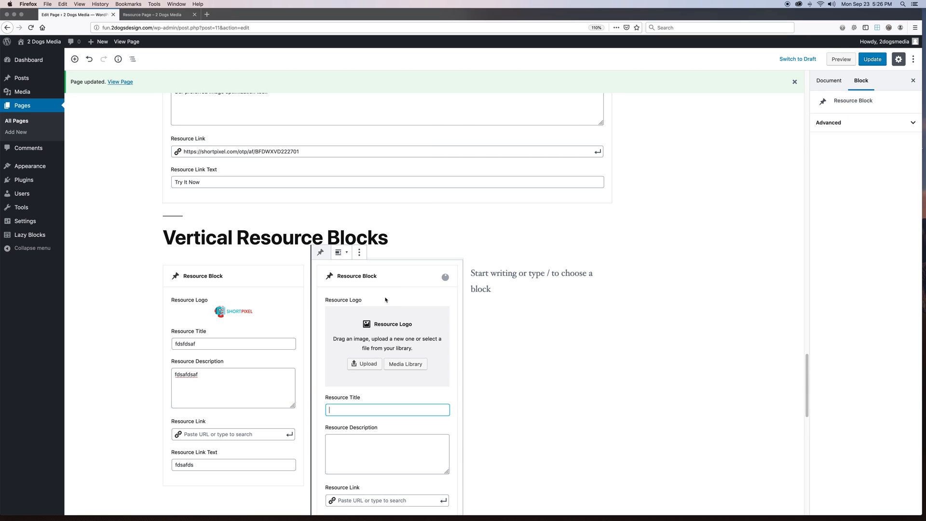
pyautogui.click(406, 364)
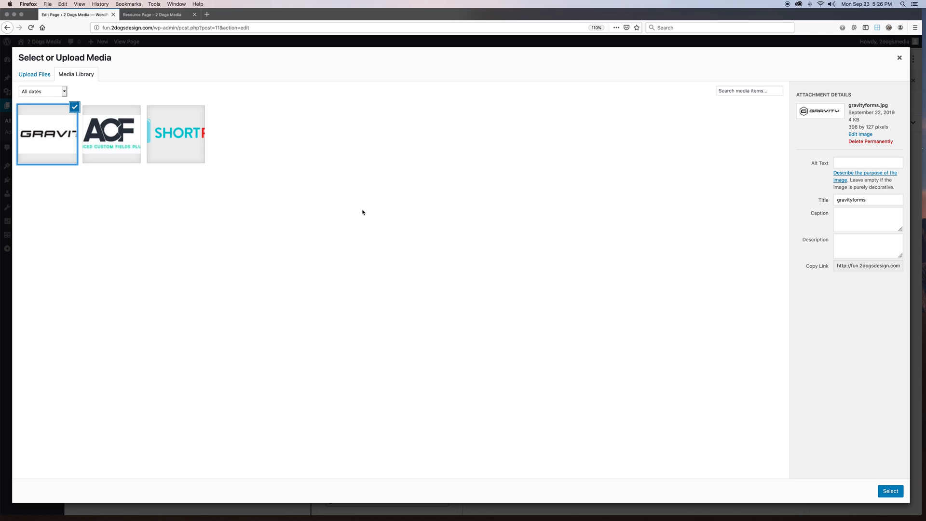
pyautogui.click(891, 491)
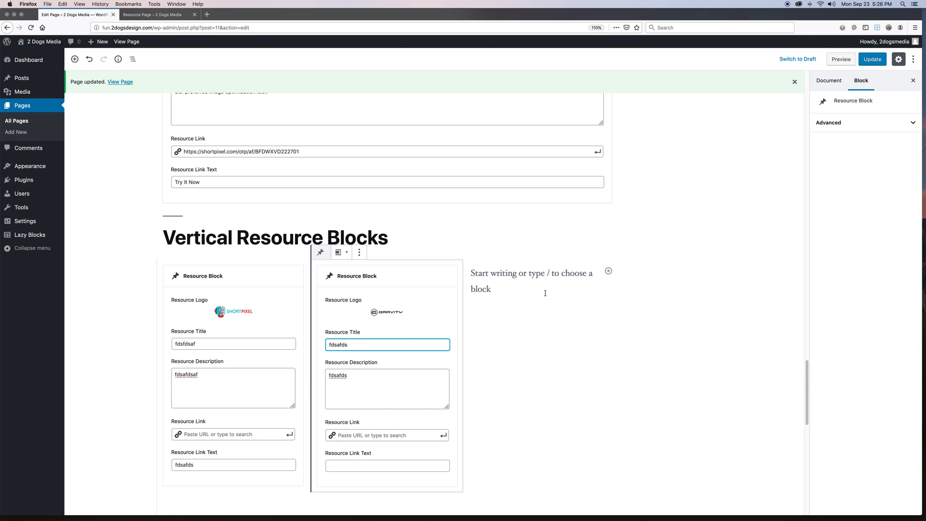
# - Add a placeholder-text paragraph to the third column and preview the page
pyautogui.click(608, 272)
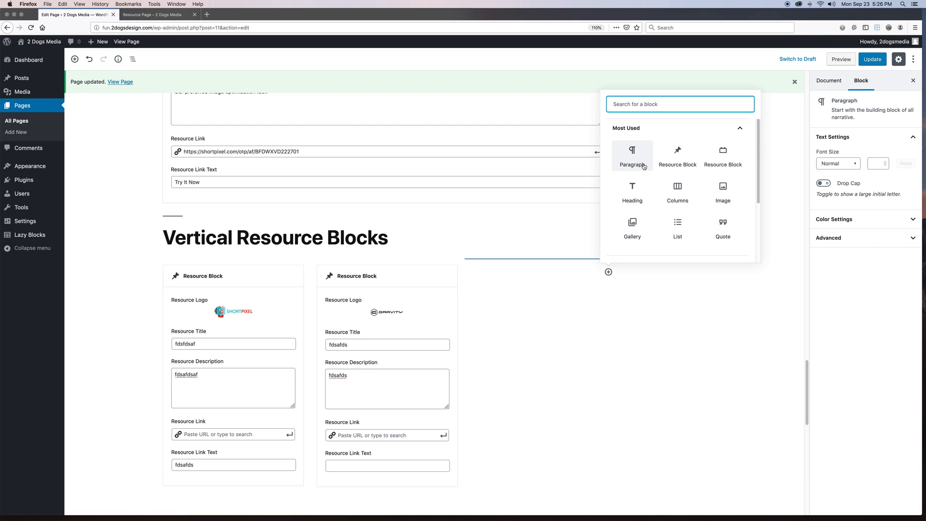
pyautogui.click(631, 156)
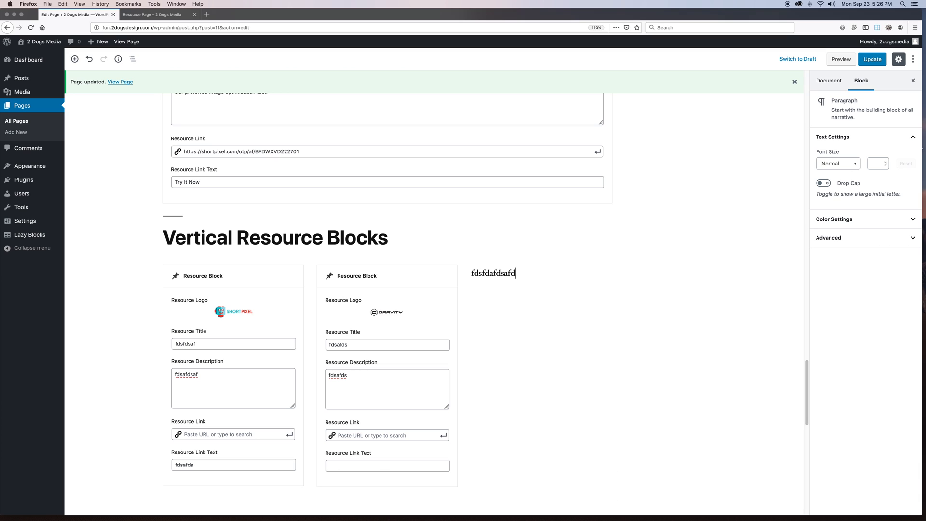
pyautogui.write('jafjdsakfjdsaklfjdasklfjdsakljfdsakljfdsakljfadskljfklsadfsd')
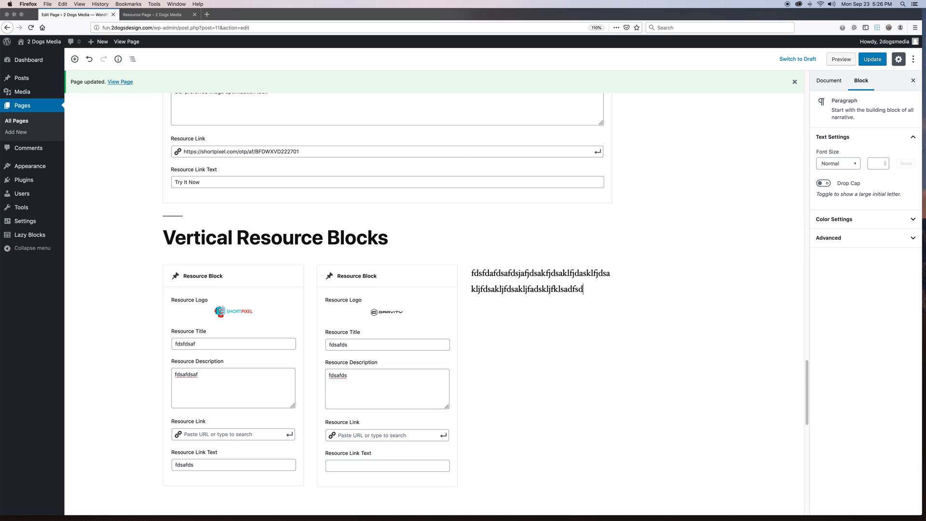
pyautogui.click(539, 280)
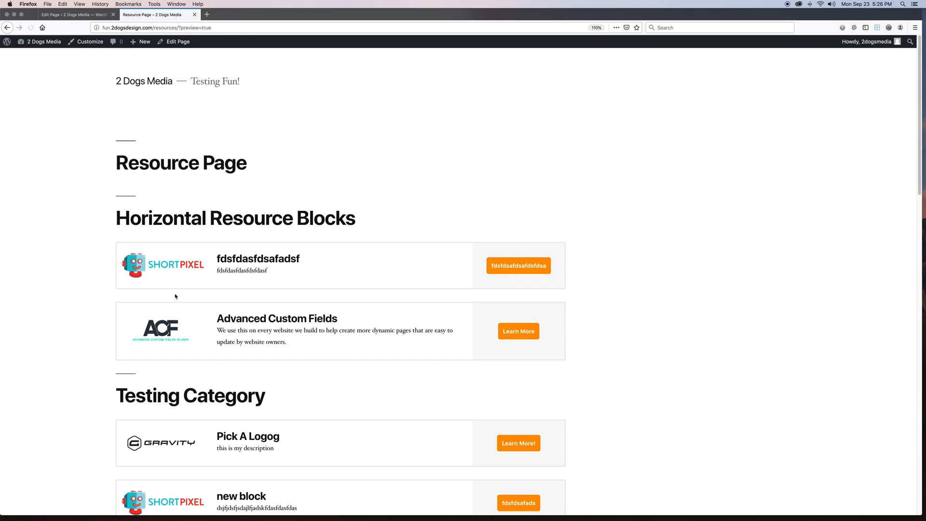
pyautogui.scroll(-3)
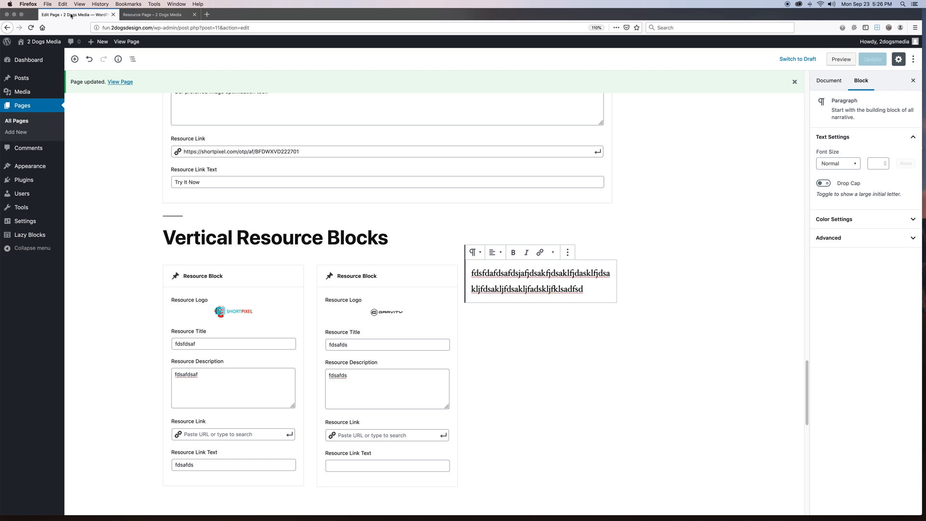
pyautogui.moveTo(139, 390)
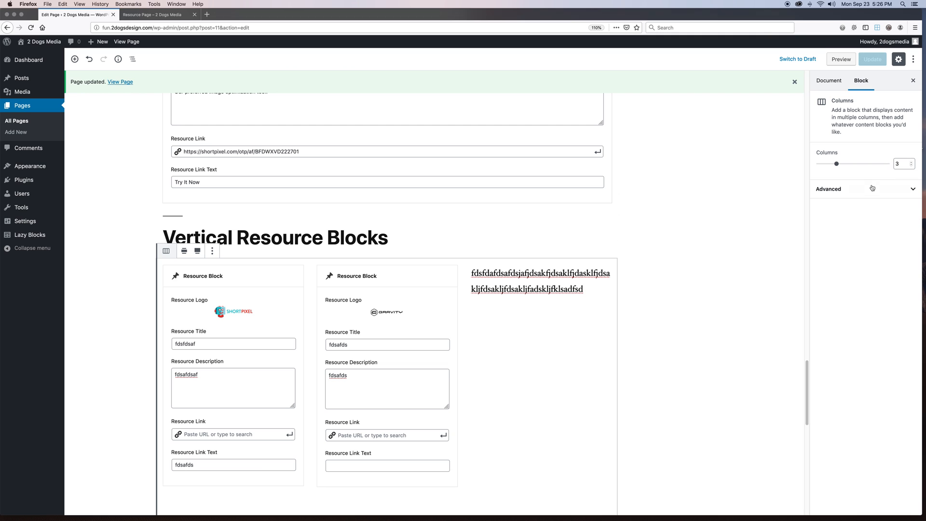
# - Give the first vertical resource block the additional CSS class 'resource-row'
pyautogui.click(829, 189)
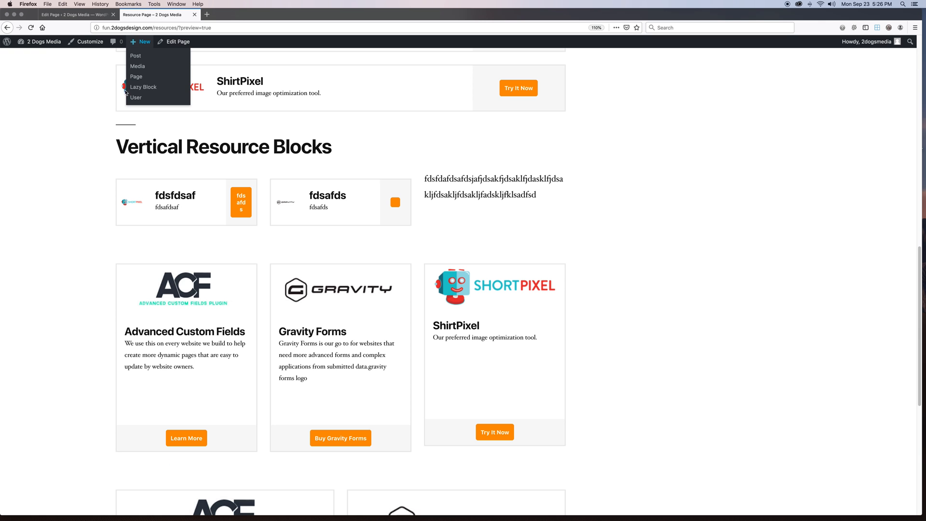
pyautogui.click(72, 14)
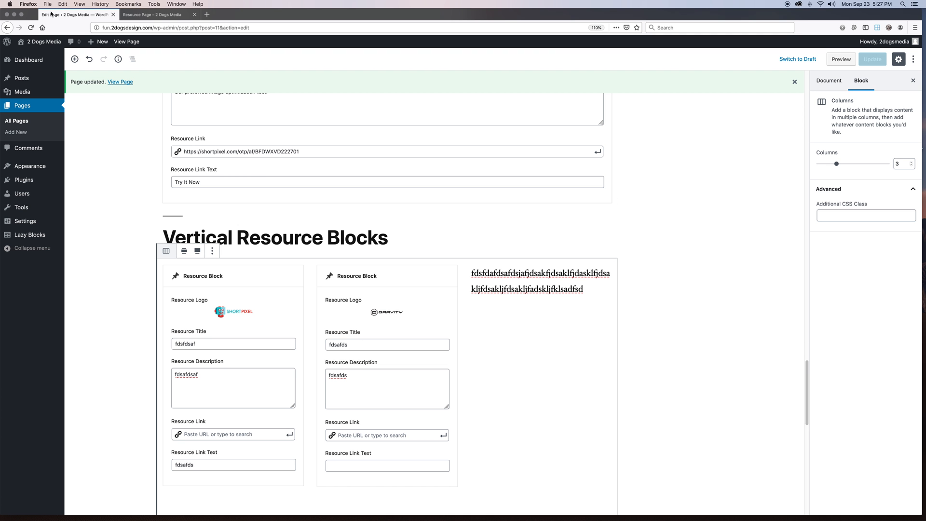
pyautogui.scroll(-3)
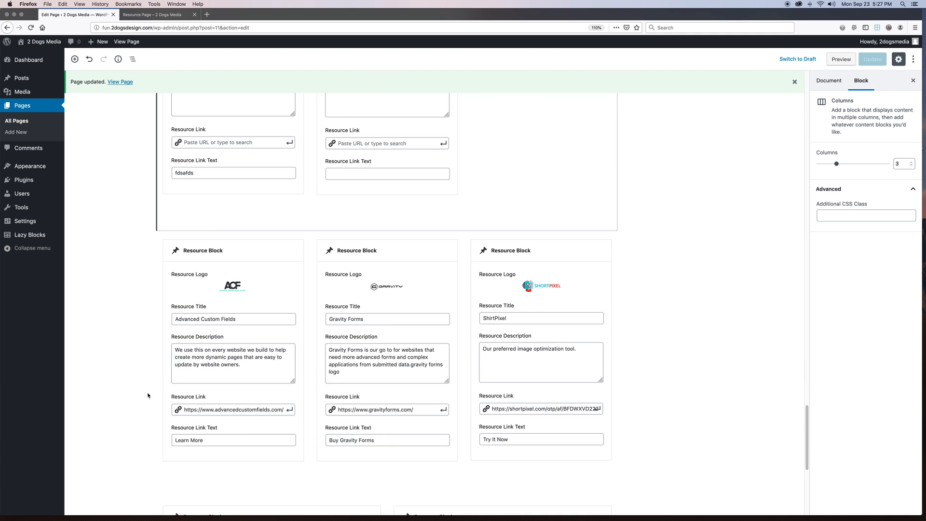
pyautogui.write('resource-row')
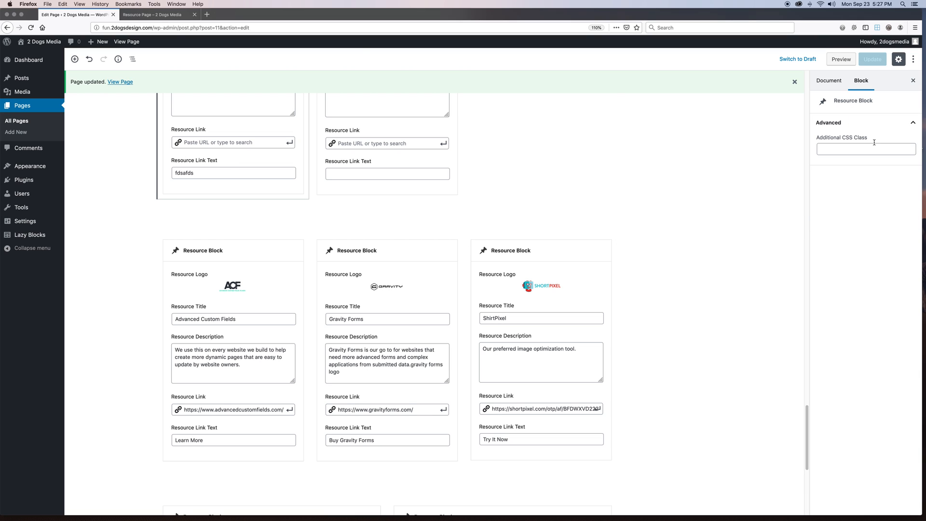
pyautogui.write('resource-row')
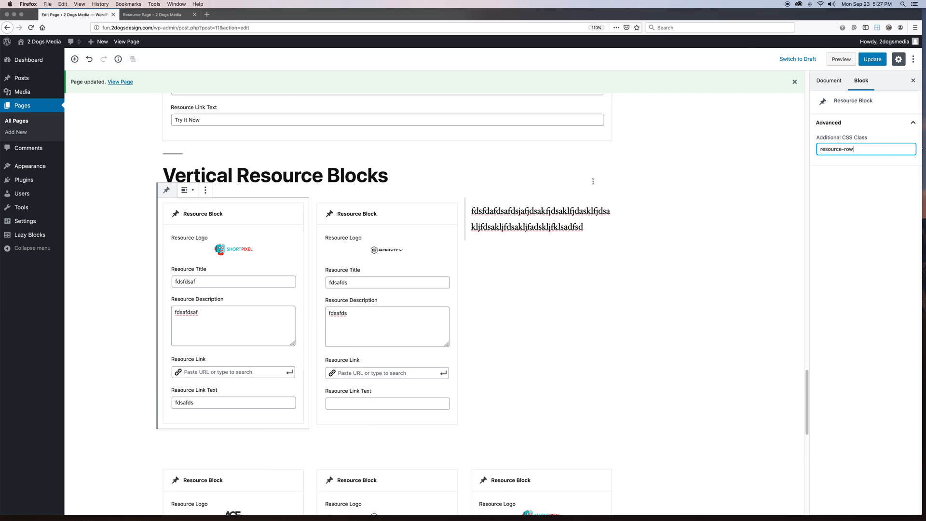
# - Undo the block's resource-row class and select the Columns block's Additional CSS Class field
pyautogui.click(873, 59)
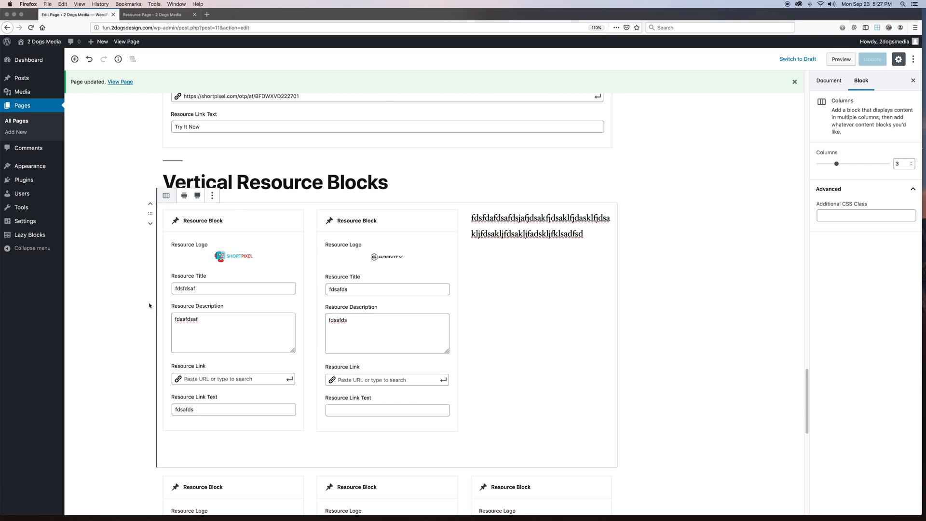
pyautogui.moveTo(153, 304)
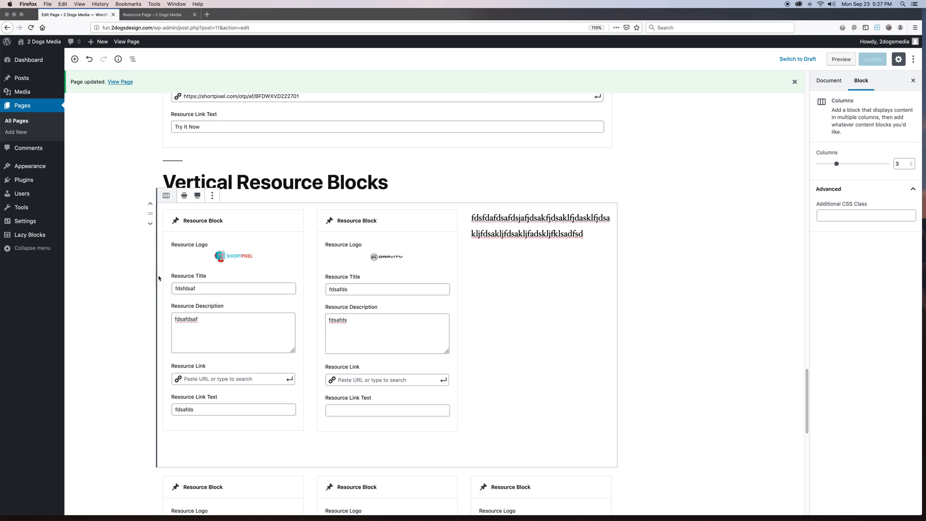
pyautogui.moveTo(221, 301)
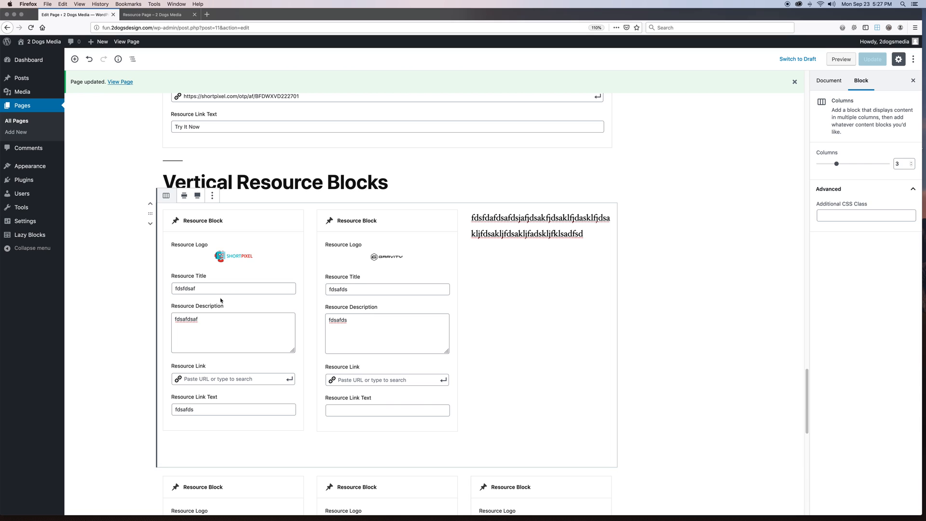
pyautogui.moveTo(434, 343)
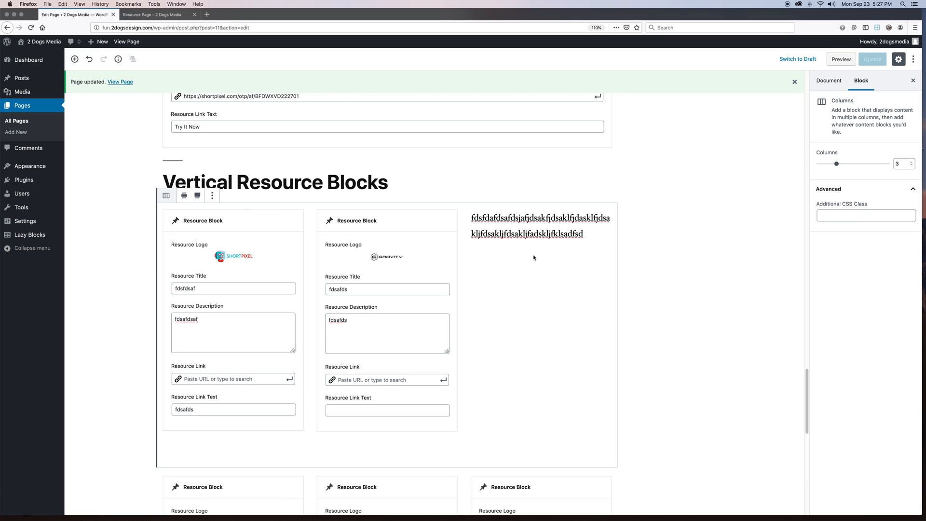
pyautogui.moveTo(513, 151)
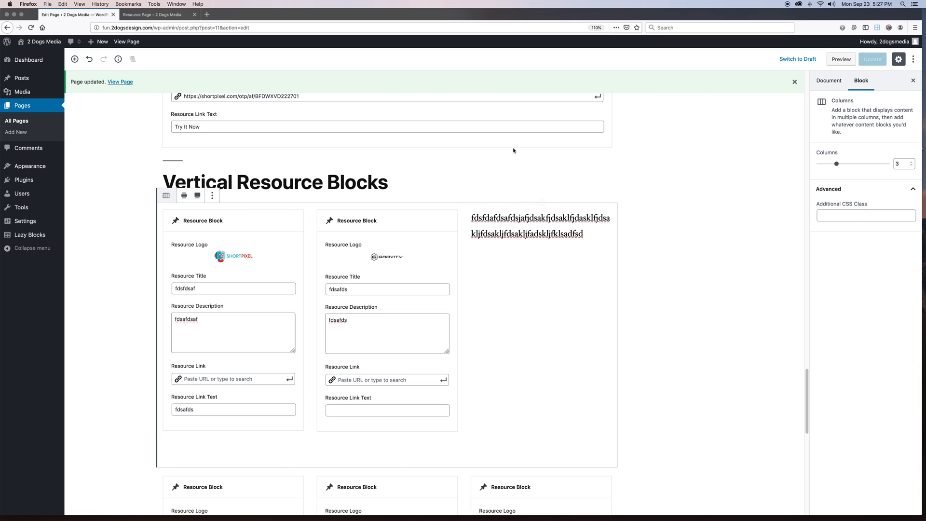
pyautogui.click(532, 225)
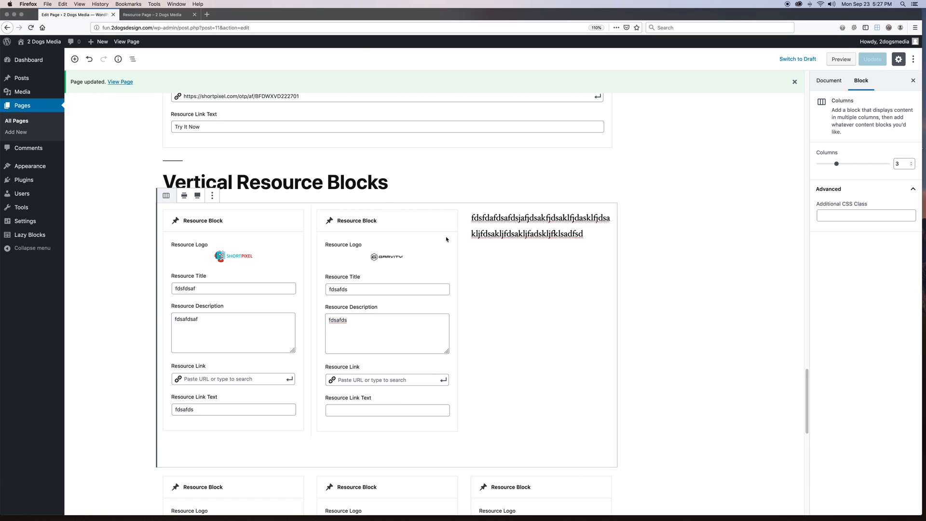
pyautogui.click(865, 215)
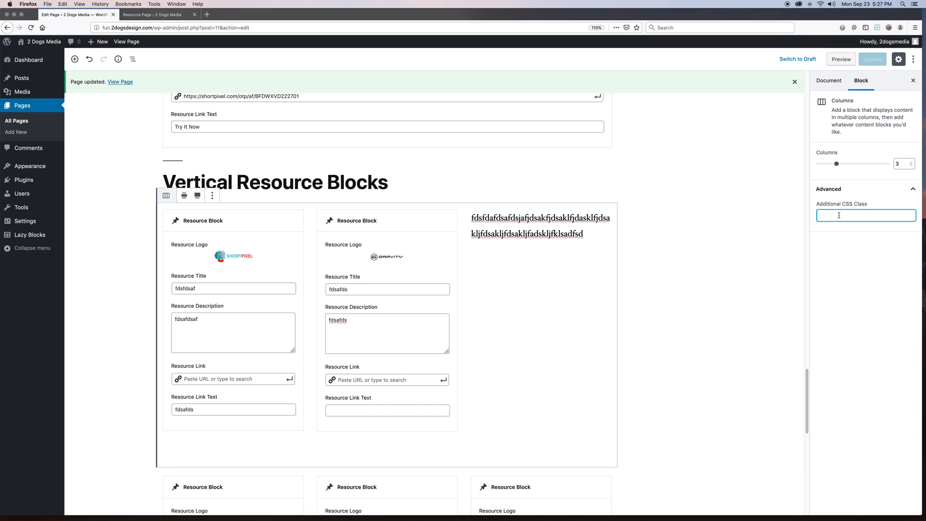
# - Enter 'resource-row' as the Columns block's CSS class and check the preview
pyautogui.write('resource-row')
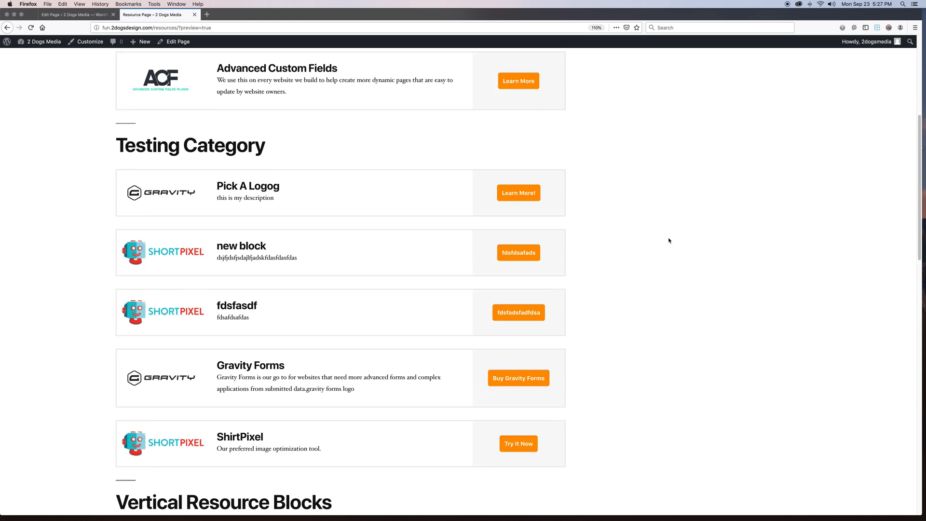
pyautogui.scroll(-3)
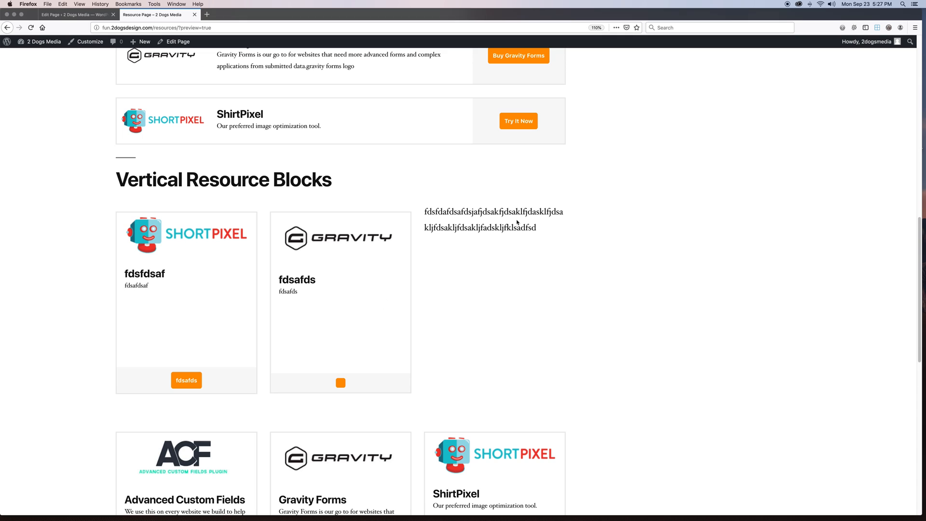
pyautogui.moveTo(333, 403)
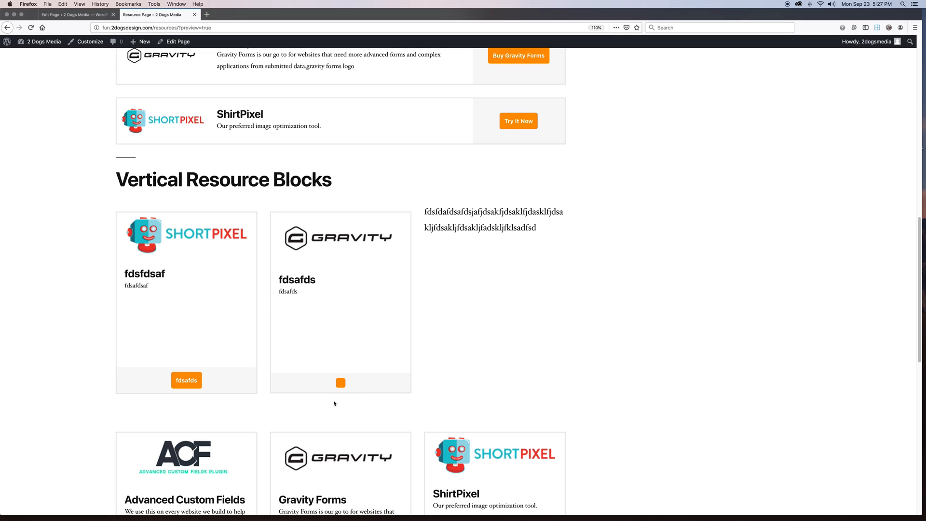
pyautogui.moveTo(370, 338)
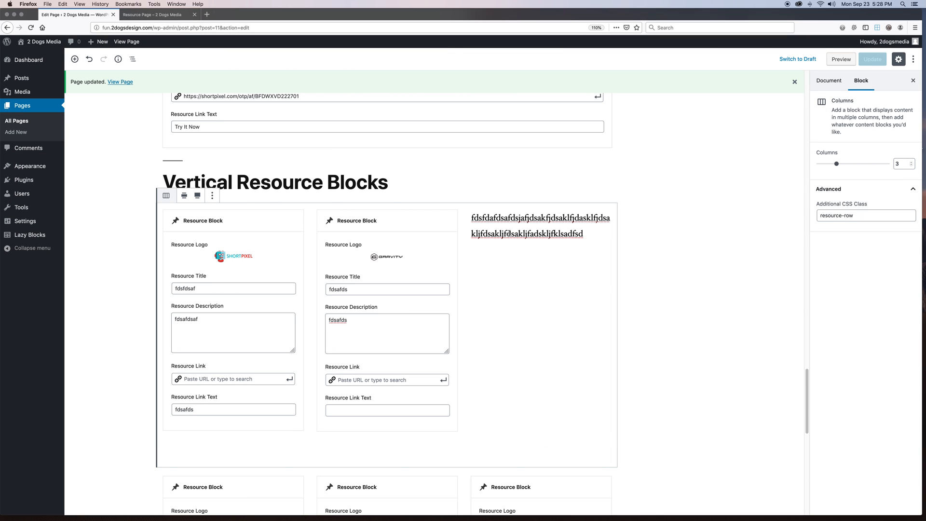
# - Delete the third column's placeholder paragraph, update the page, and review the preview
pyautogui.click(567, 197)
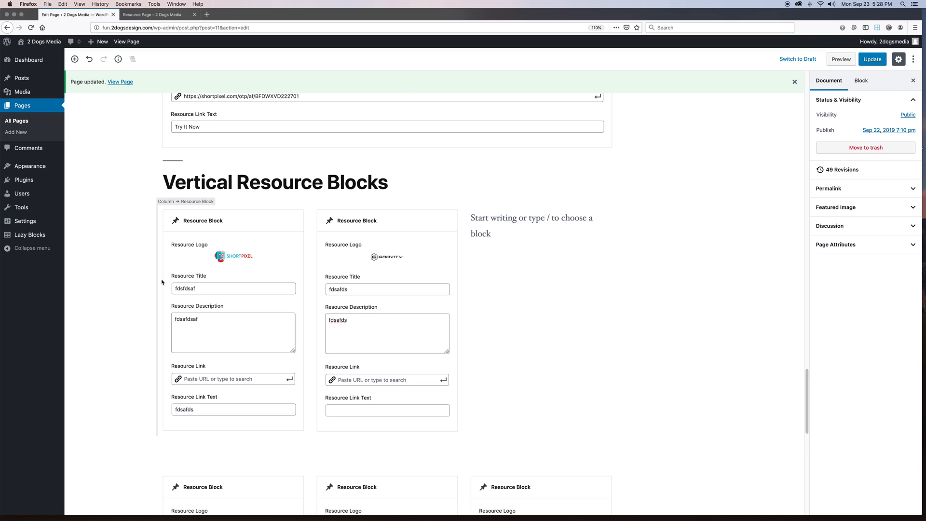
pyautogui.click(233, 295)
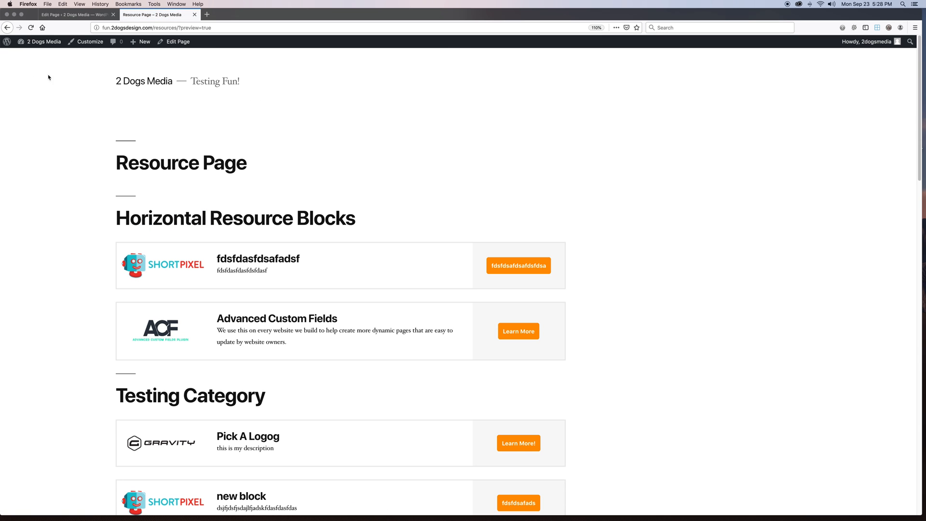
pyautogui.scroll(-3)
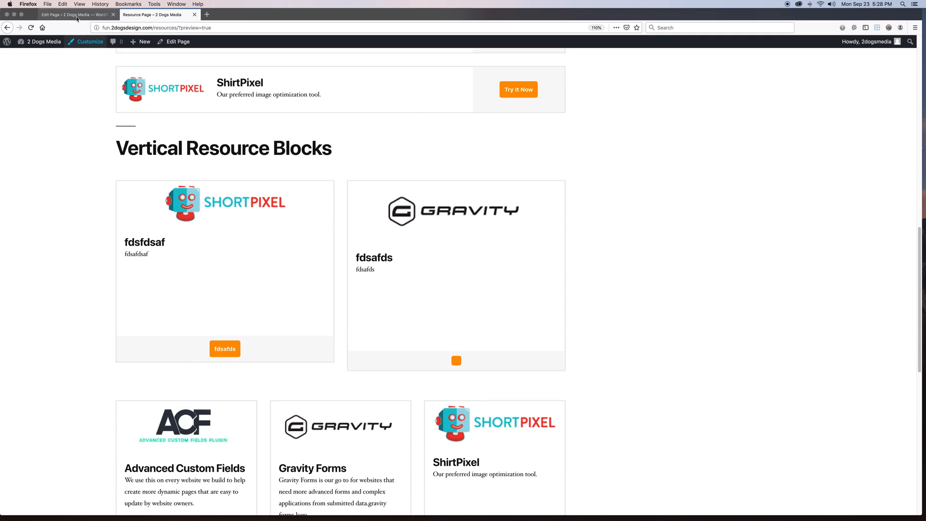
# - Return to the admin and open the Twenty Nineteen stylesheet in the Theme Editor
pyautogui.click(75, 14)
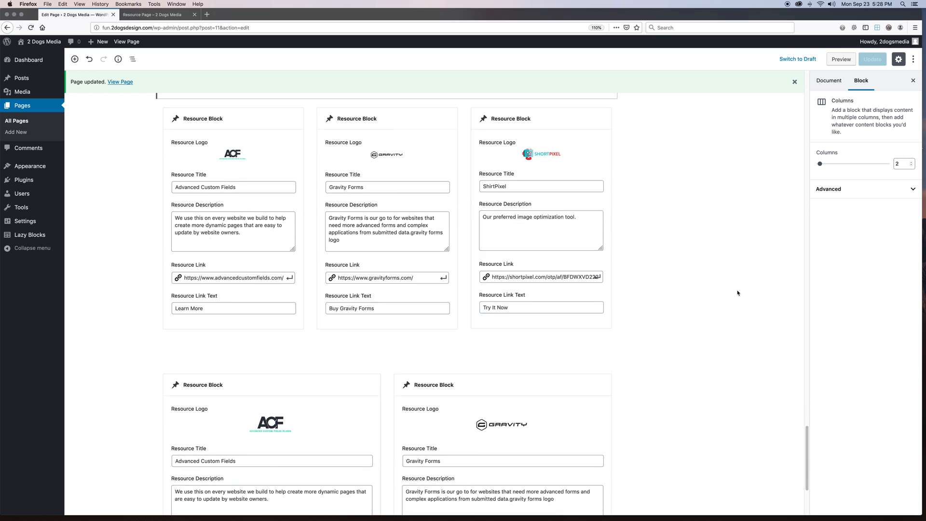
pyautogui.scroll(-3)
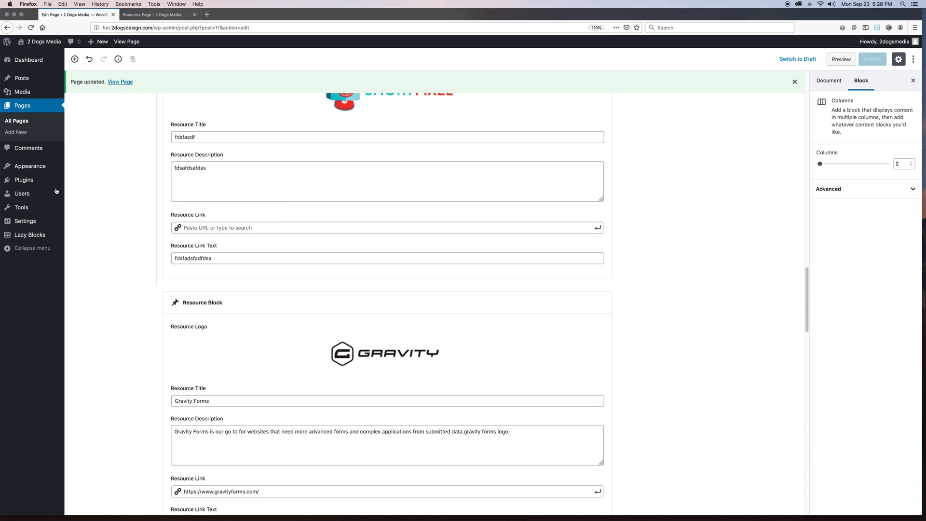
pyautogui.moveTo(29, 166)
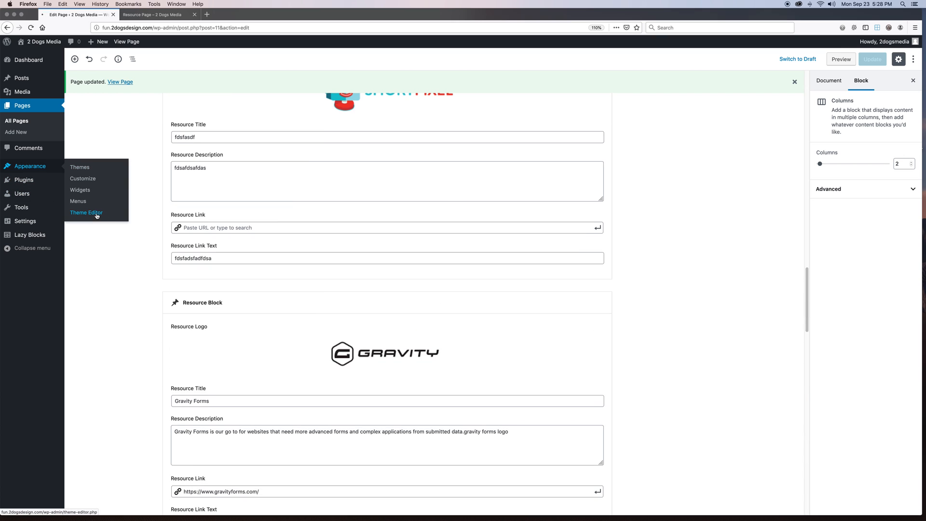
pyautogui.click(87, 212)
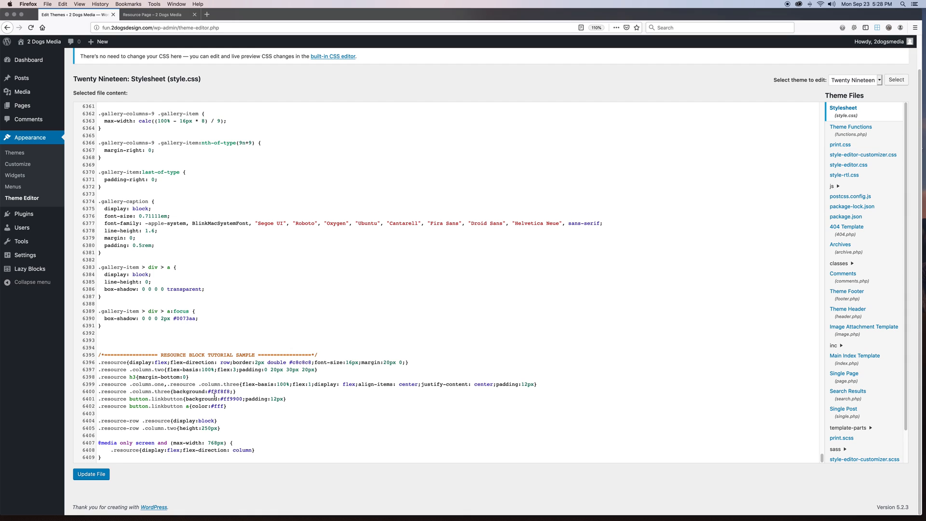
pyautogui.doubleClick(218, 391)
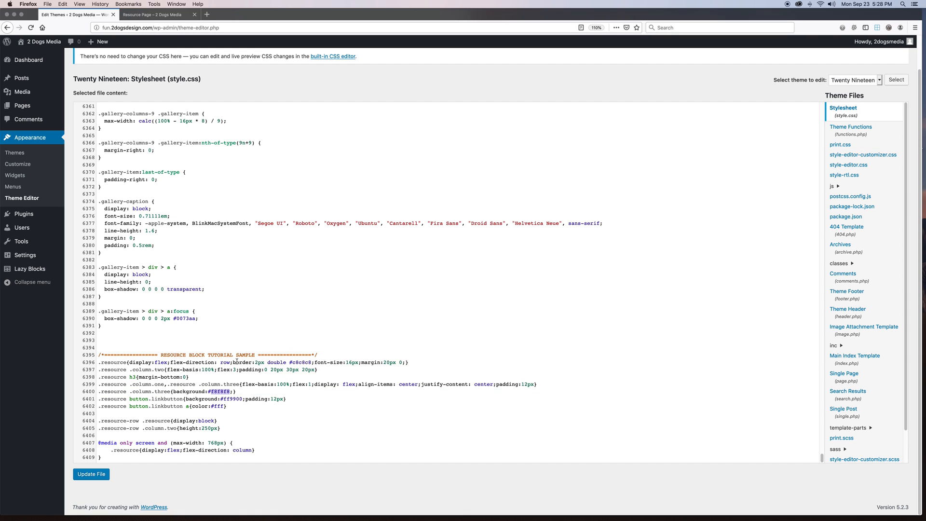
pyautogui.doubleClick(272, 363)
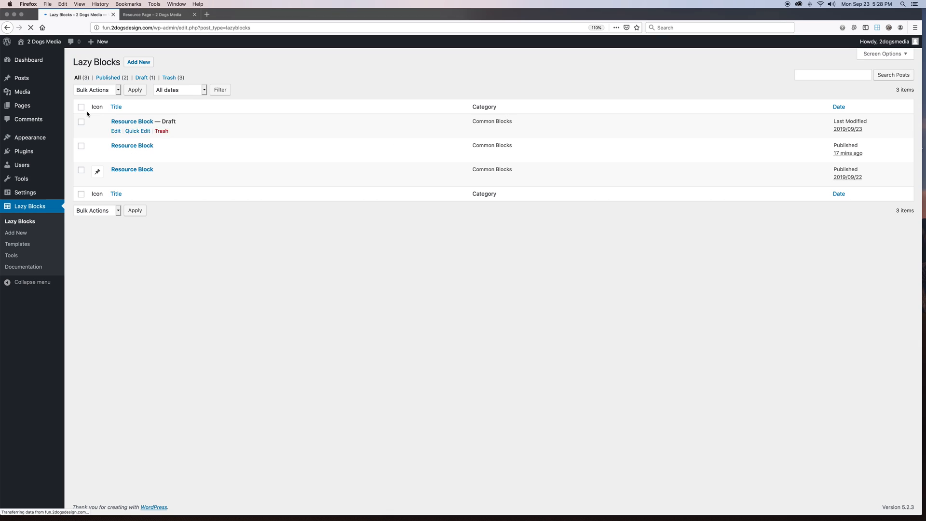
pyautogui.moveTo(132, 169)
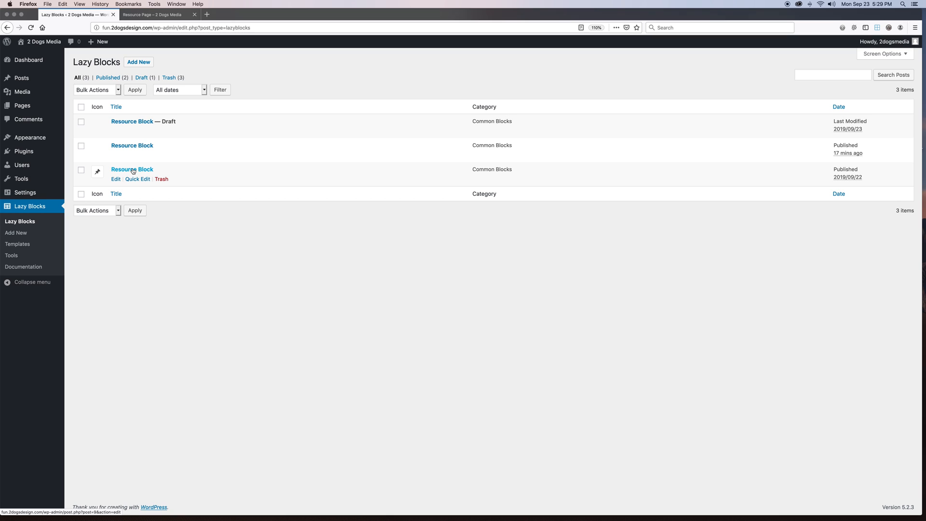
pyautogui.moveTo(301, 255)
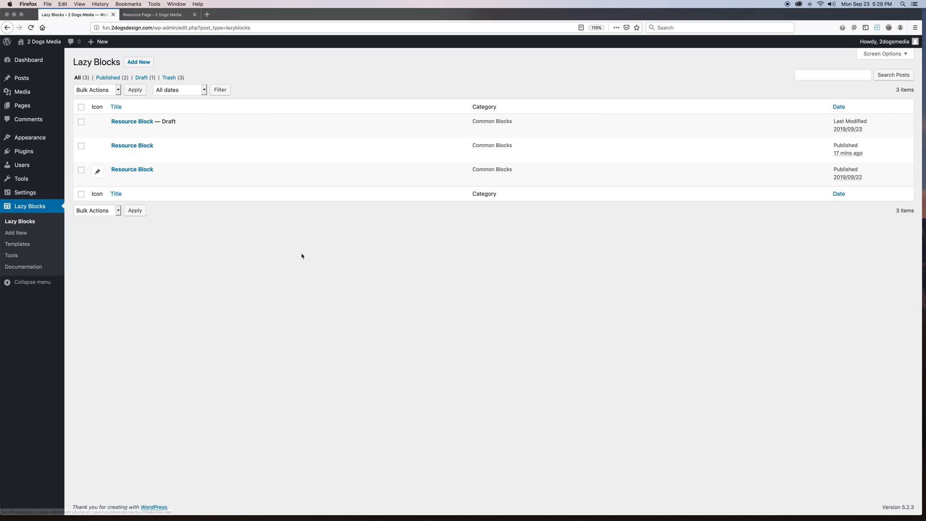
pyautogui.moveTo(305, 274)
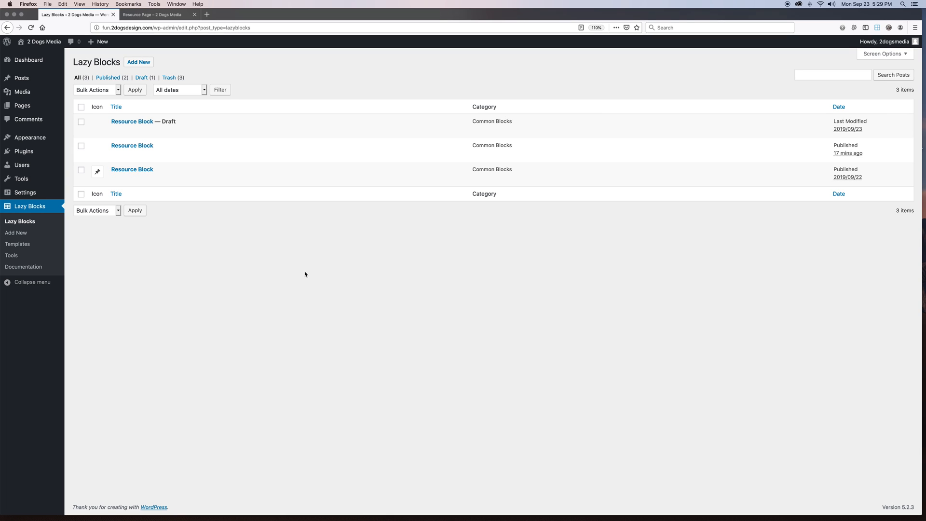
pyautogui.moveTo(339, 290)
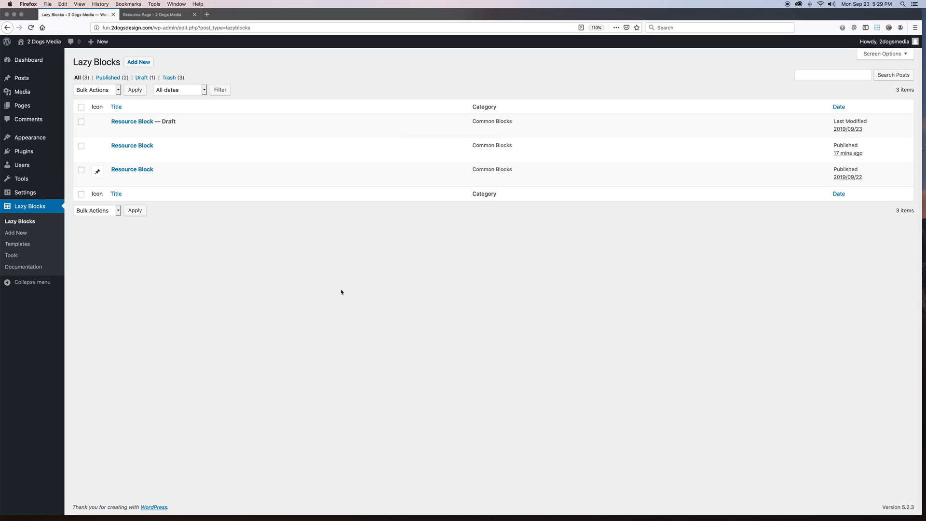
# - Return to the Resource Page preview and scroll up to the Horizontal Resource Blocks section
pyautogui.click(154, 14)
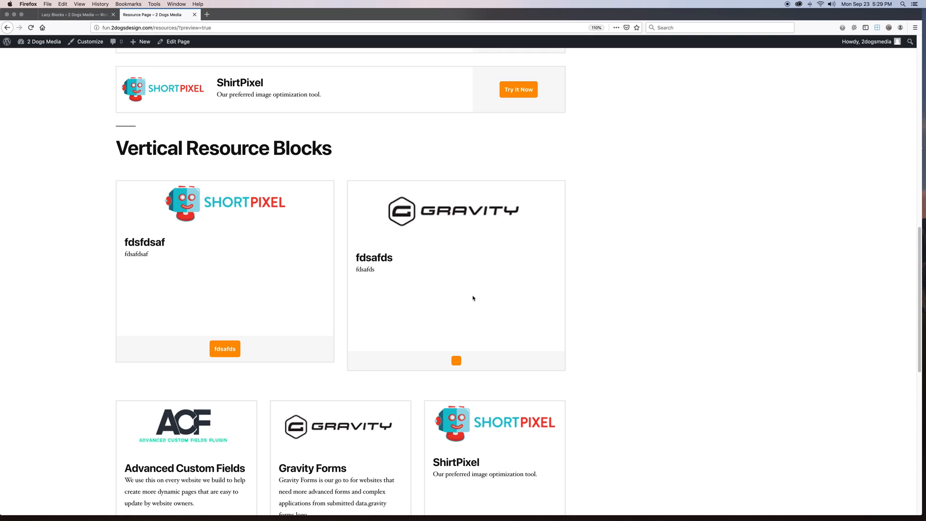
pyautogui.scroll(3)
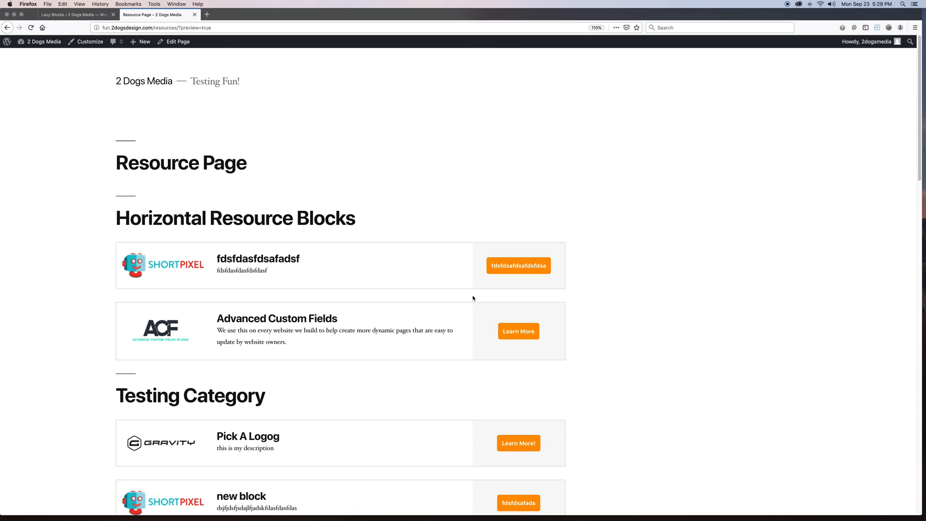